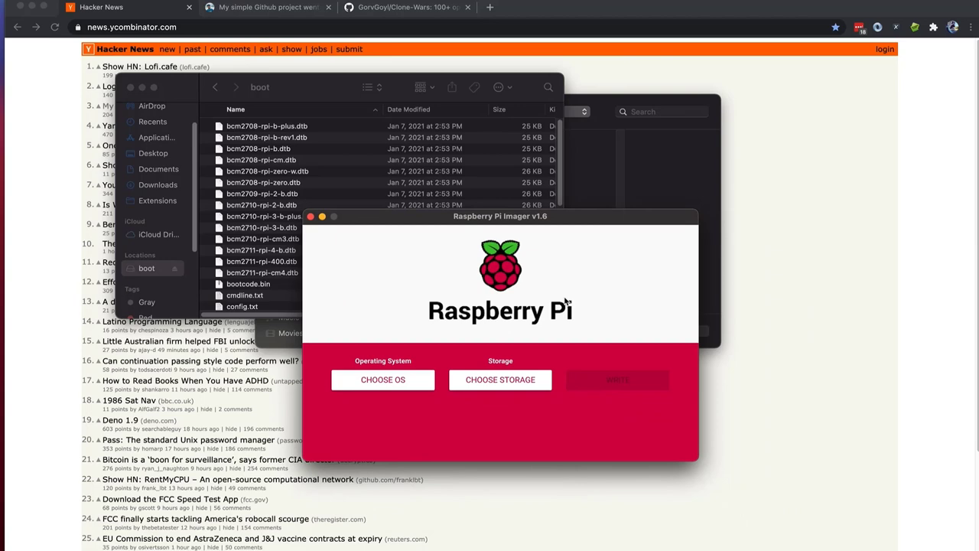
- Write Raspberry Pi OS Lite (32-bit) to the 15.9 GB Generic MassStorageClass Media card
click(383, 379)
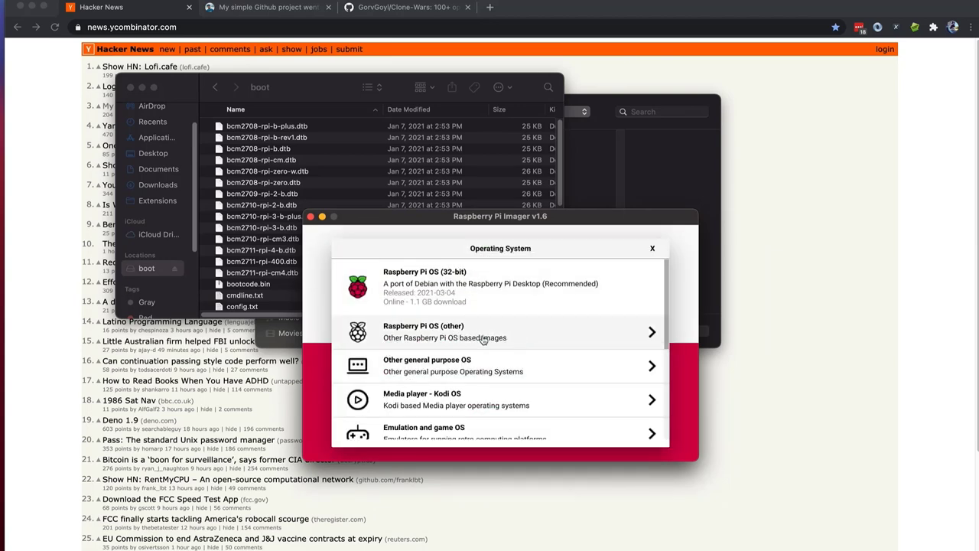
click(500, 331)
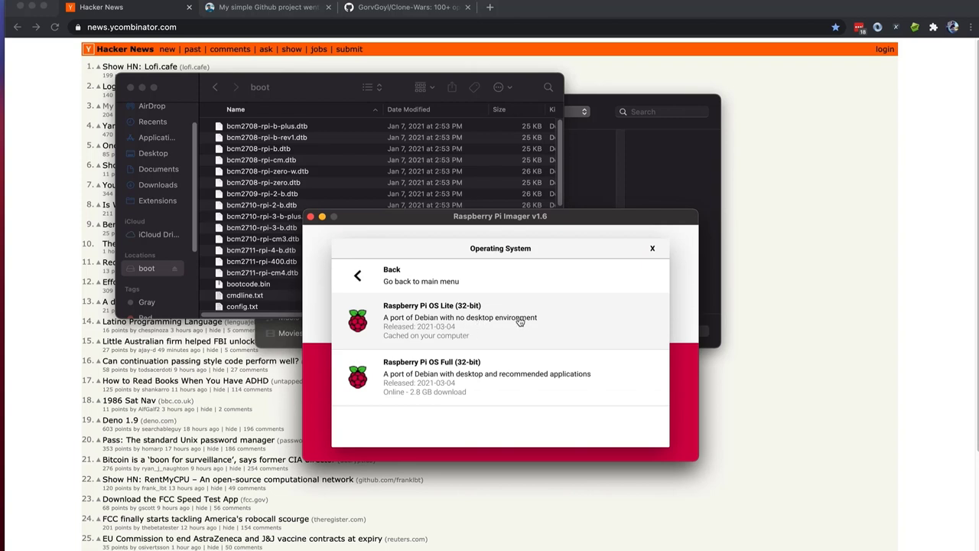
mouse_move(487, 307)
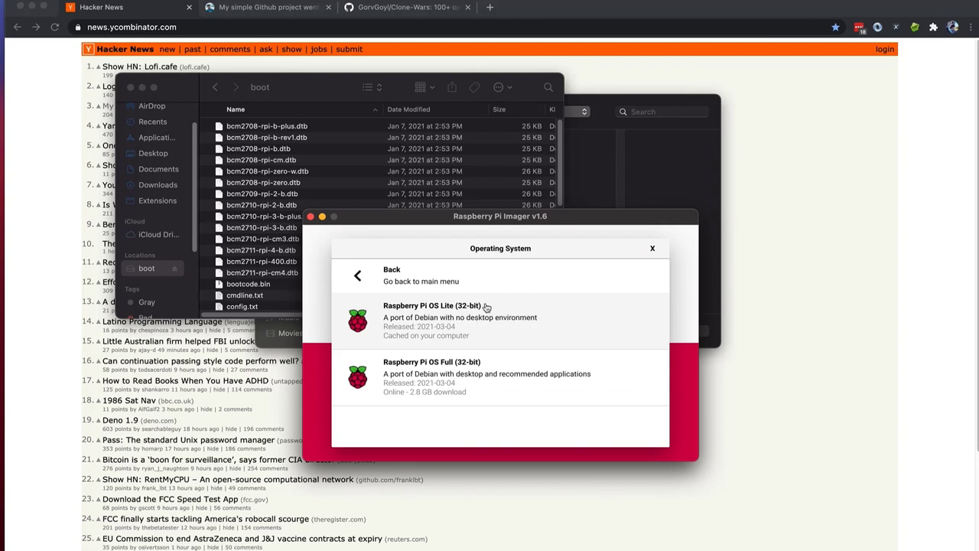
mouse_move(558, 325)
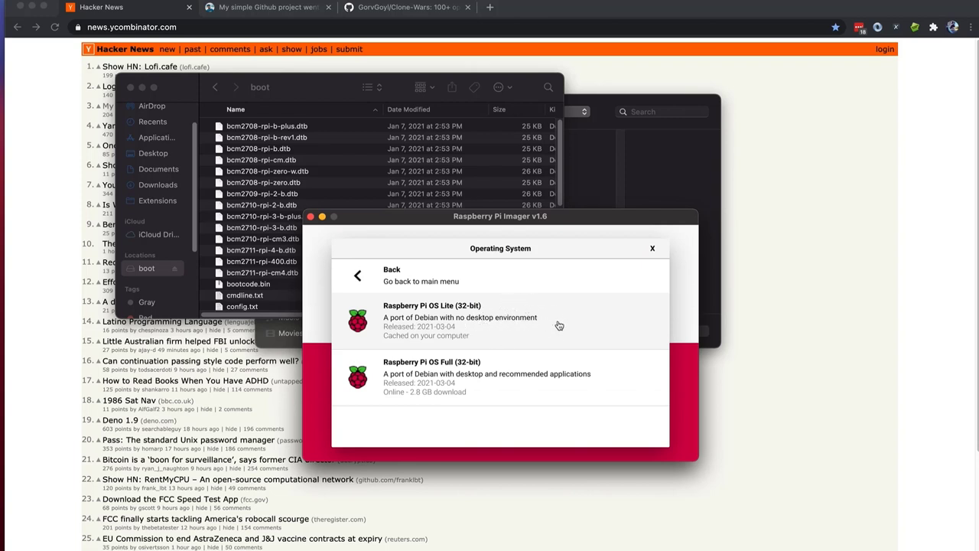
mouse_move(548, 325)
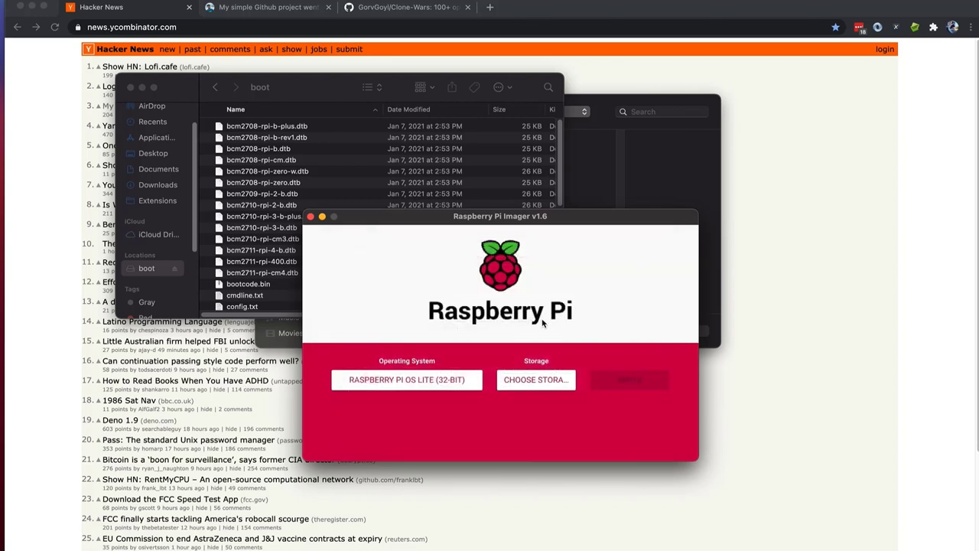
click(536, 380)
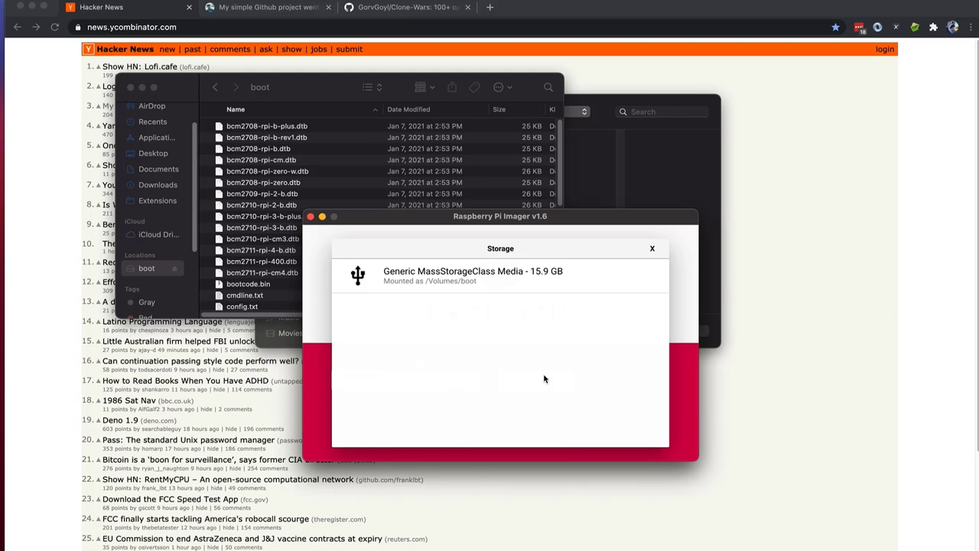
click(473, 275)
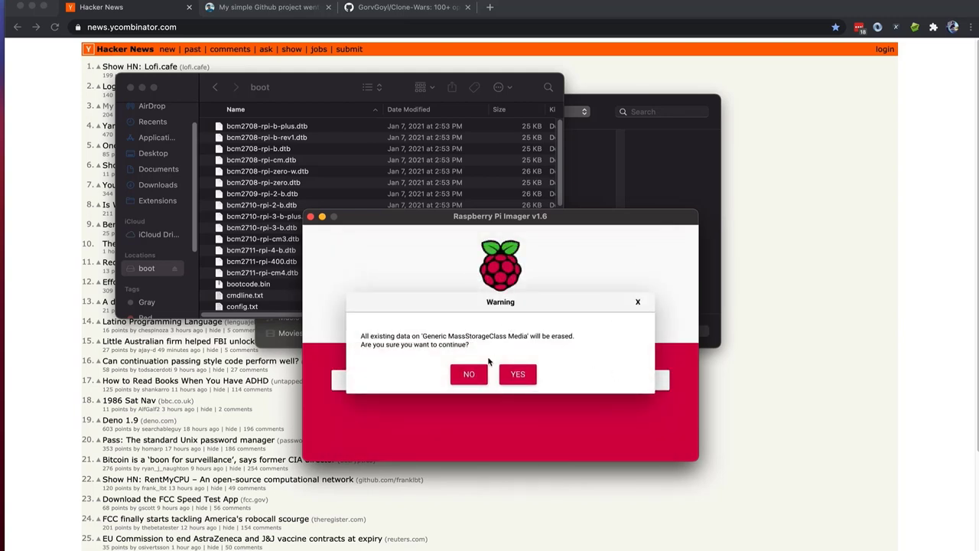
mouse_move(518, 374)
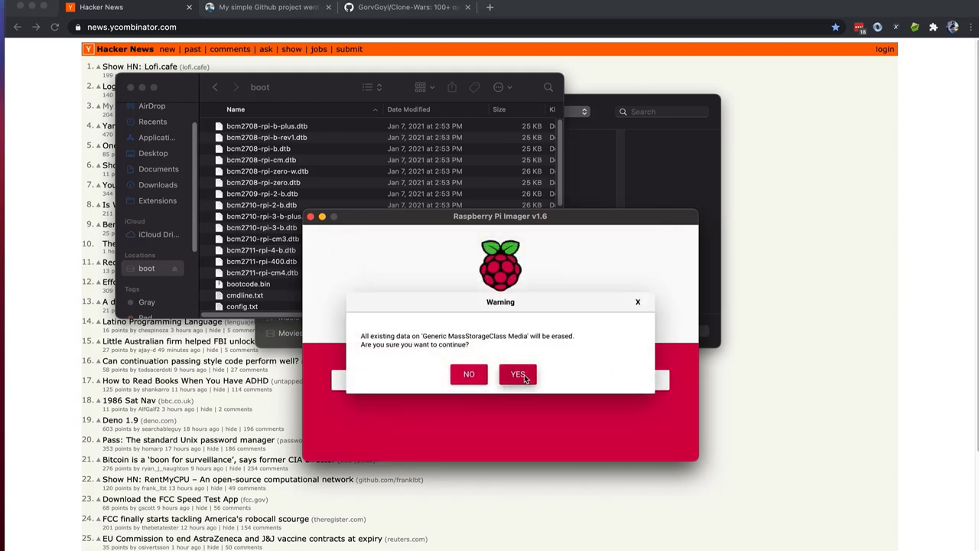
click(518, 374)
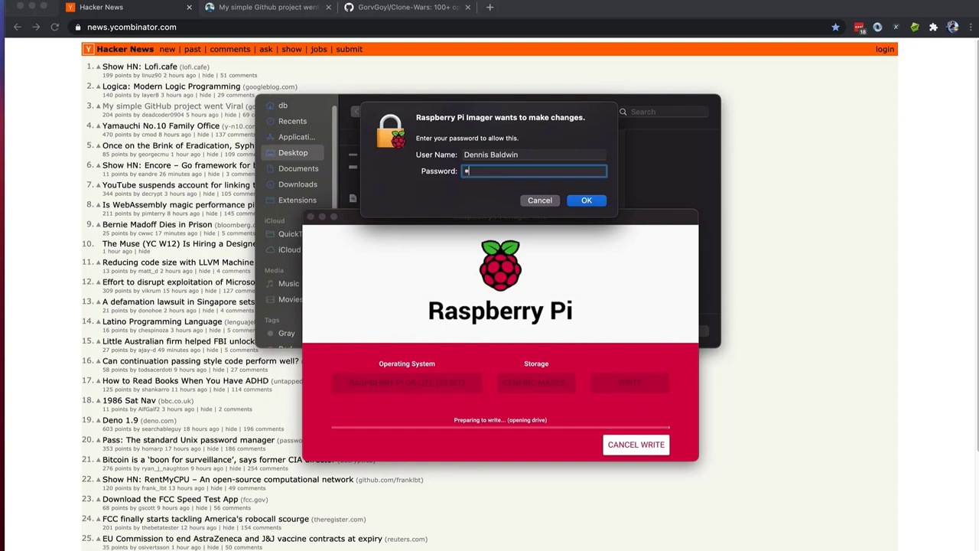
click(586, 200)
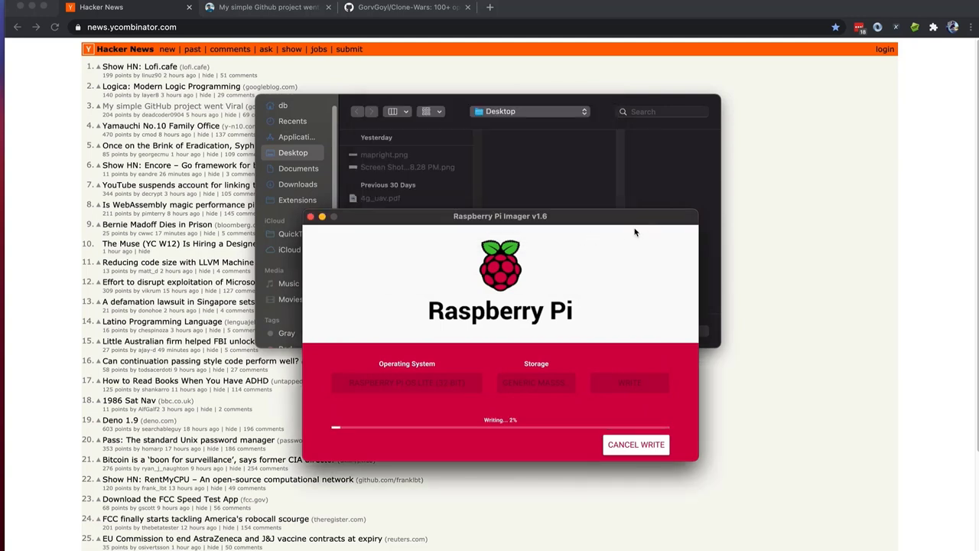
mouse_move(599, 223)
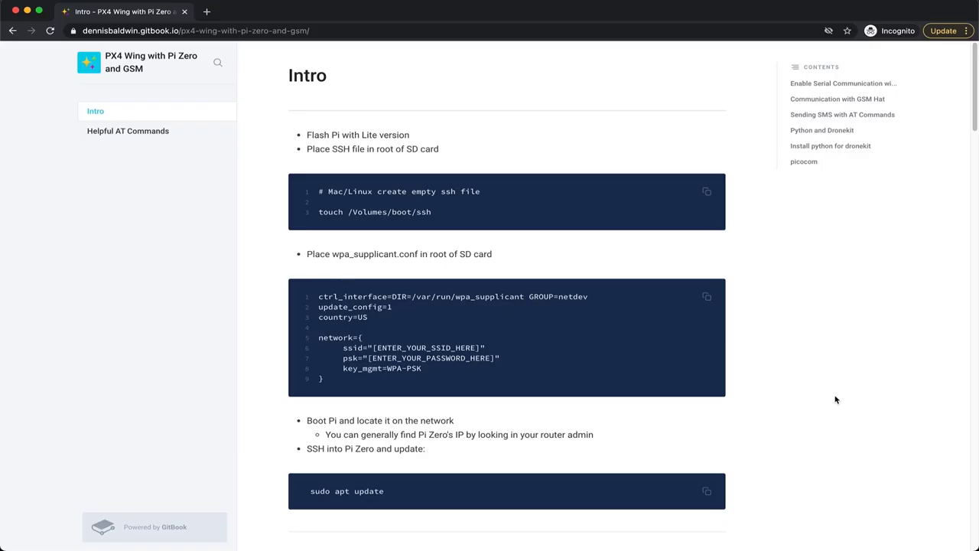
mouse_move(828, 393)
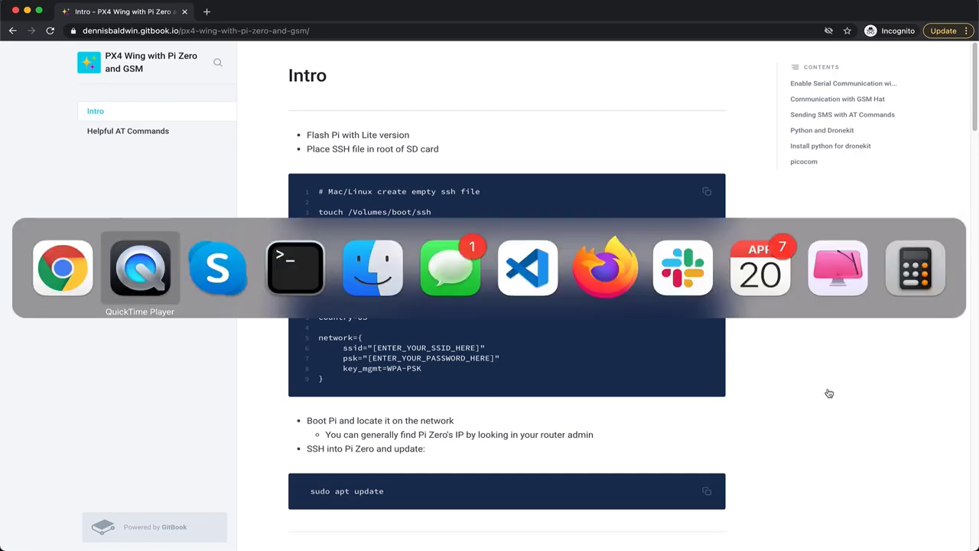
click(372, 267)
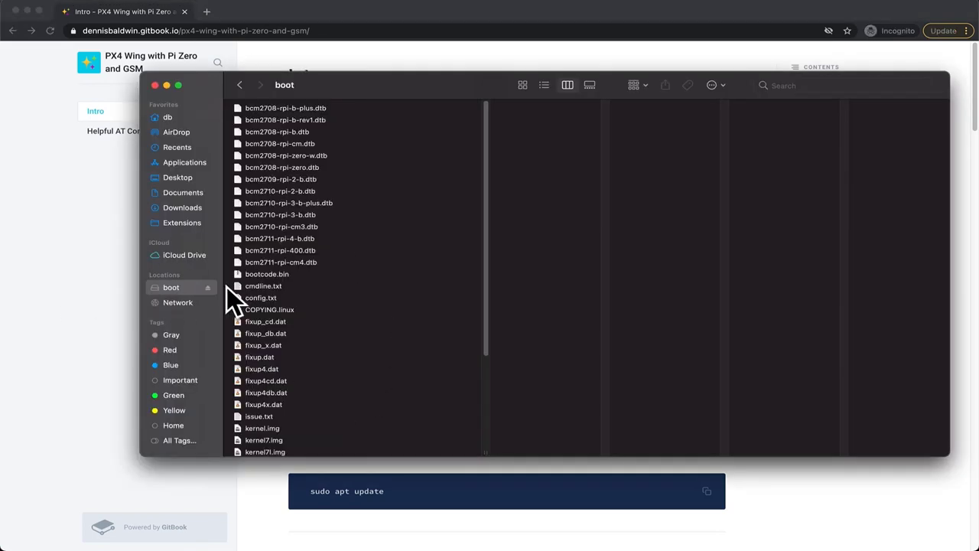
scroll(down, 3)
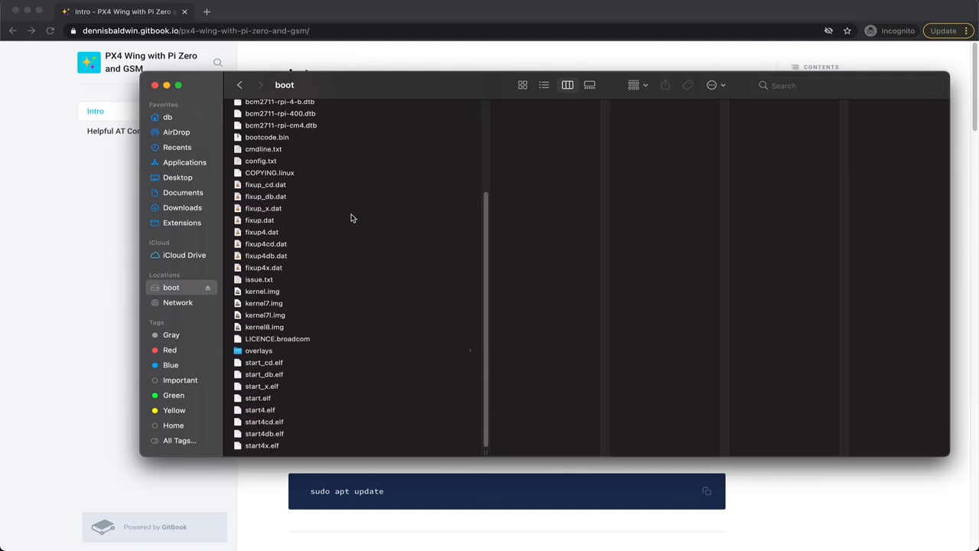
mouse_move(792, 508)
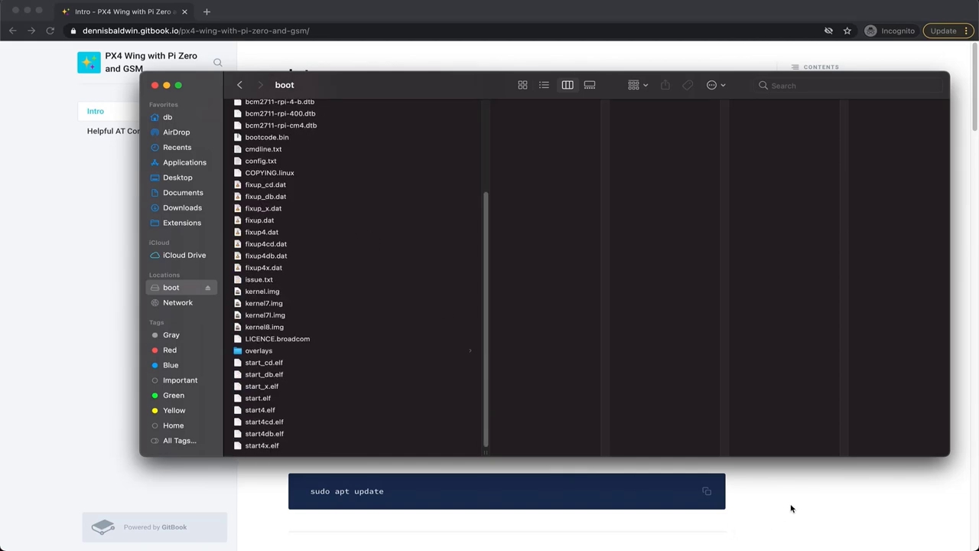
click(155, 85)
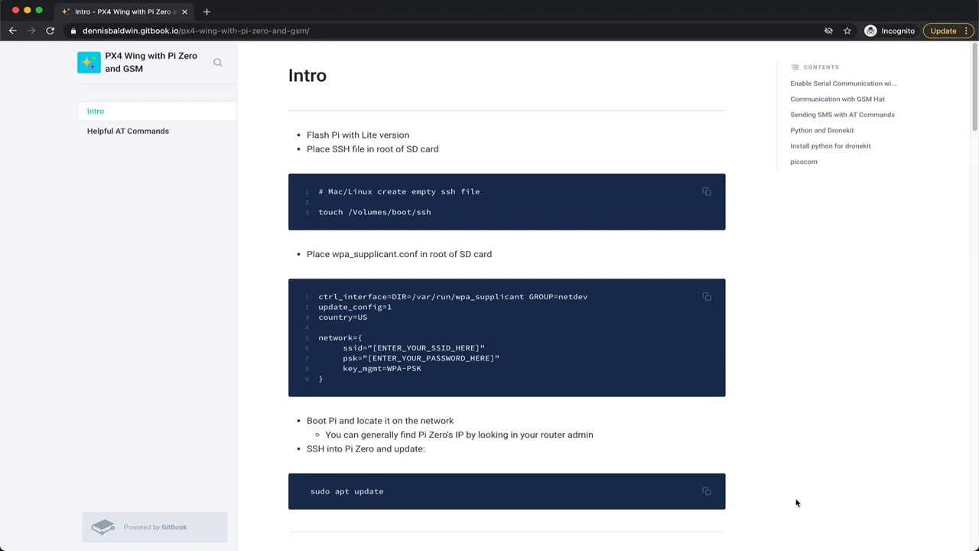
mouse_move(750, 330)
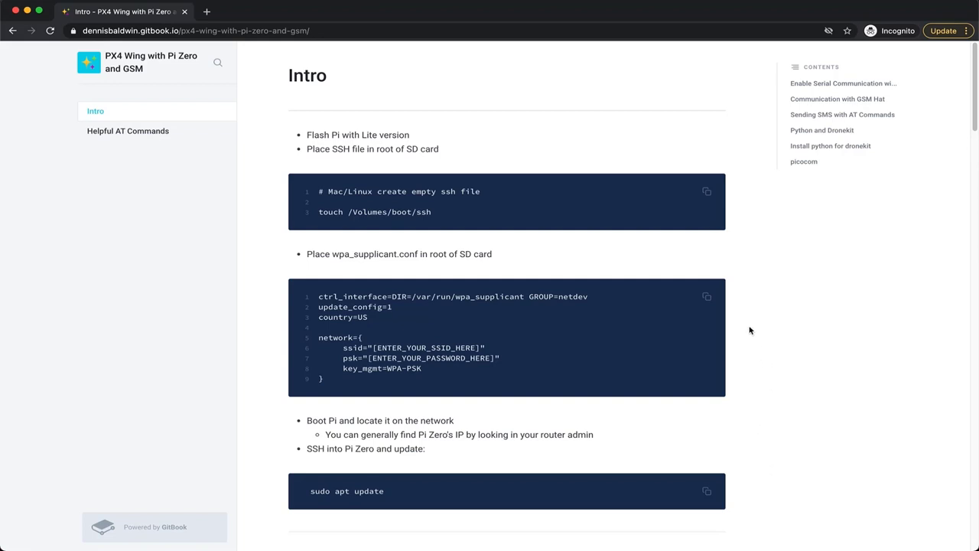
mouse_move(745, 333)
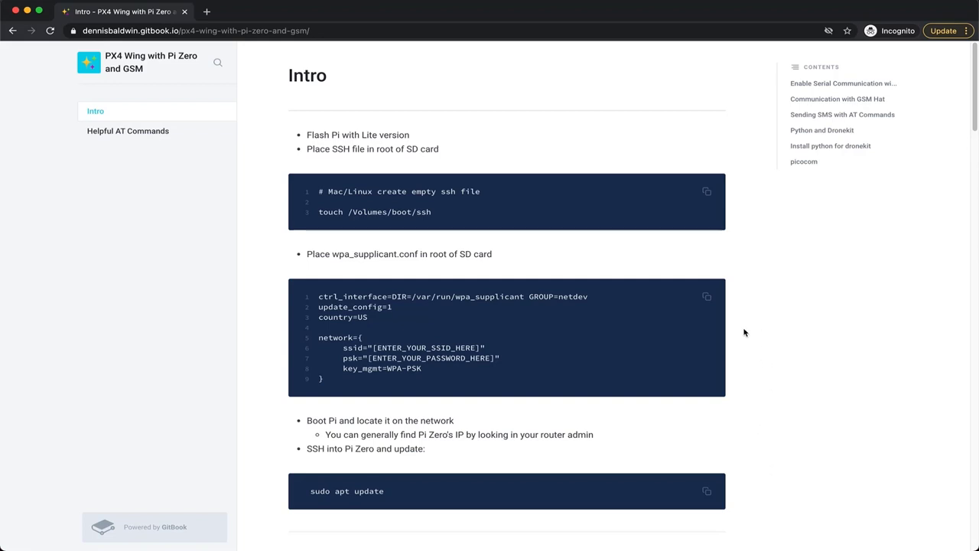
mouse_move(750, 332)
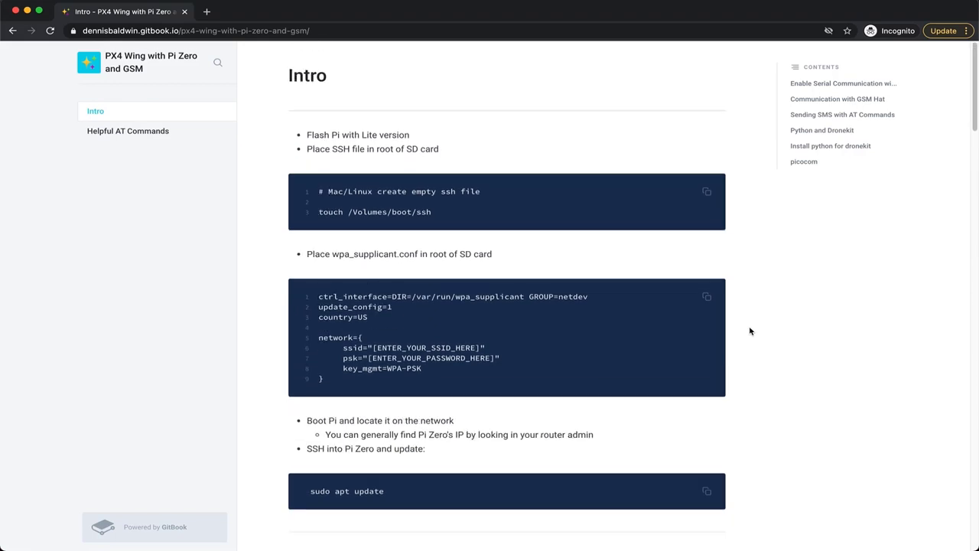
mouse_move(720, 273)
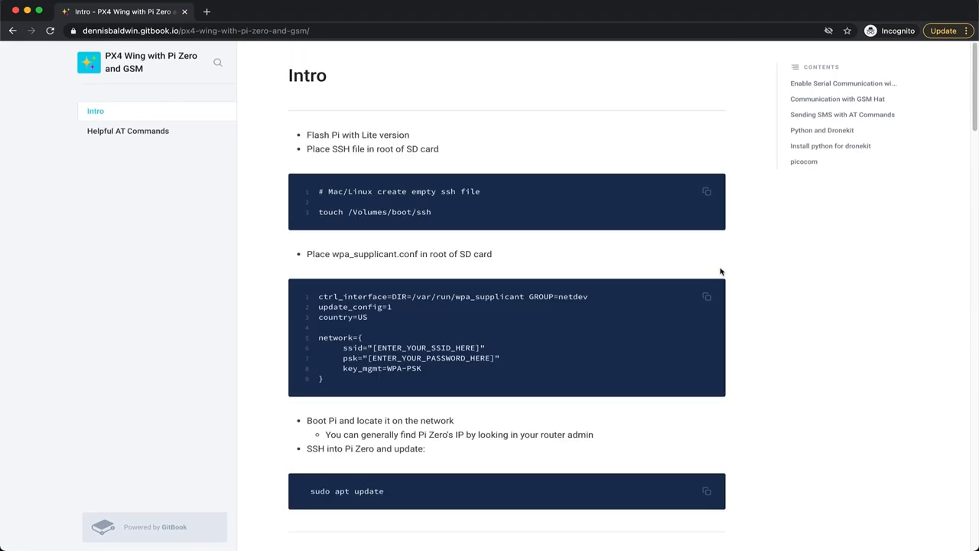
mouse_move(635, 269)
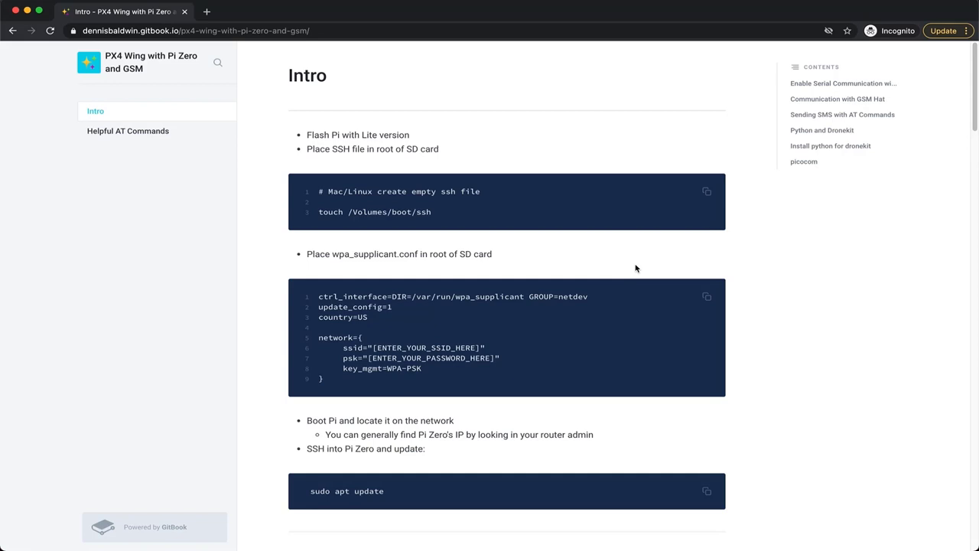
mouse_move(458, 219)
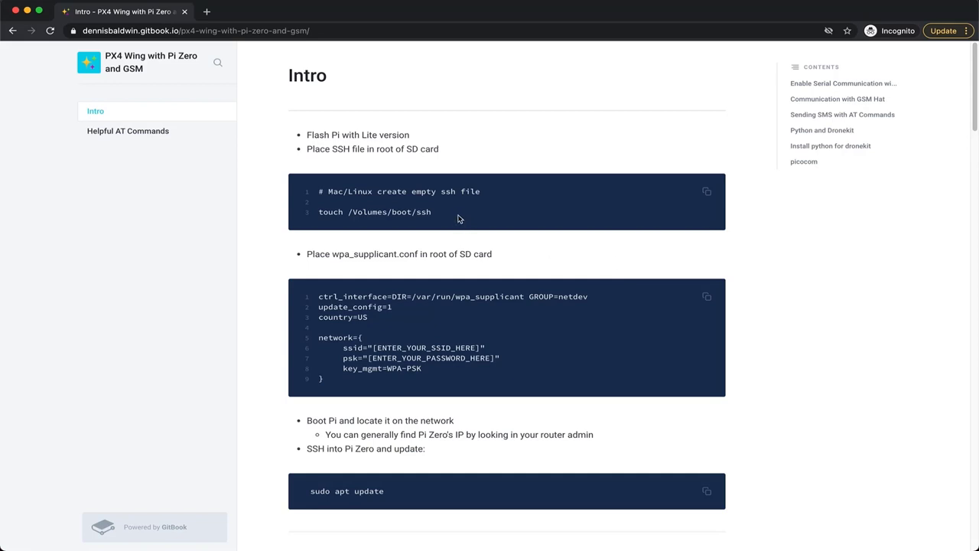
mouse_move(481, 236)
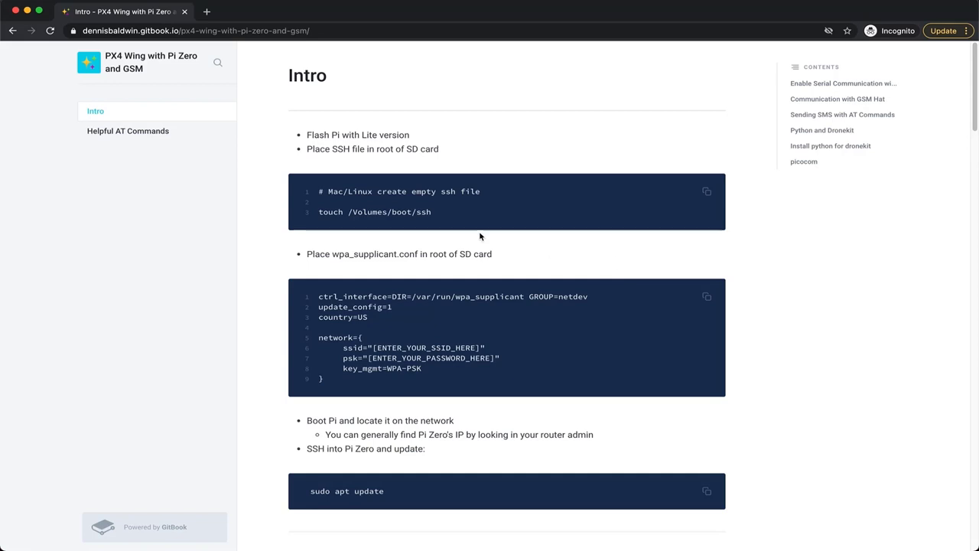
mouse_move(478, 319)
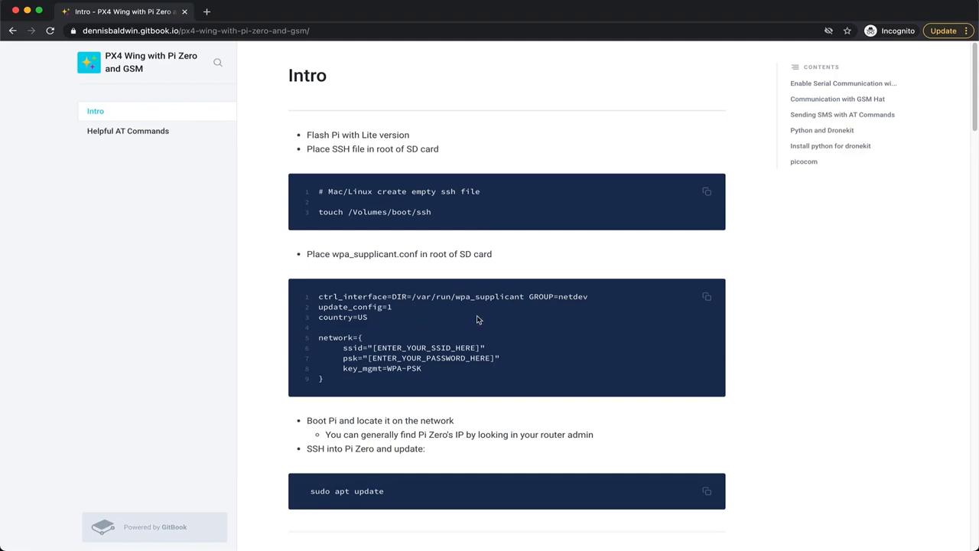
mouse_move(479, 287)
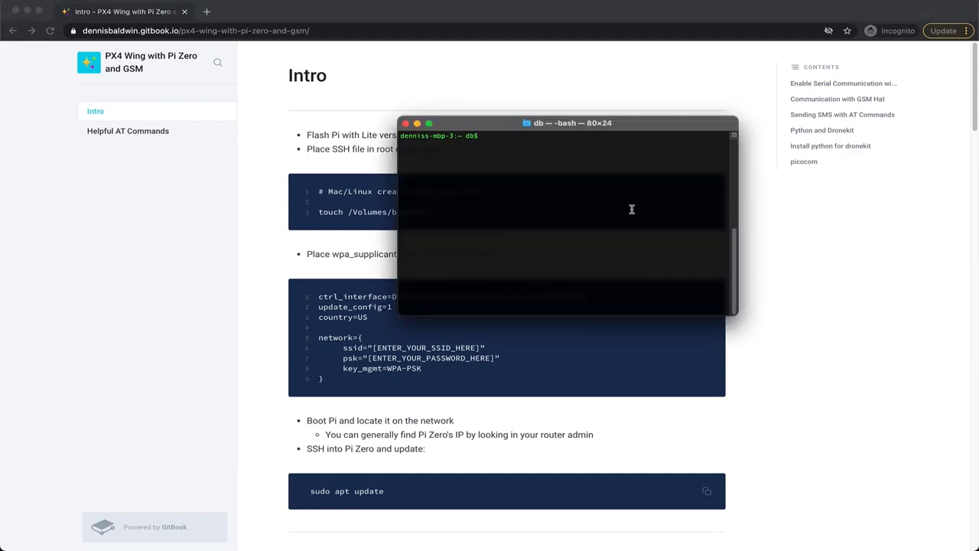
- Create an empty ssh file on the boot volume with touch /Volumes/boot/ssh
text(touch /V)
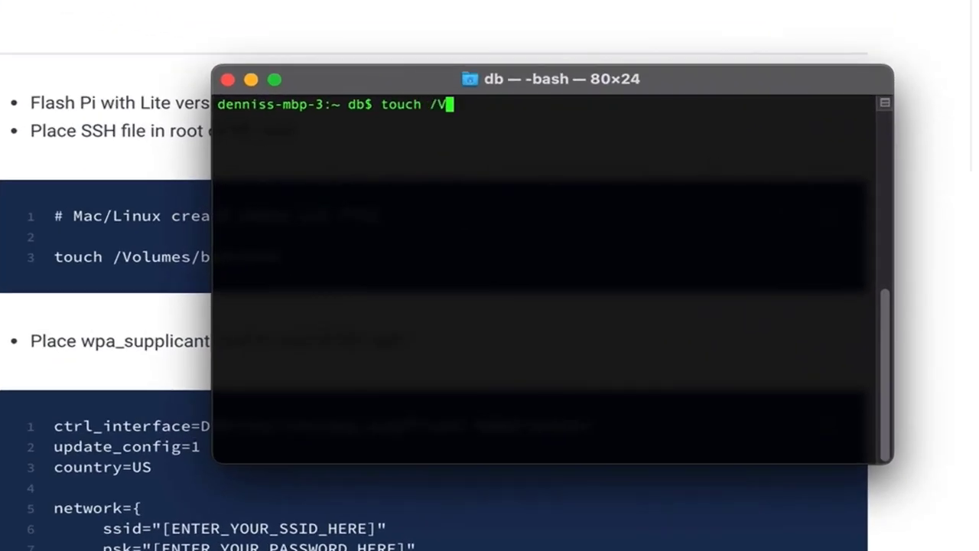
text(olumes/boot/)
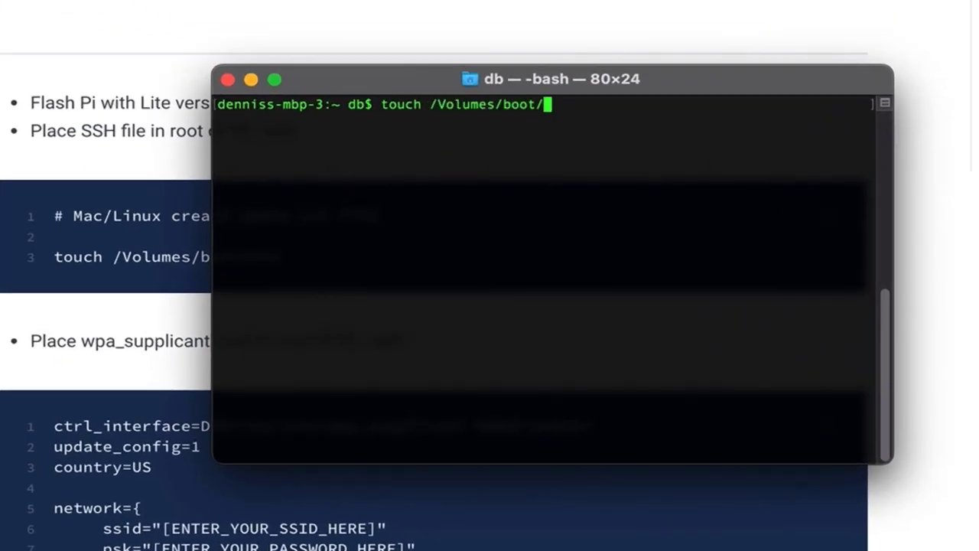
key(Return)
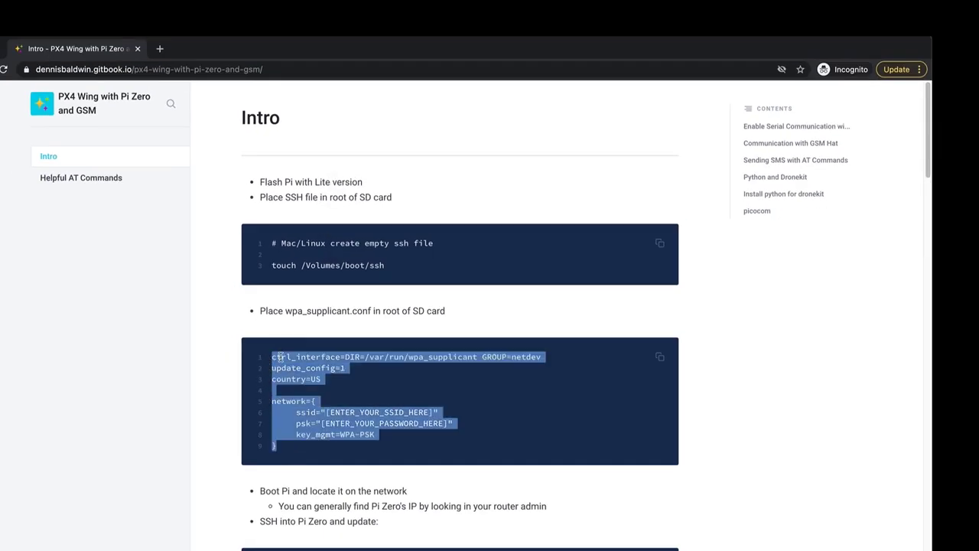
- Open /Volumes/boot/wpa_supplicant in vi for editing
click(351, 411)
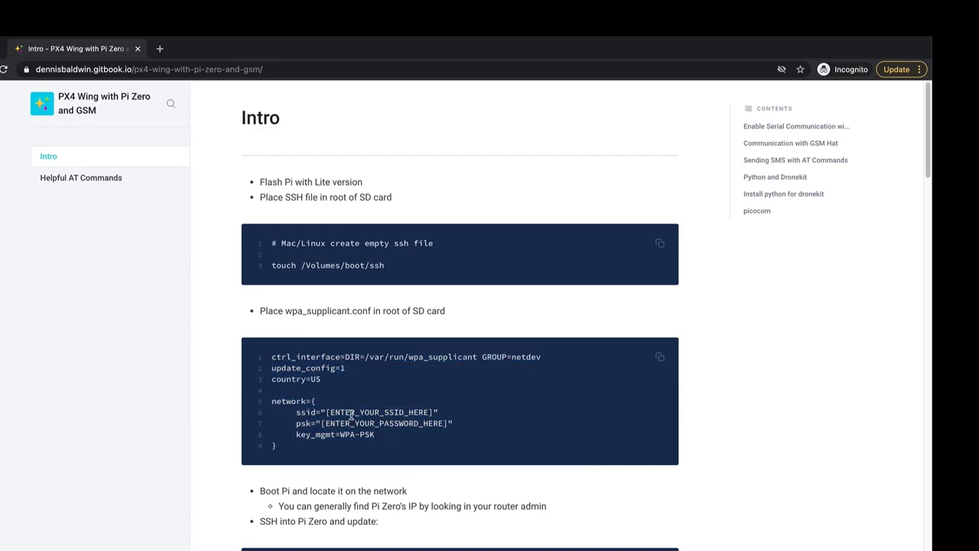
mouse_move(505, 375)
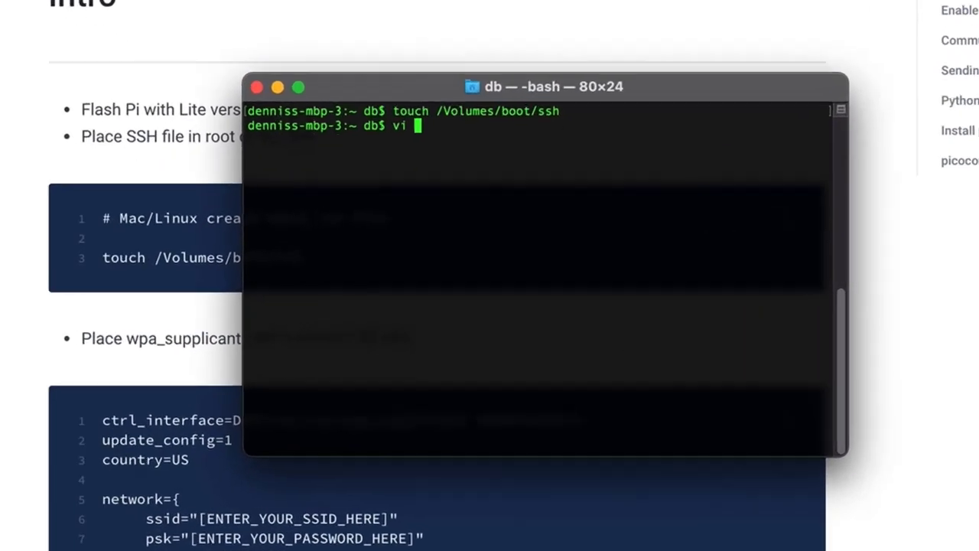
text(/Volumes/bo)
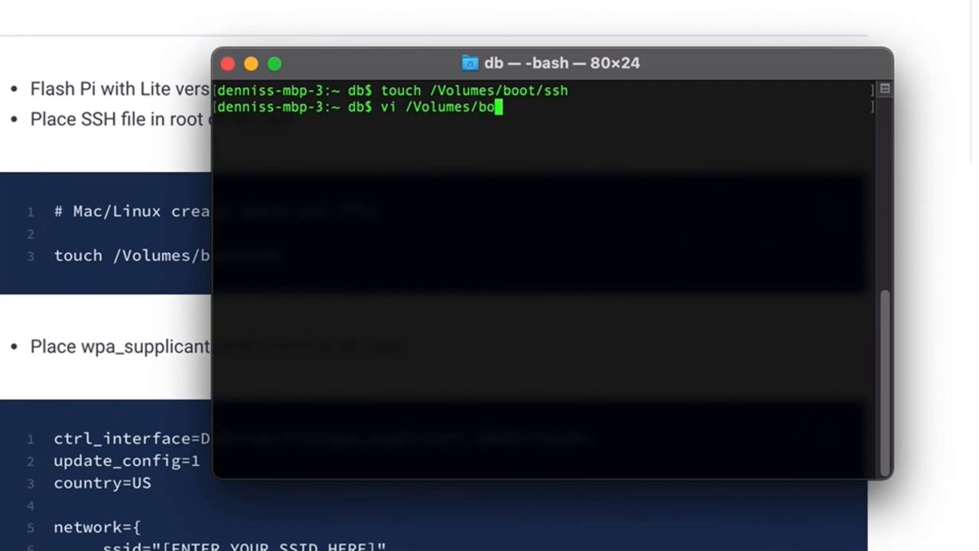
text(ot/wpa)
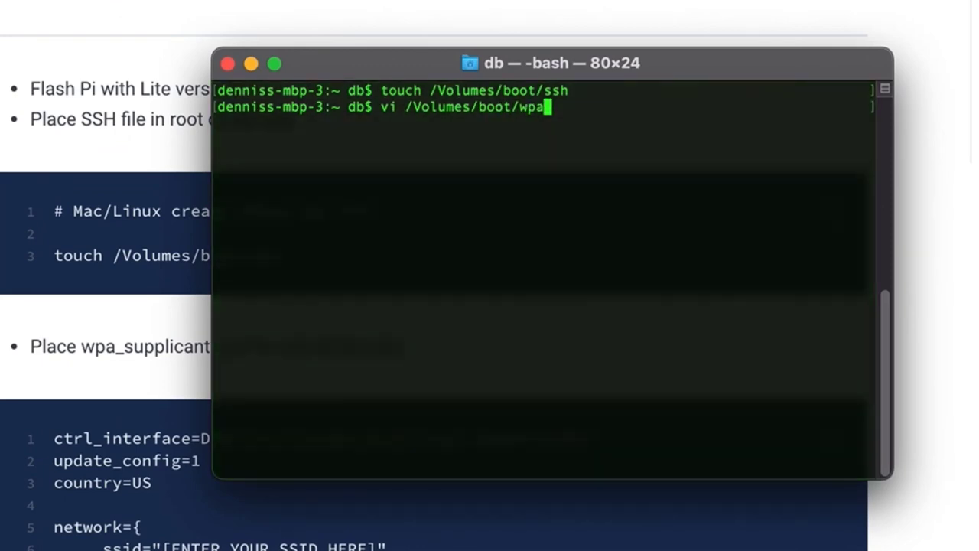
text(_supplican)
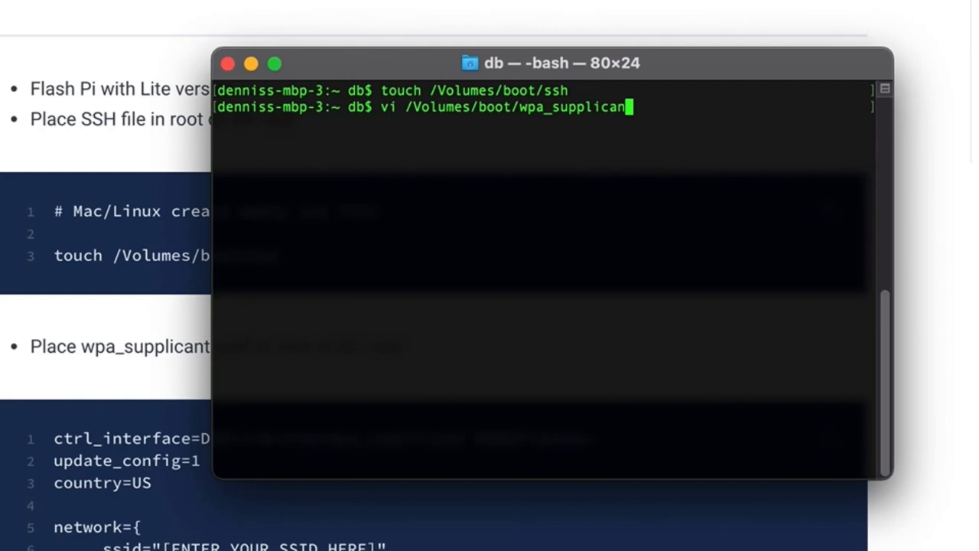
key(Return)
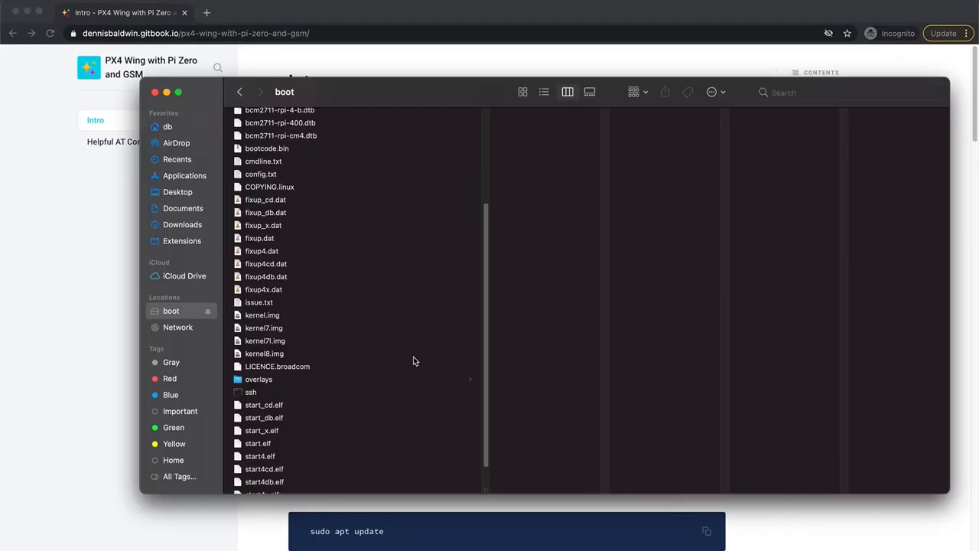
mouse_move(281, 326)
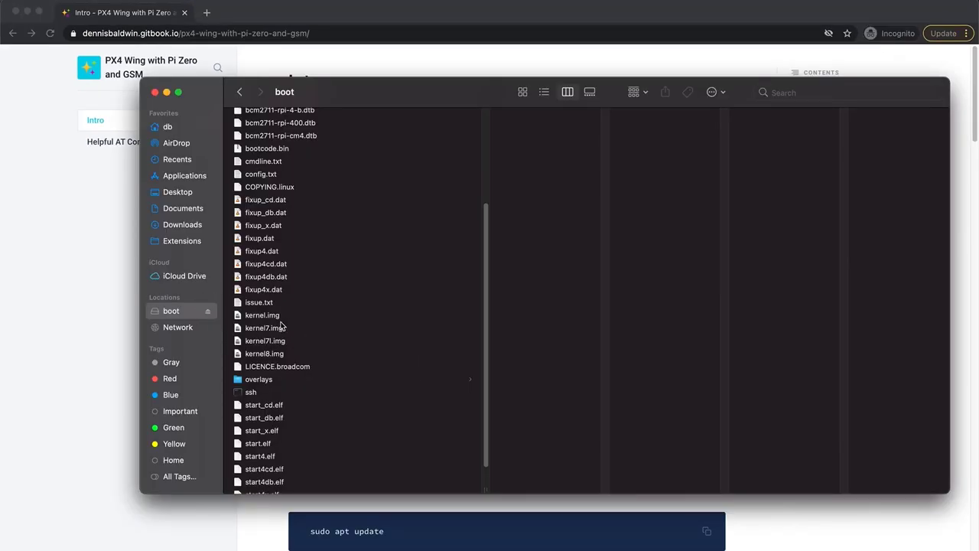
mouse_move(369, 341)
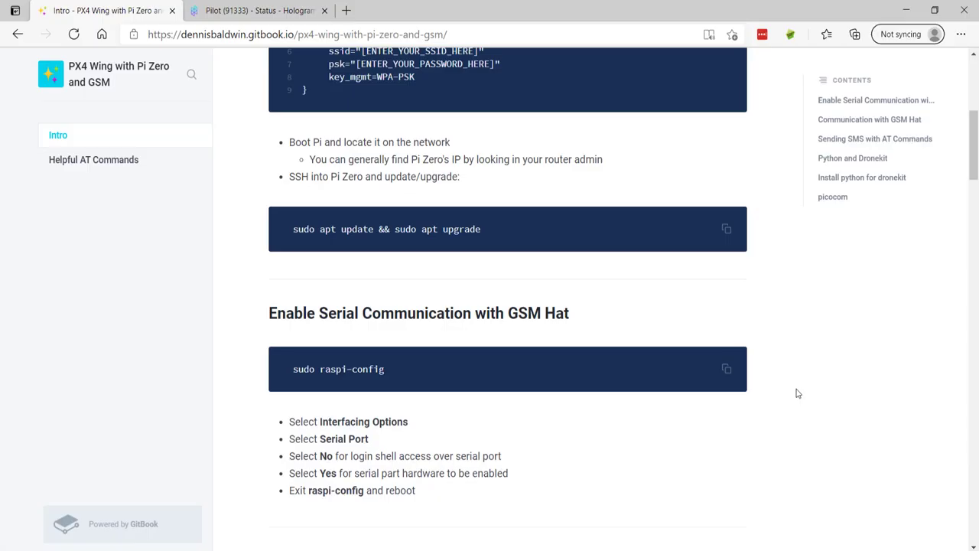
mouse_move(505, 327)
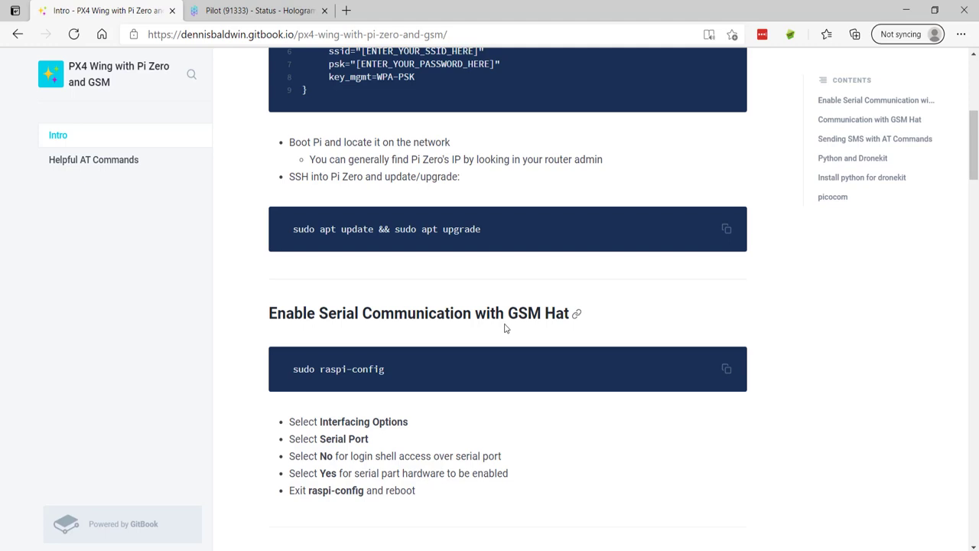
mouse_move(505, 328)
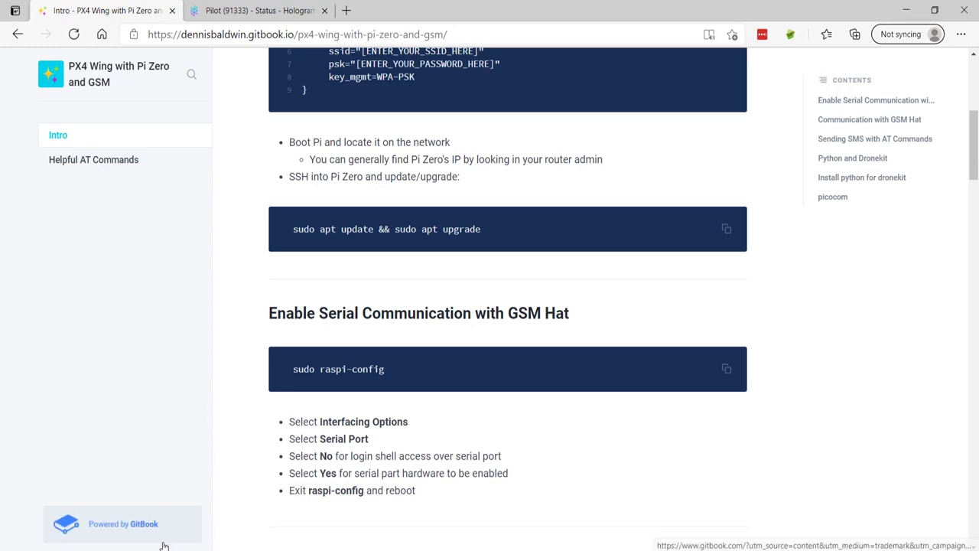
mouse_move(219, 505)
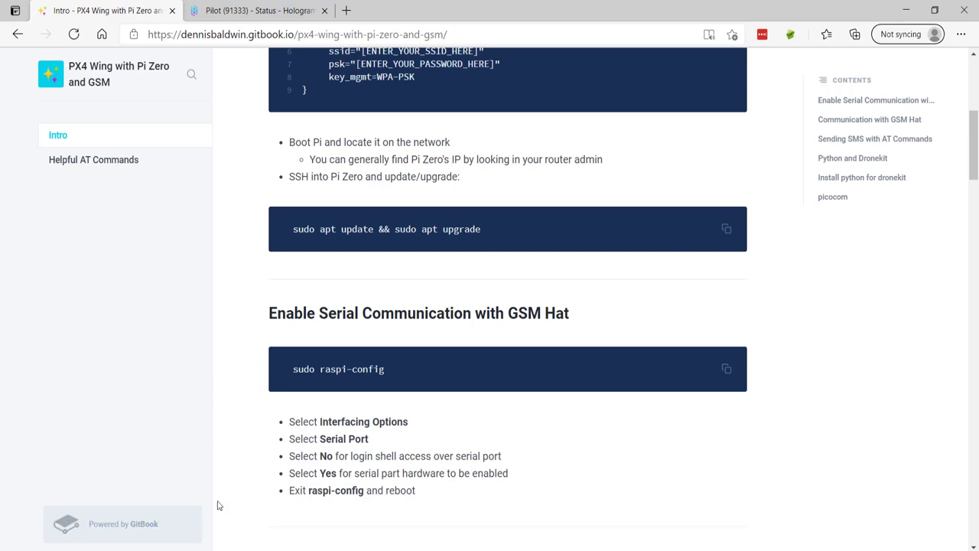
mouse_move(218, 505)
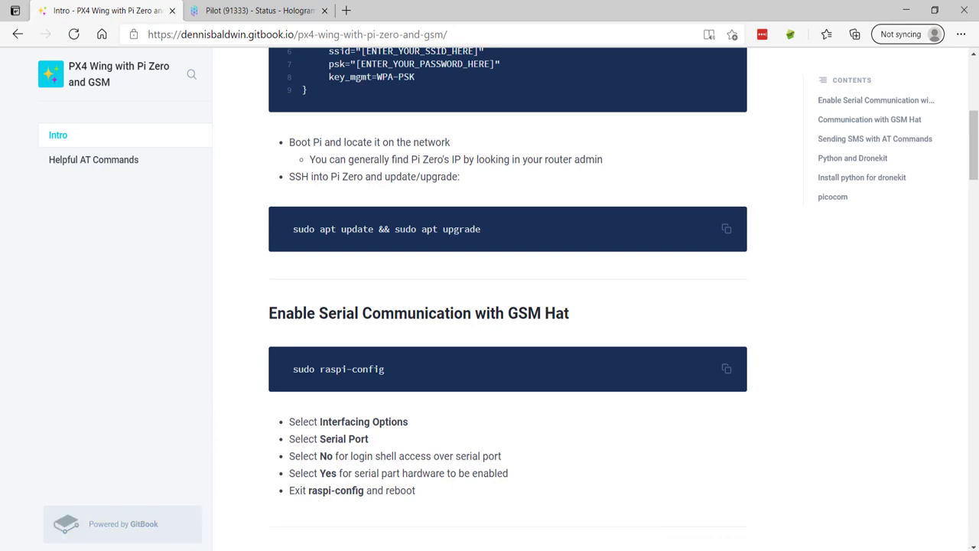
mouse_move(547, 358)
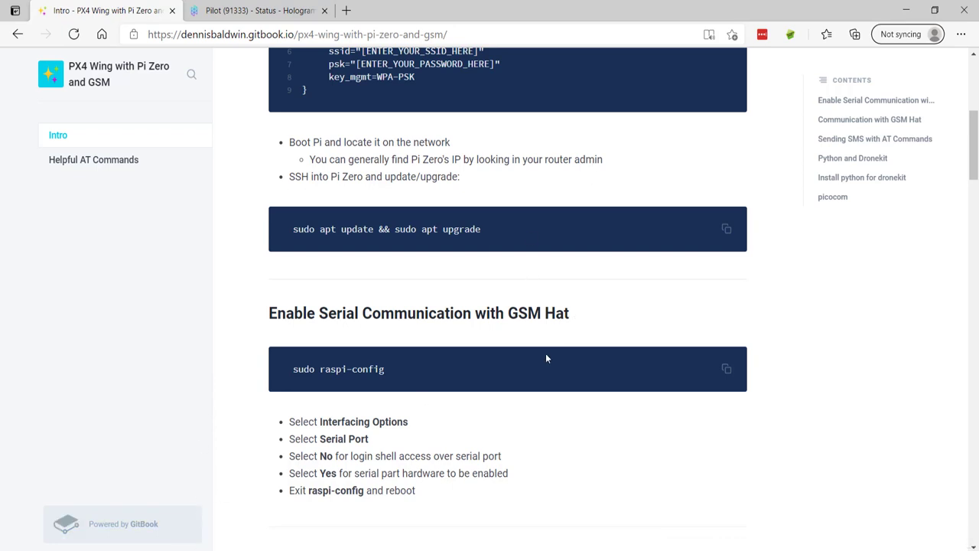
mouse_move(466, 287)
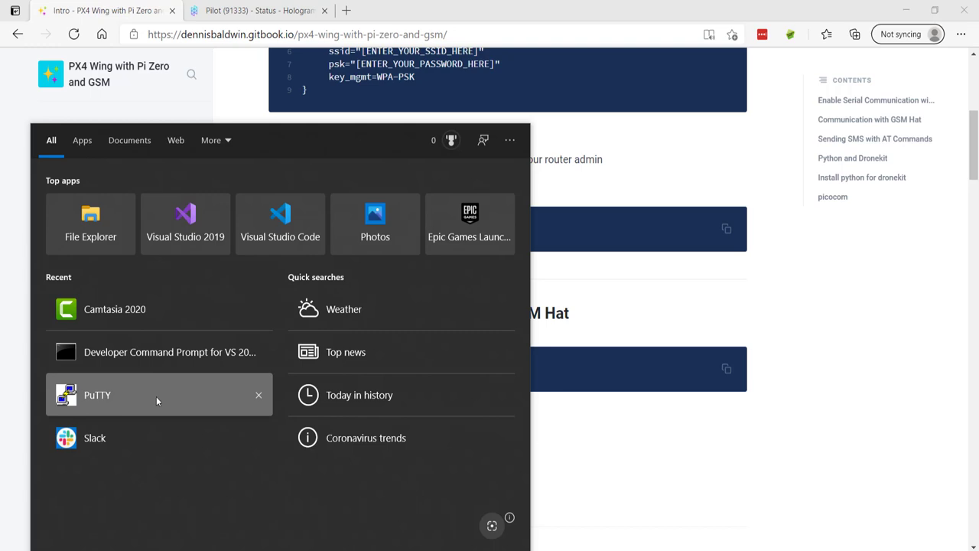
click(97, 395)
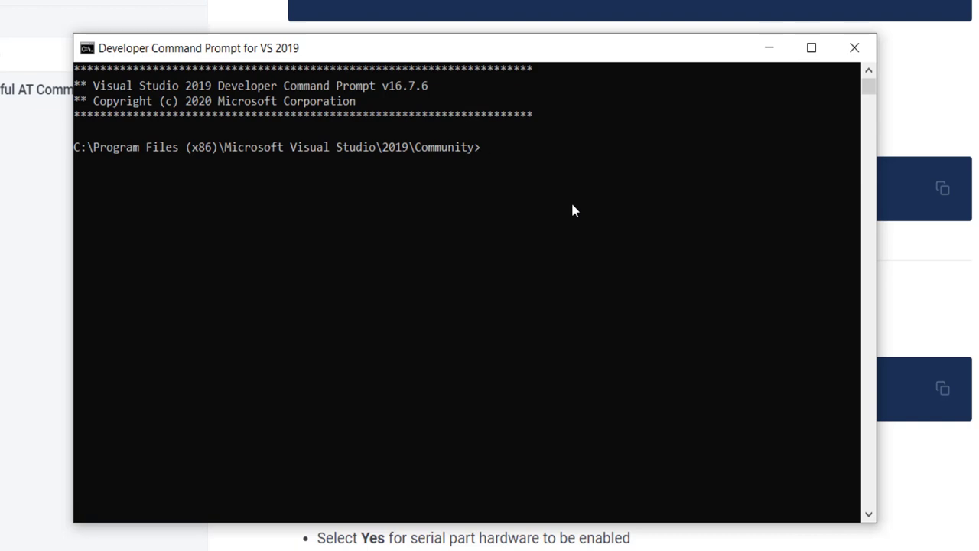
text(pin)
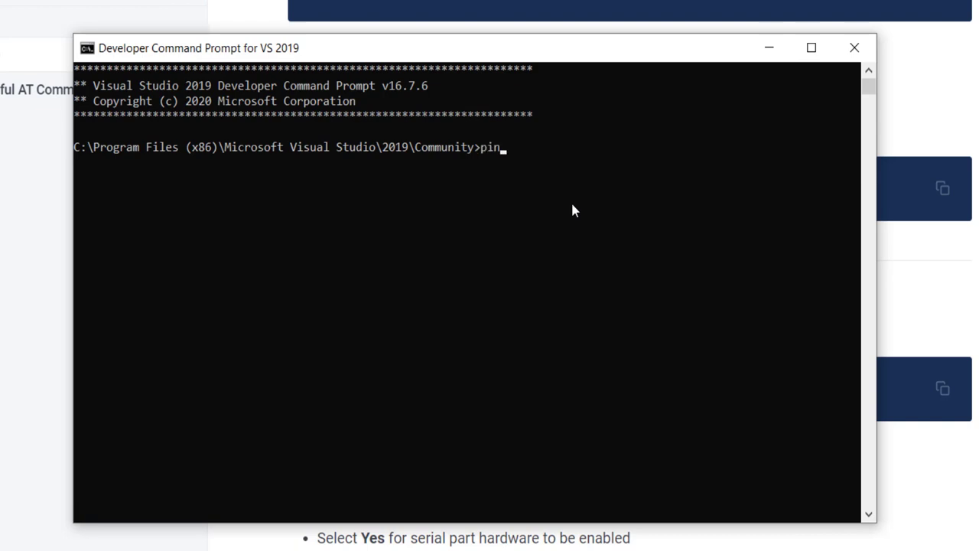
text(g 192.68.)
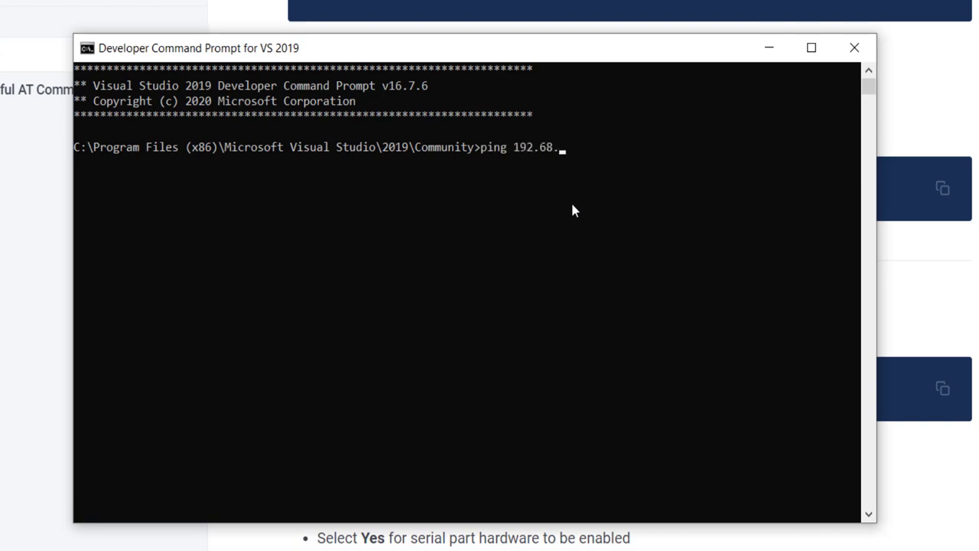
text(189)
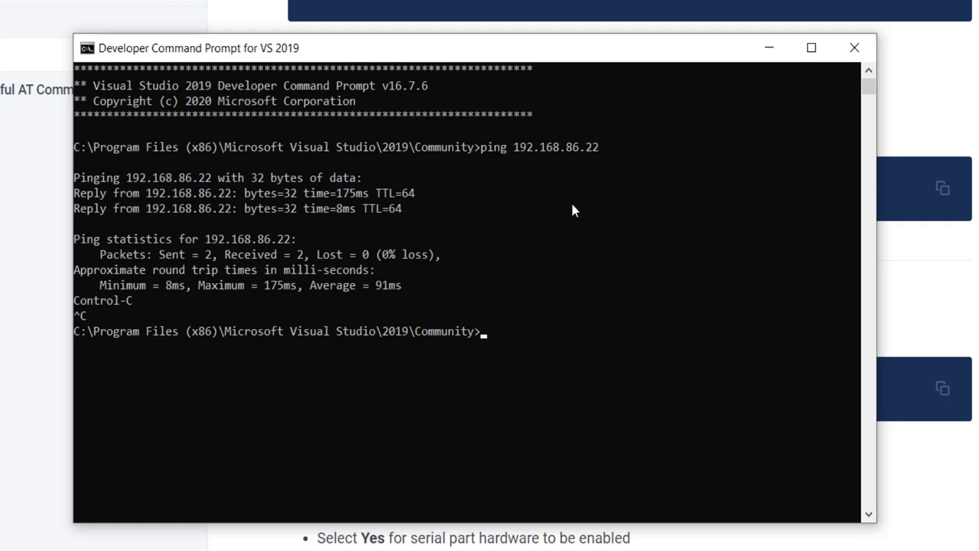
text(ssh pi@192.)
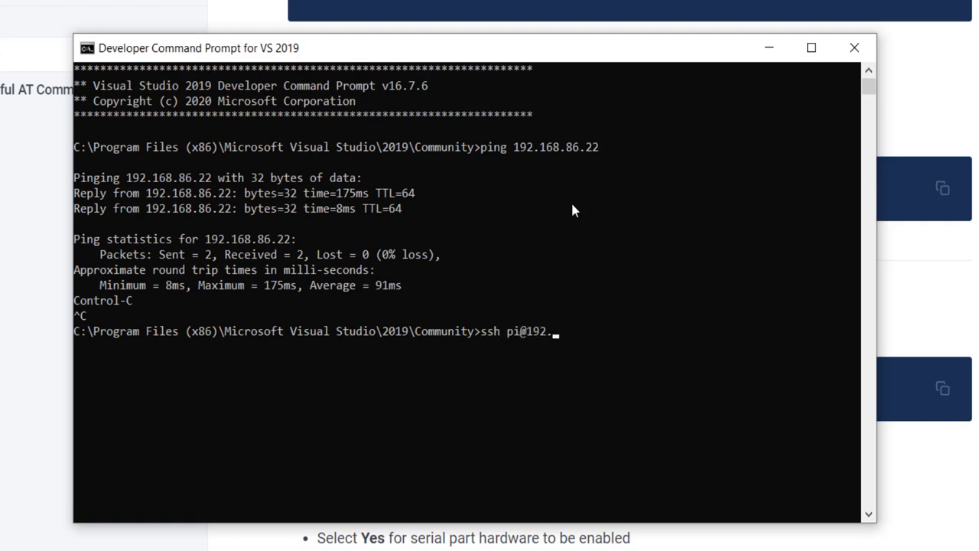
text(168.86.22)
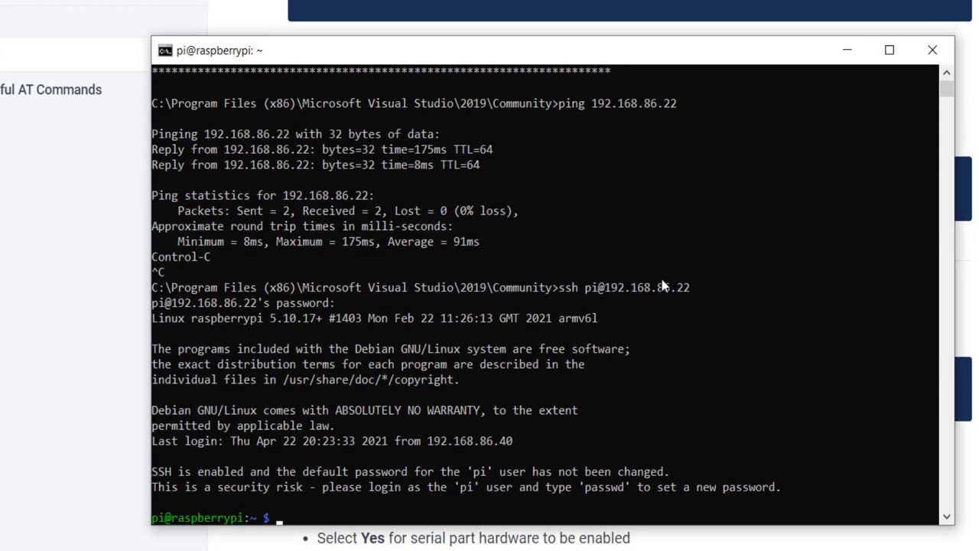
- Run sudo apt update && sudo apt upgrade on the Pi
text(sudo apt update && sudo apt upgrade)
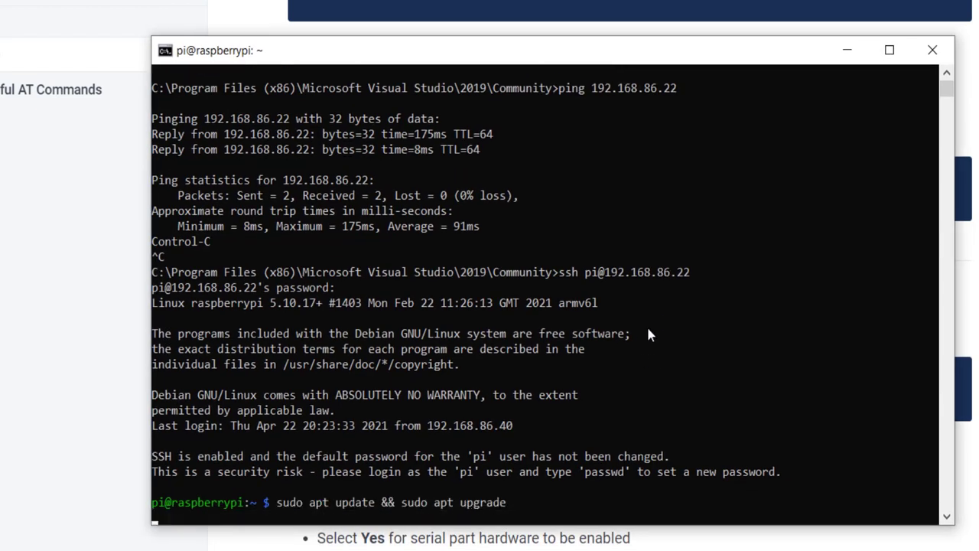
key(Return)
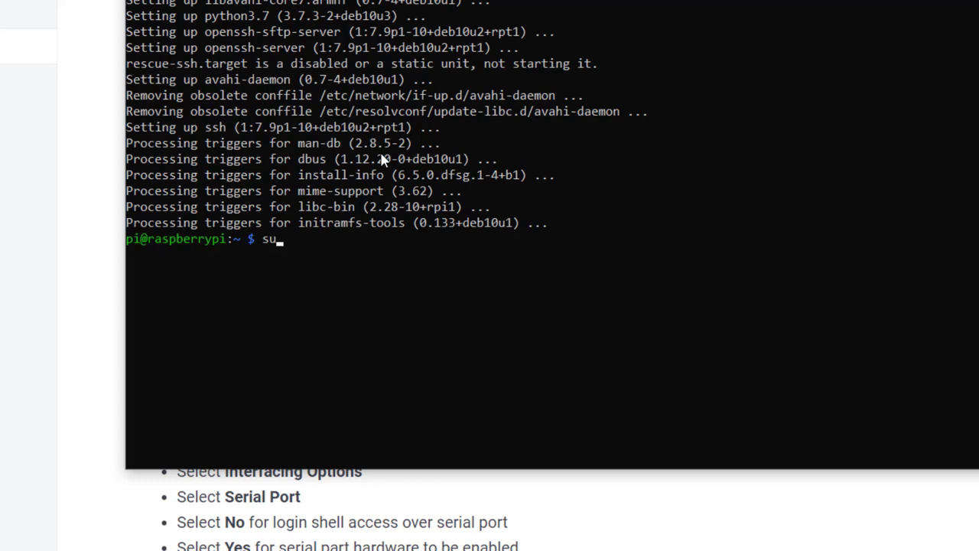
- Enable the serial port hardware in raspi-config
text(do ras)
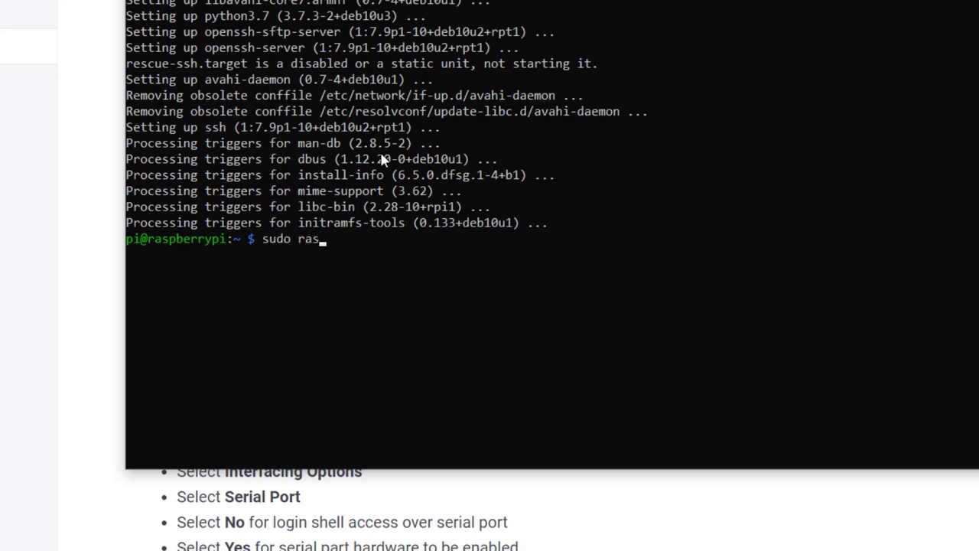
text(pi-confi)
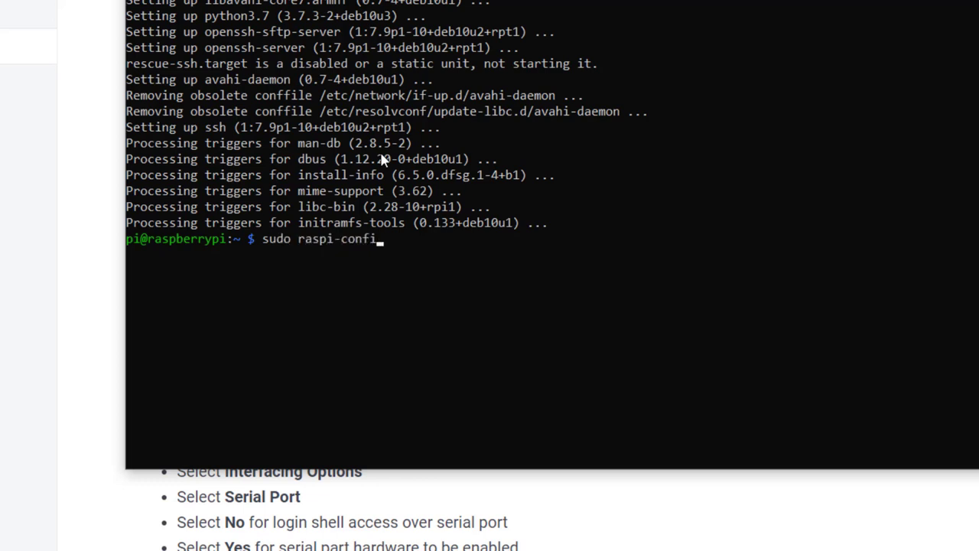
key(Return)
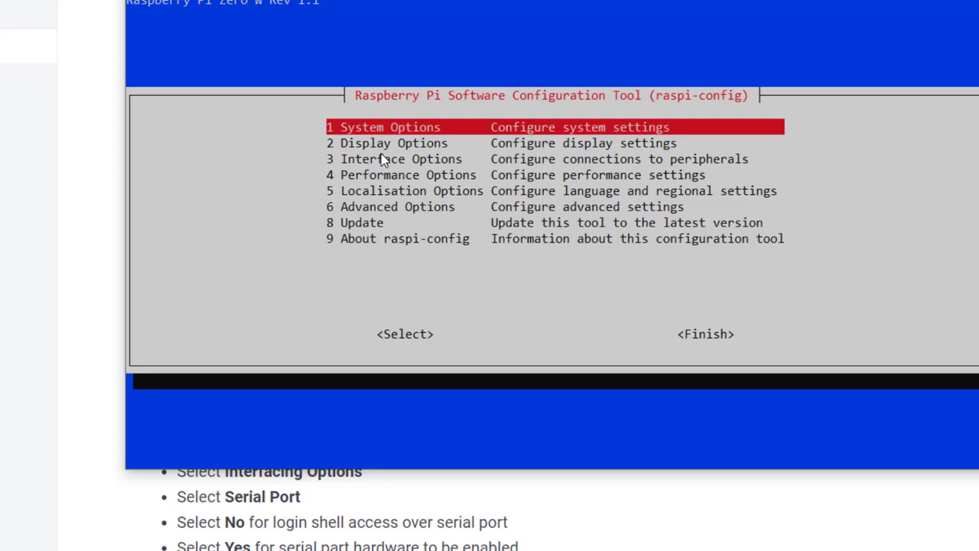
scroll(up, 3)
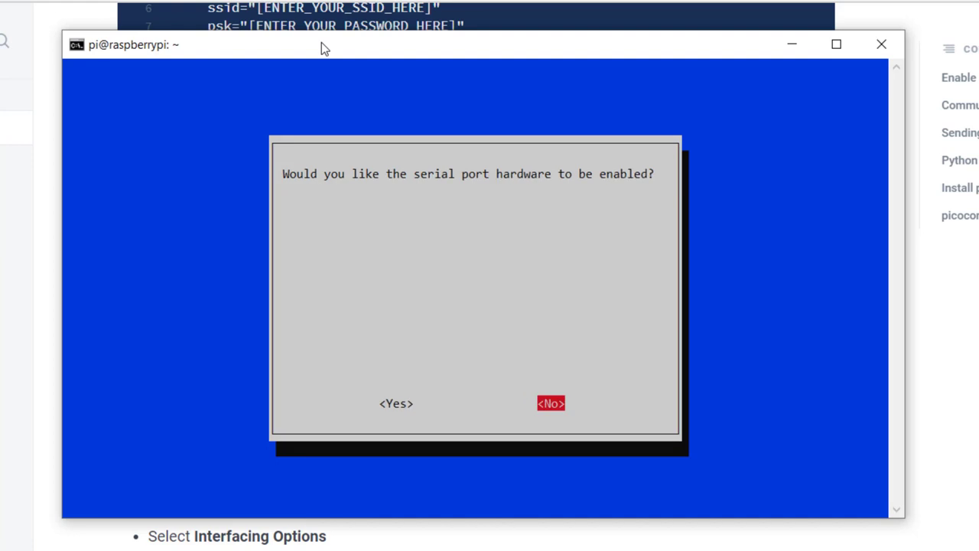
key(Left)
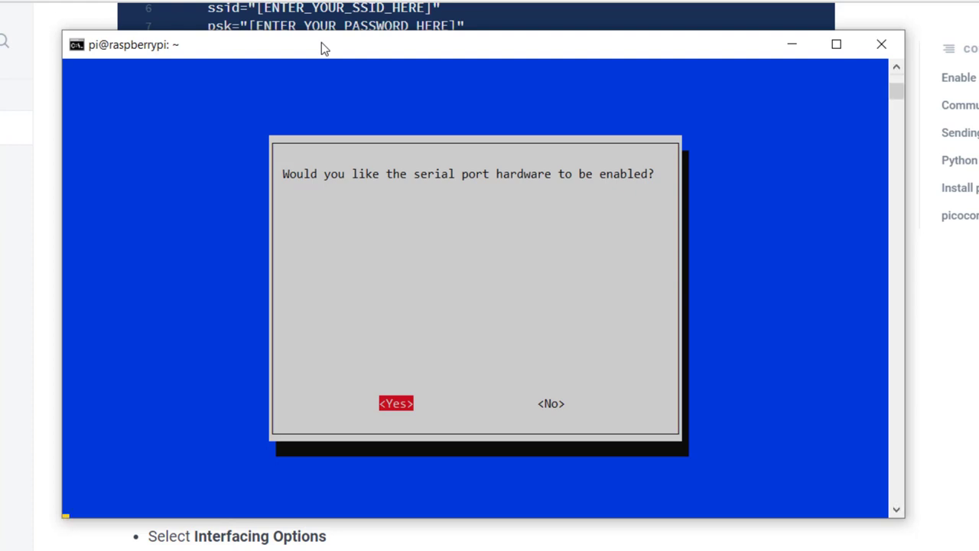
click(396, 403)
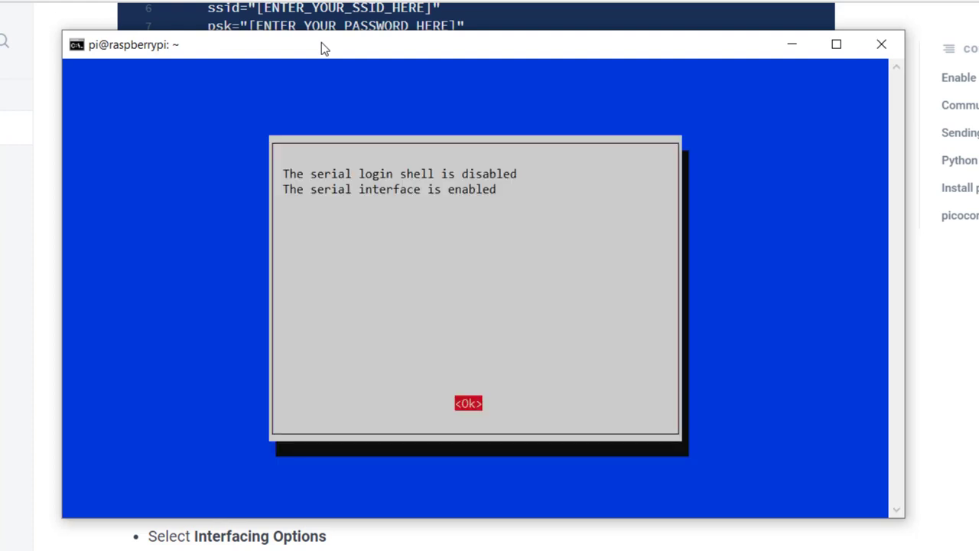
click(468, 403)
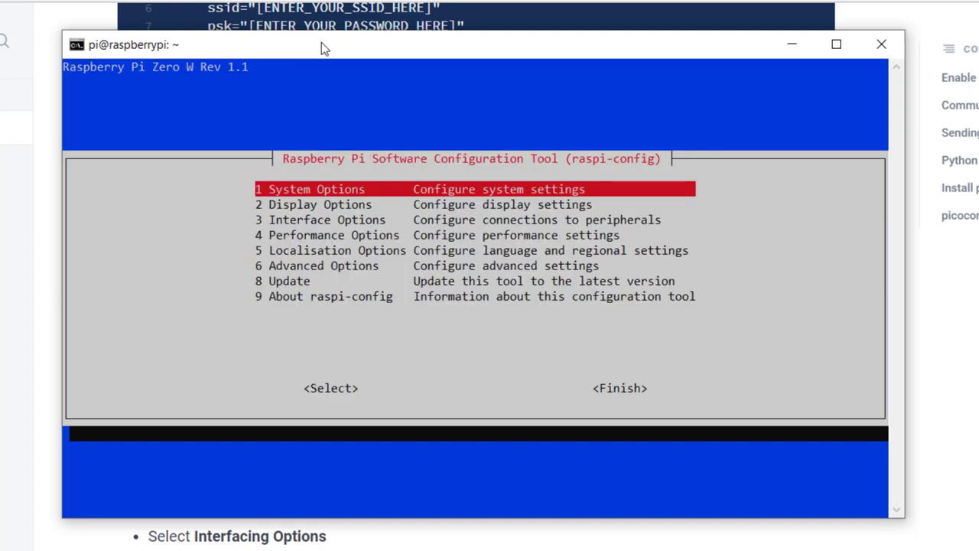
key(Down)
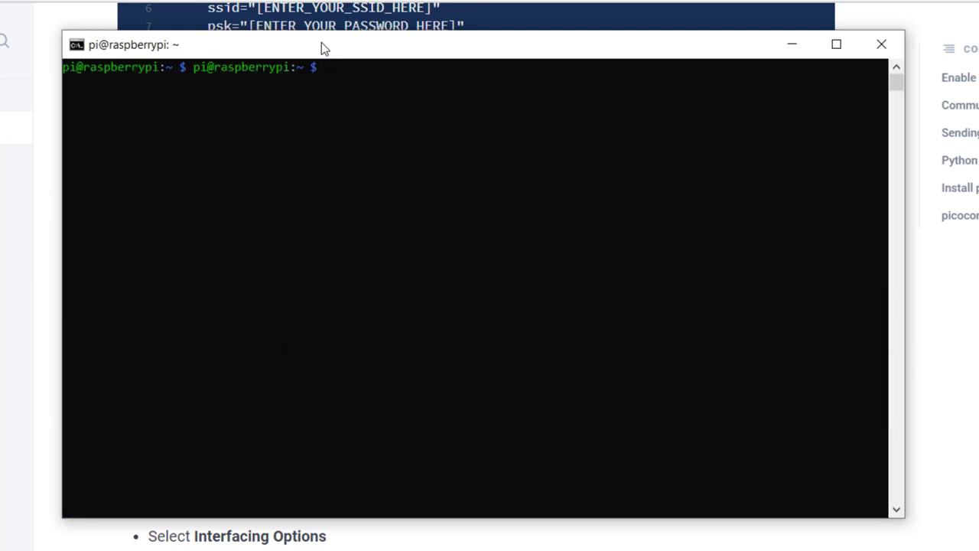
- Shut the Pi down immediately with sudo shutdown -h now
text(sudo shutdown)
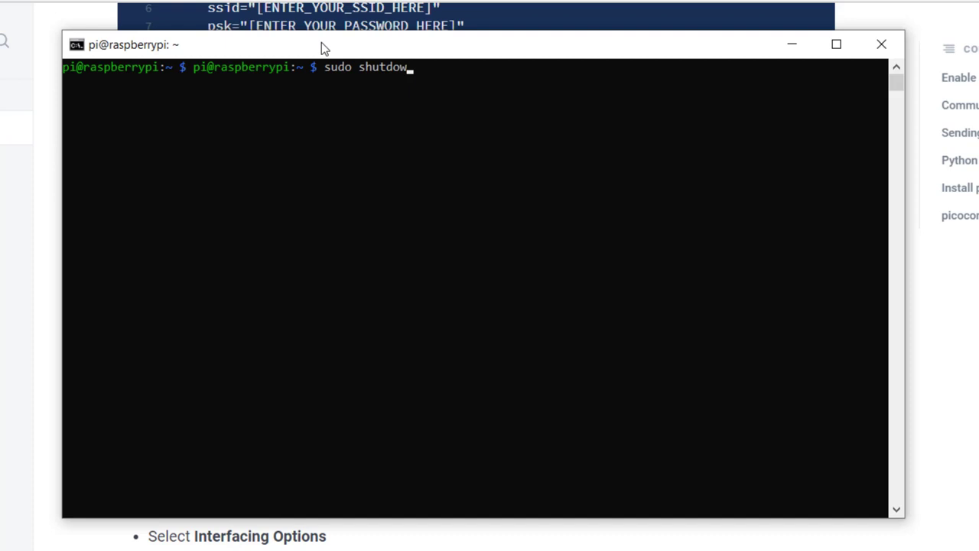
text(-h now)
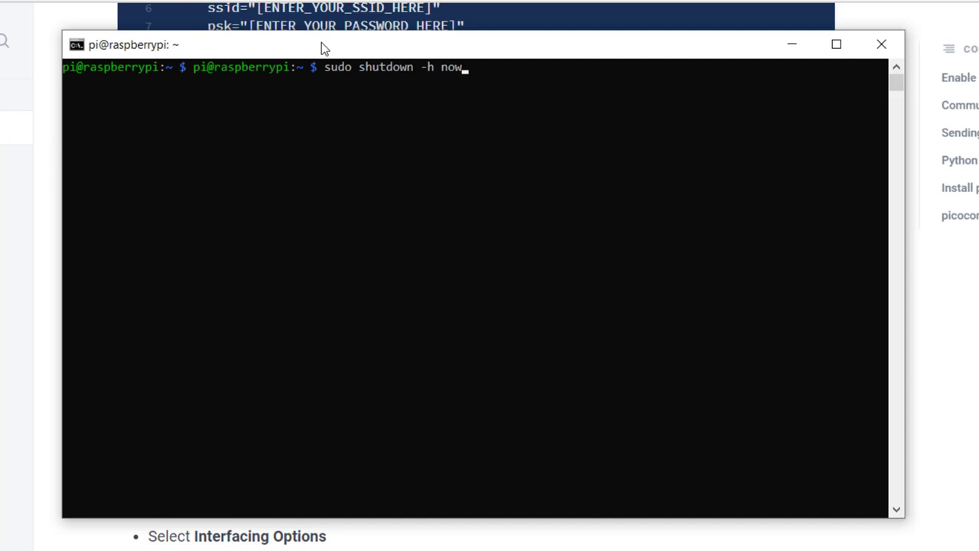
key(Return)
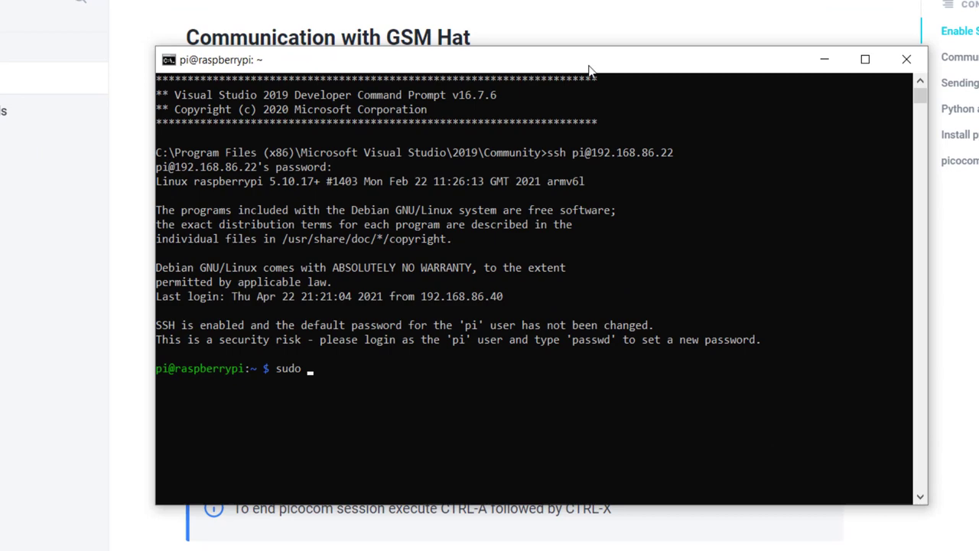
- Install picocom 3.1-2 with sudo apt install picocom and let it finish
text(apt install picocom)
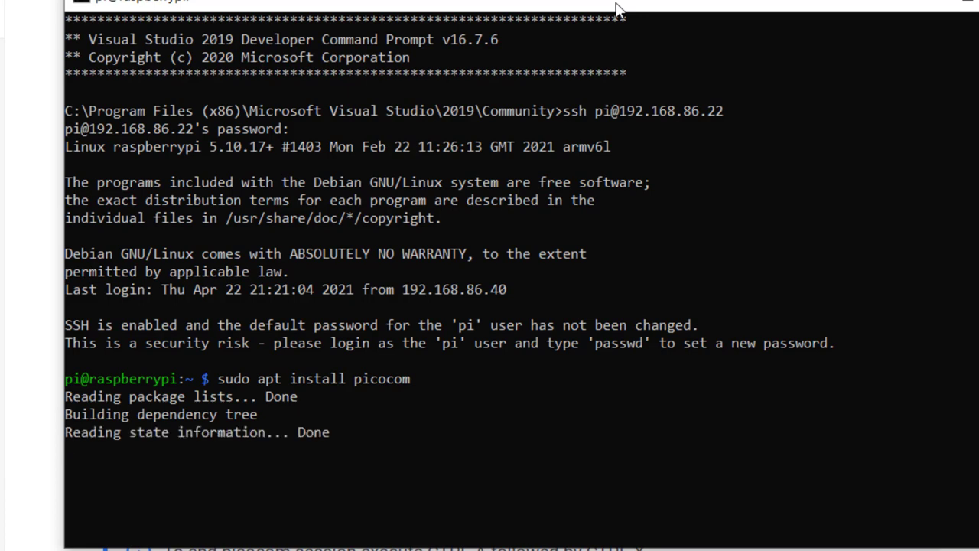
scroll(down, 3)
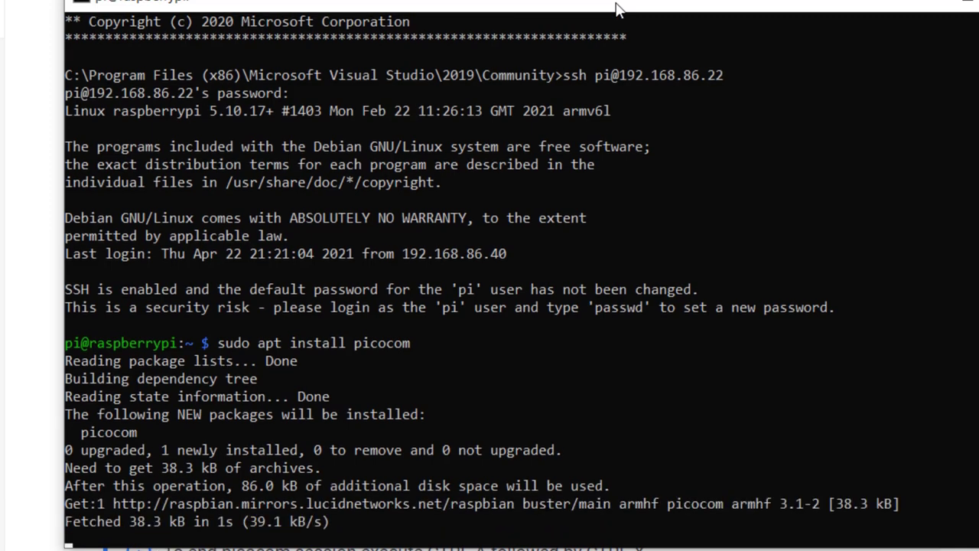
scroll(down, 3)
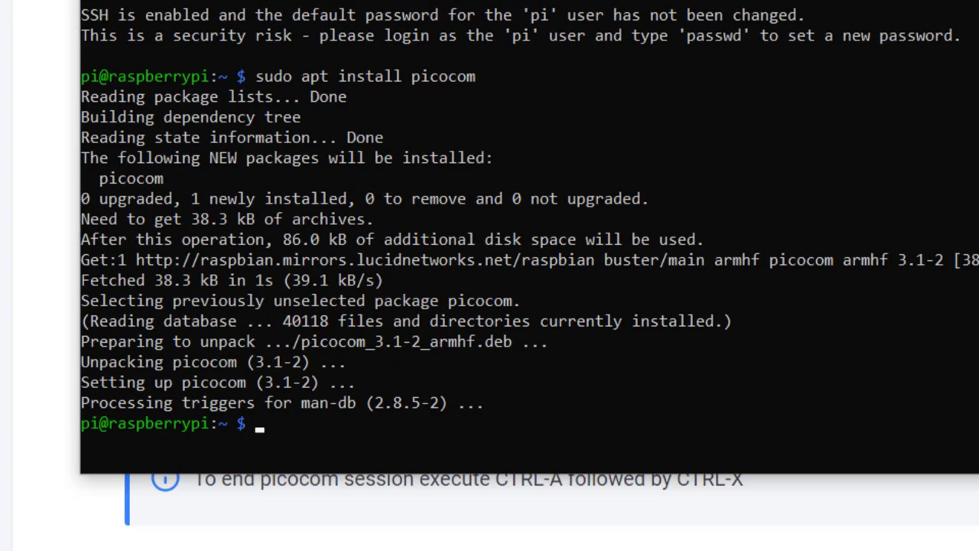
- Connect picocom to /dev/serial0 at 9600 baud and send AT to the GSM HAT
text(picocom -b)
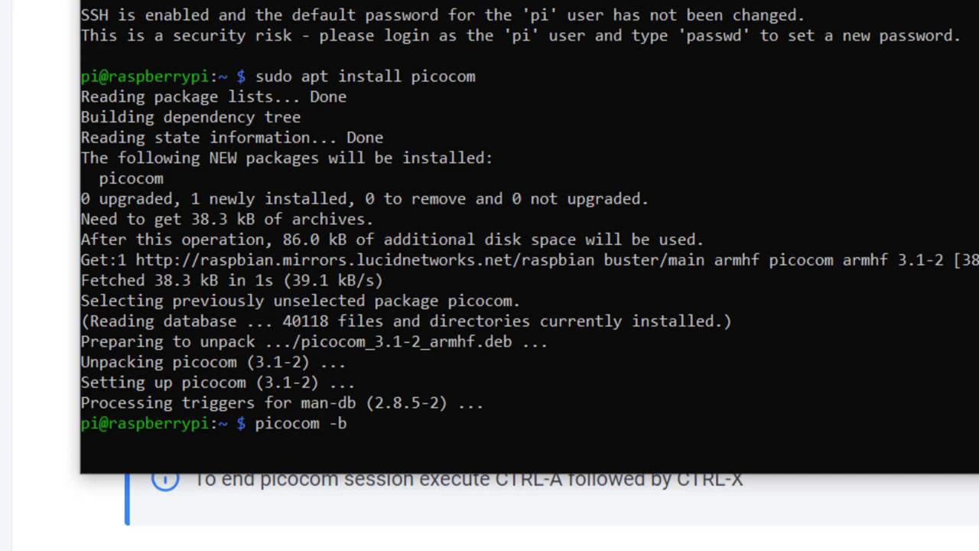
text(9600)
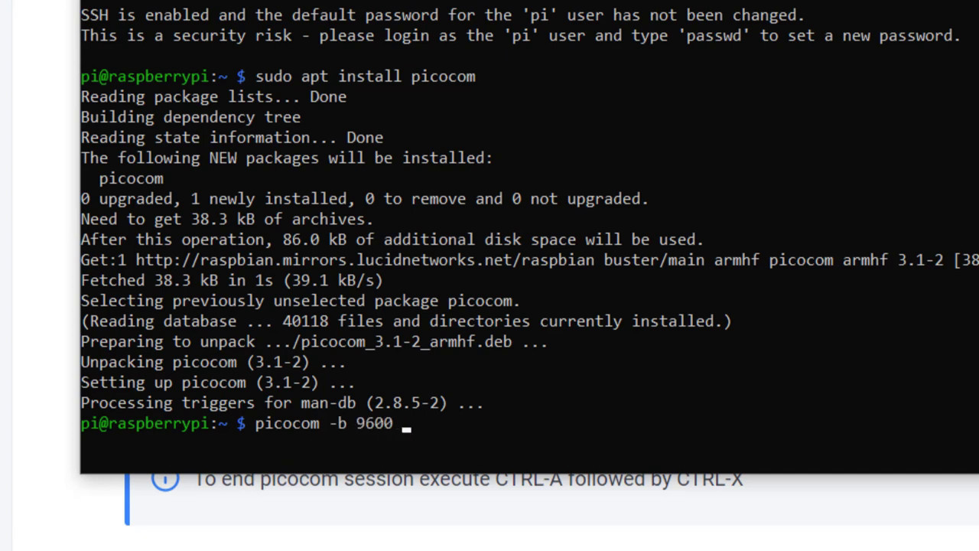
text(/dev/ser)
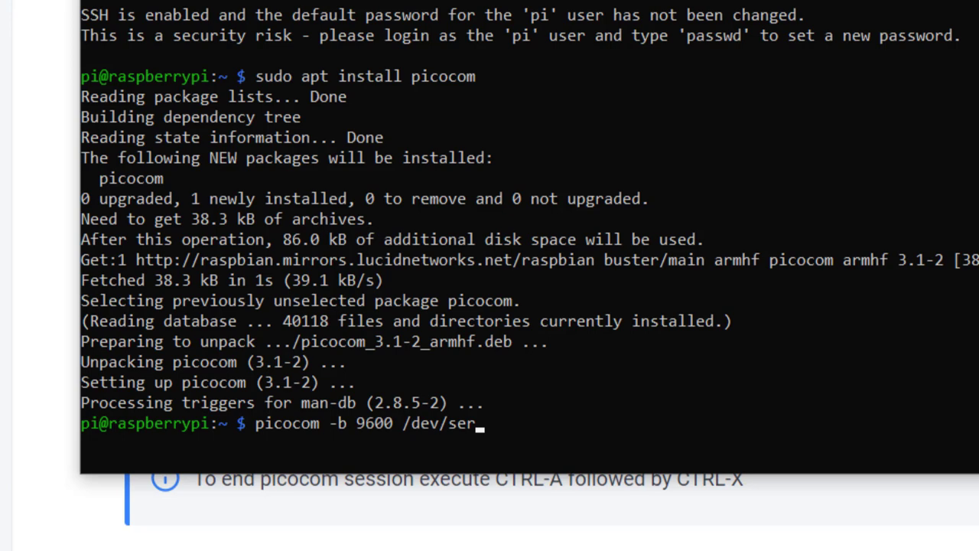
key(Return)
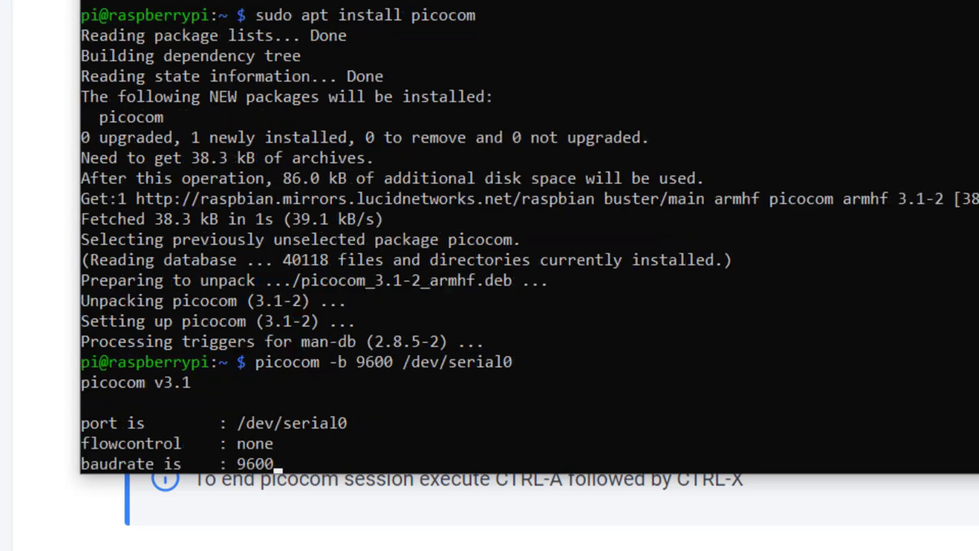
scroll(down, 3)
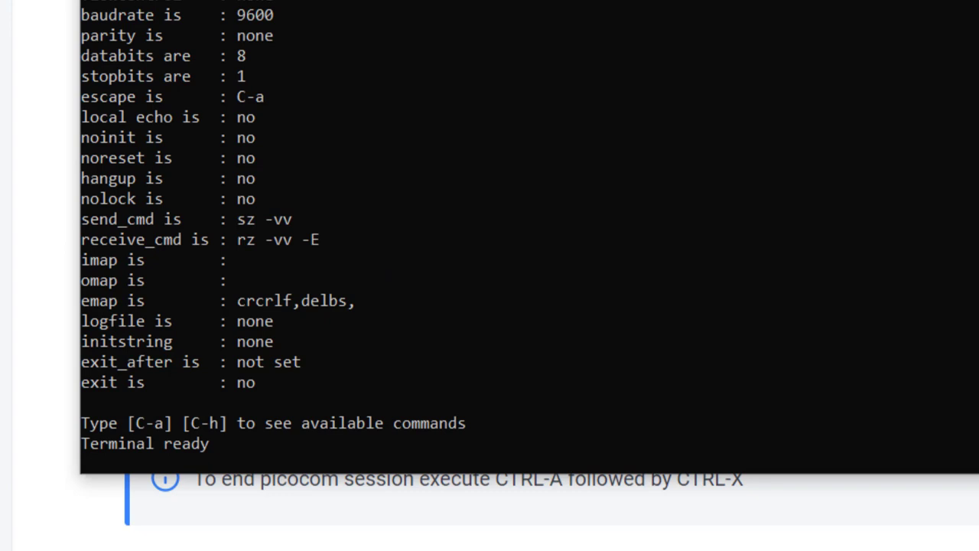
text(AT)
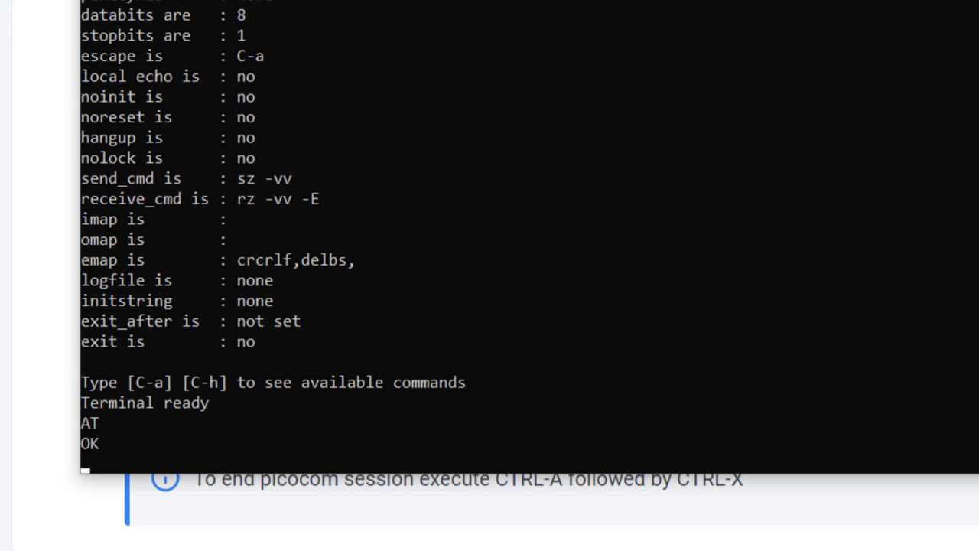
text(AT)
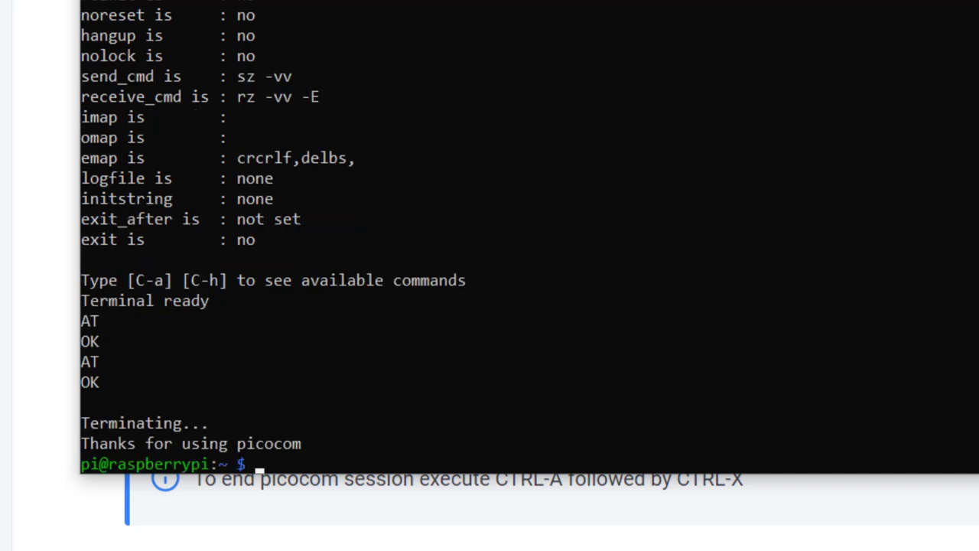
- Relaunch picocom -b 9600 /dev/serial0 and start typing a new command
text(picocom -b 9600 /dev/serial0)
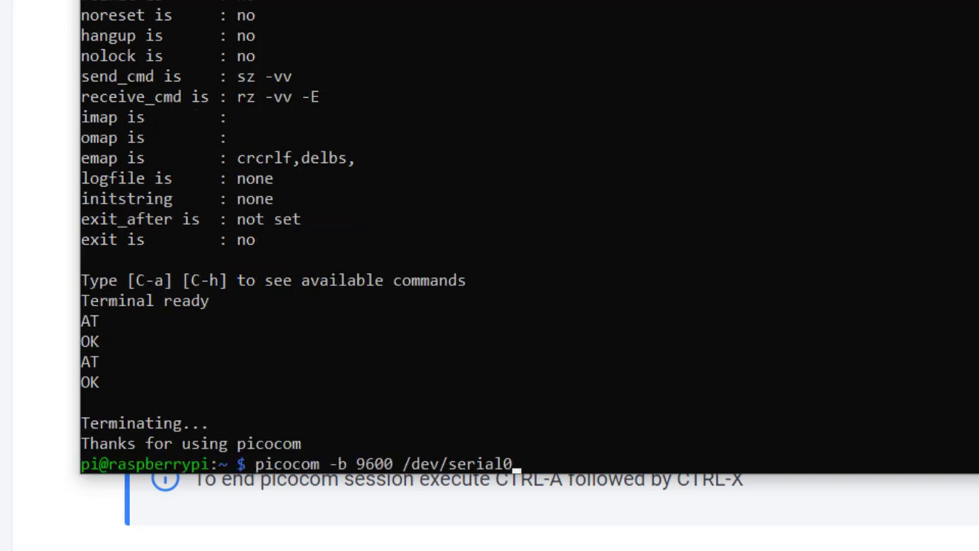
key(Return)
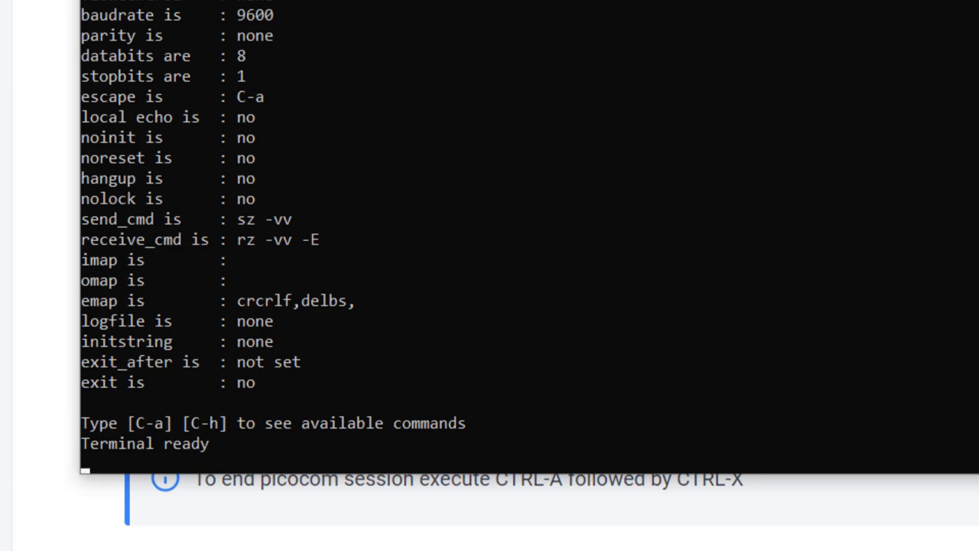
text(AST)
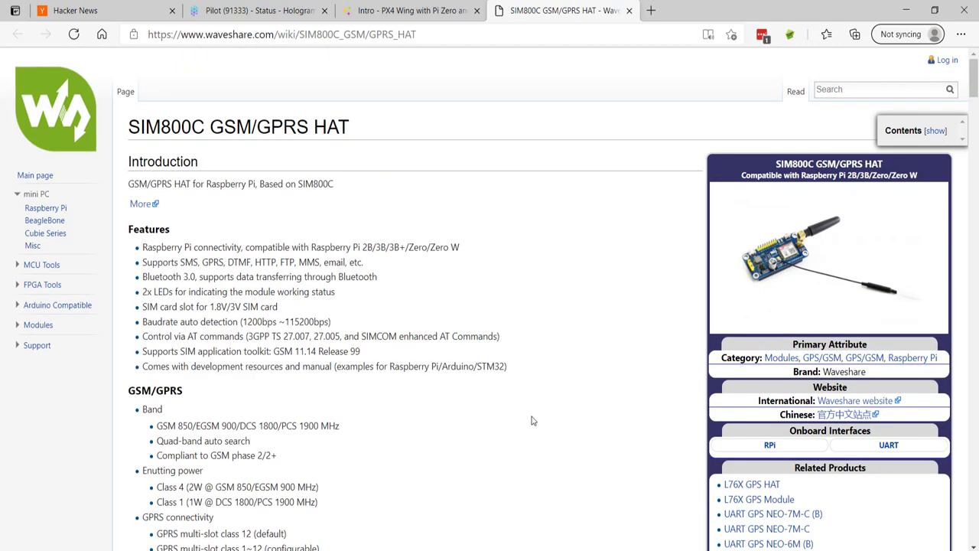
- Review the SIM800C wiki's AT command tables, then return to the PX4 Wing guide
scroll(down, 3)
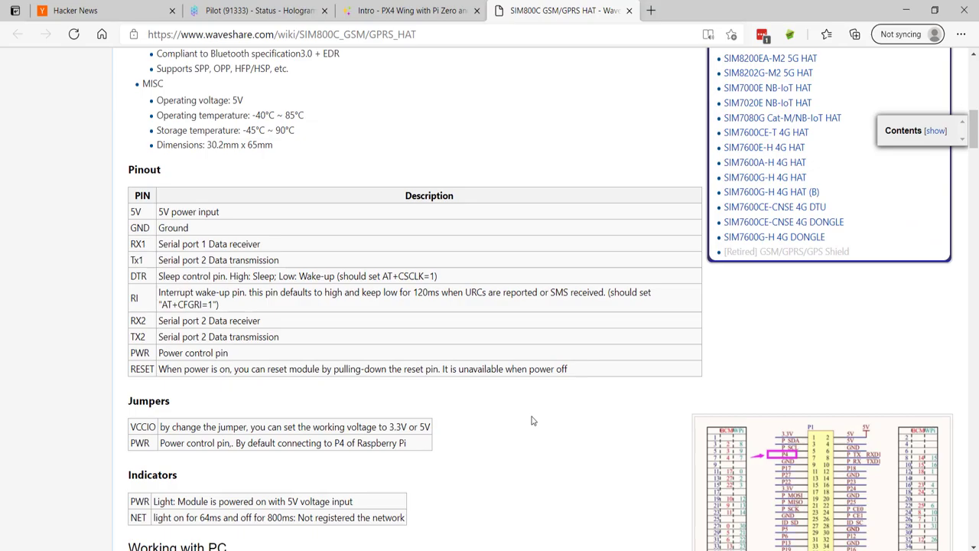
scroll(down, 3)
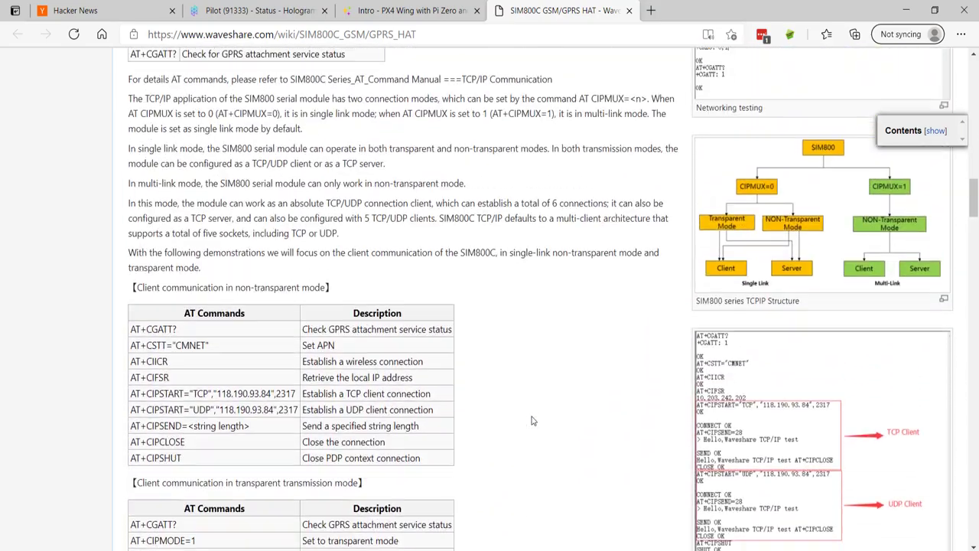
scroll(down, 3)
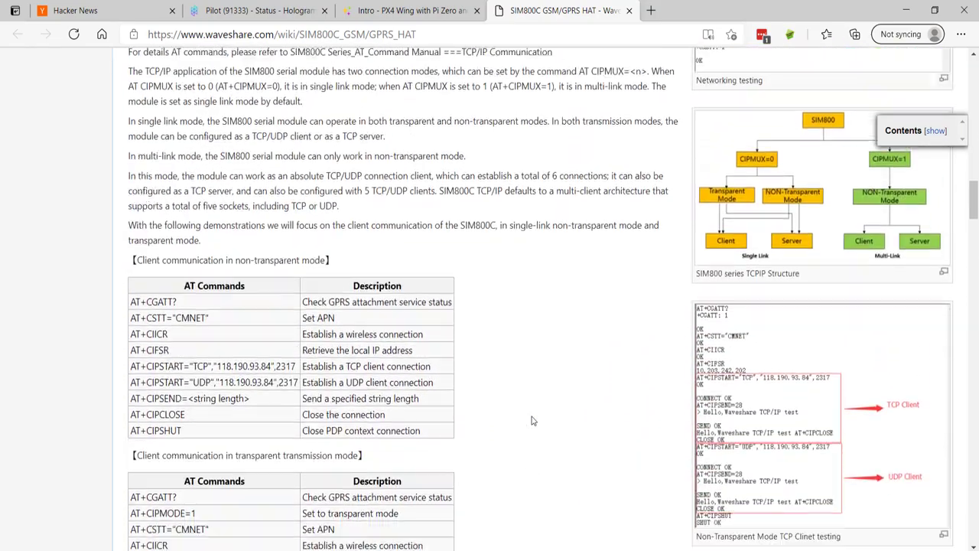
click(411, 10)
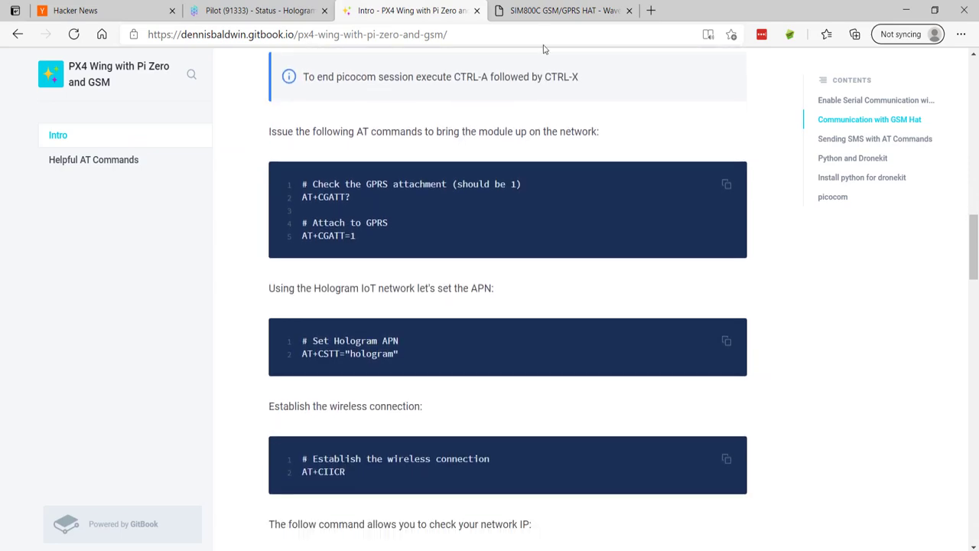
click(562, 10)
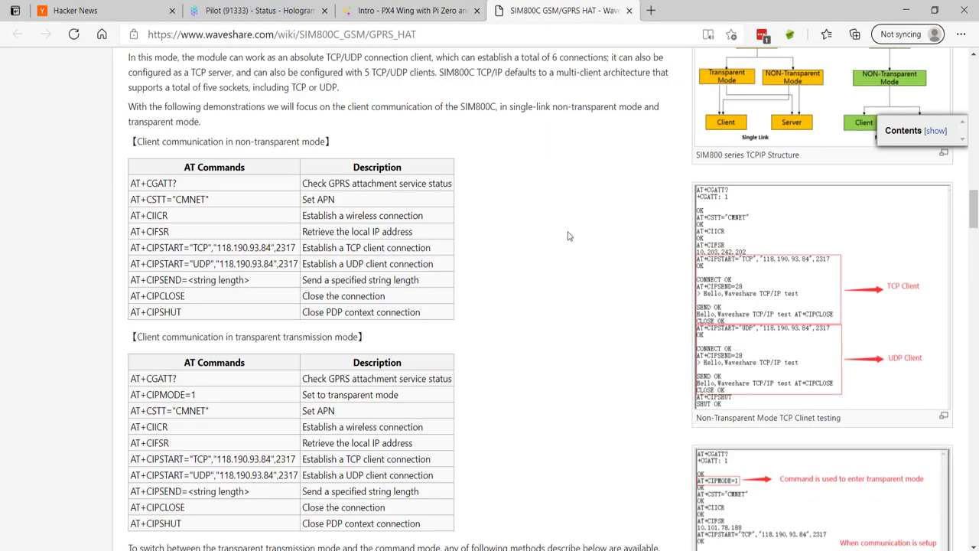
scroll(down, 3)
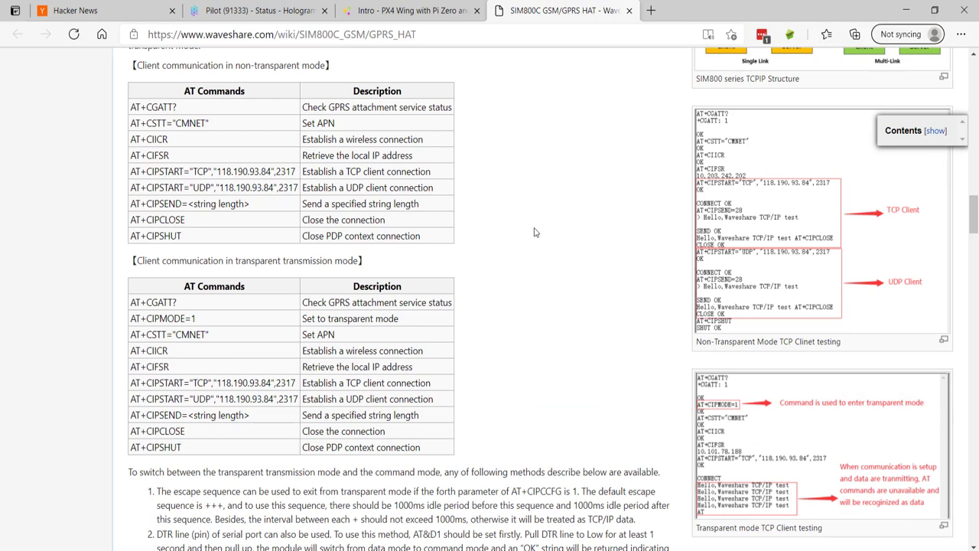
mouse_move(532, 221)
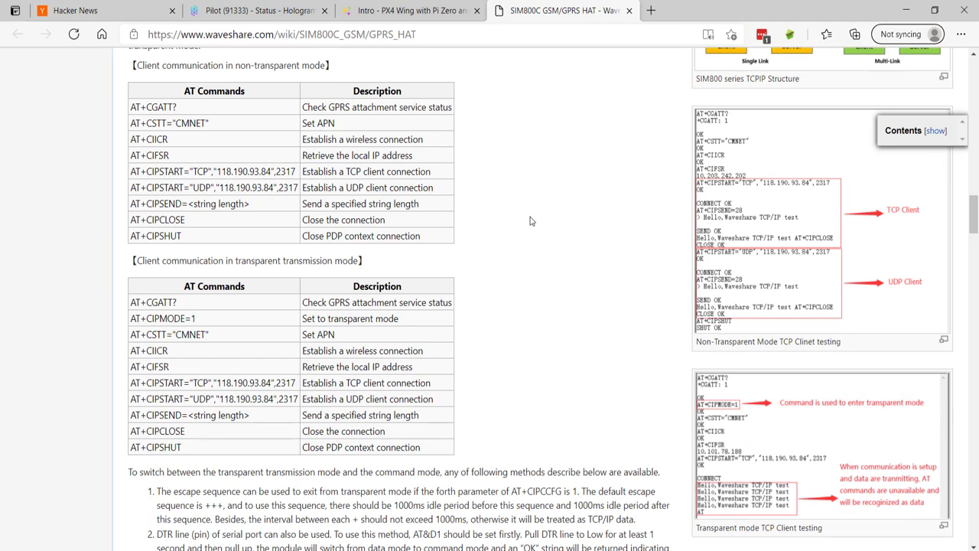
mouse_move(539, 295)
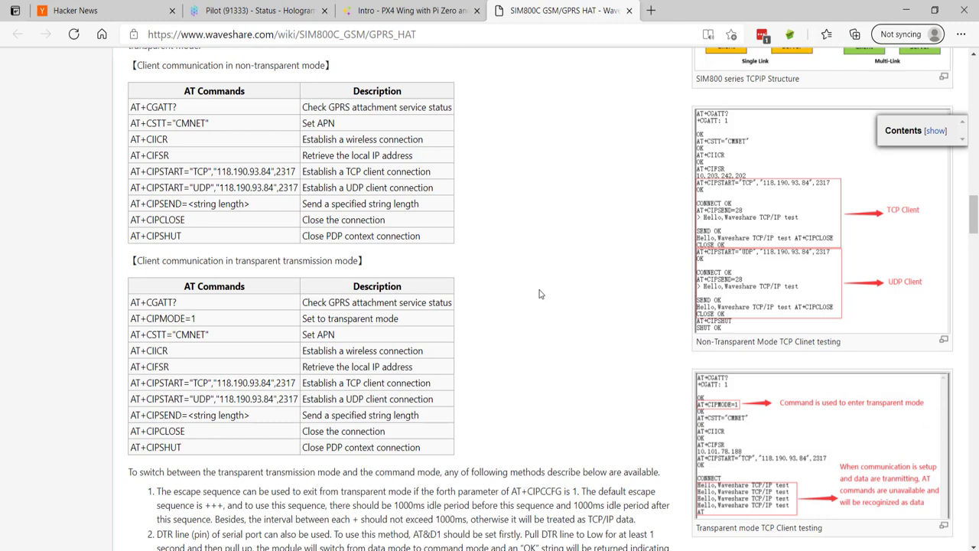
mouse_move(551, 278)
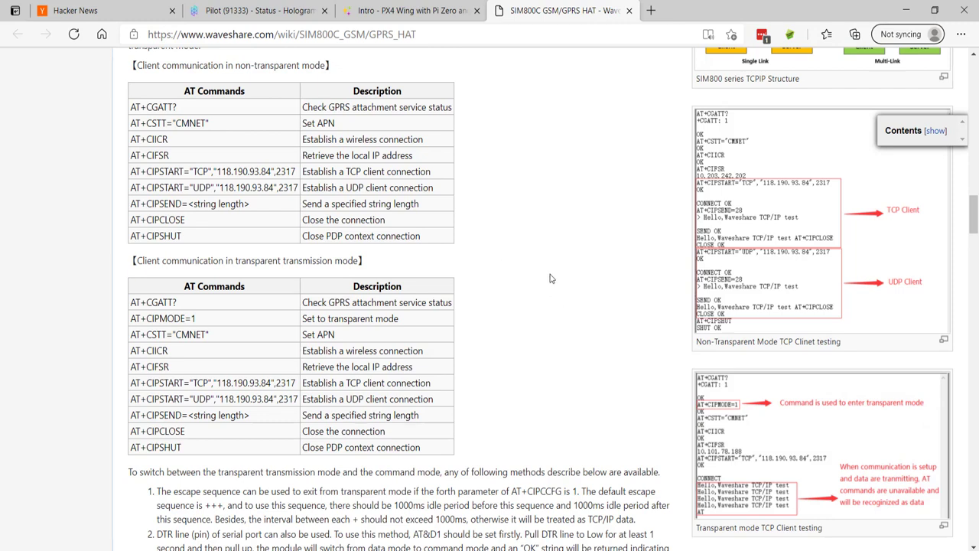
mouse_move(445, 255)
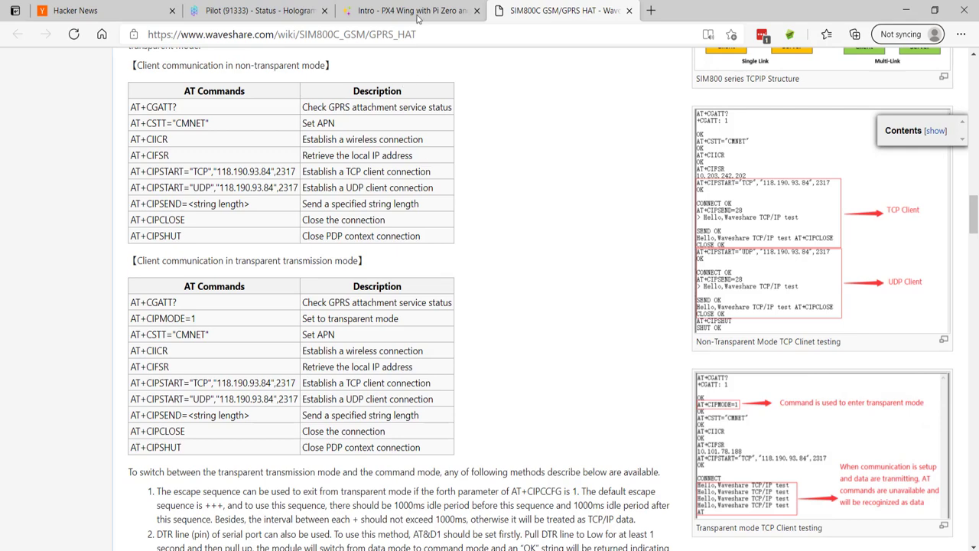
click(411, 10)
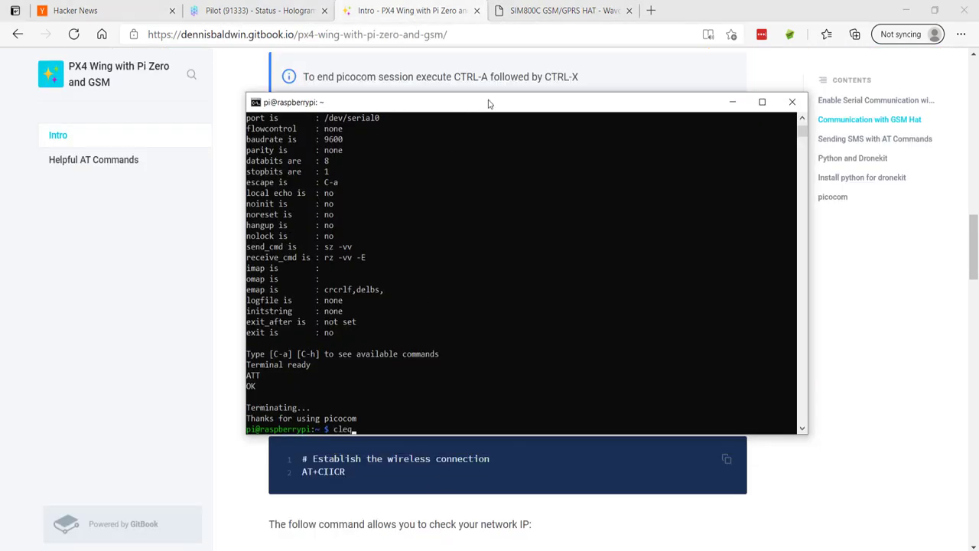
- Clear the screen and send AT+CGATT=1 to attach the modem to GPRS
key(Return)
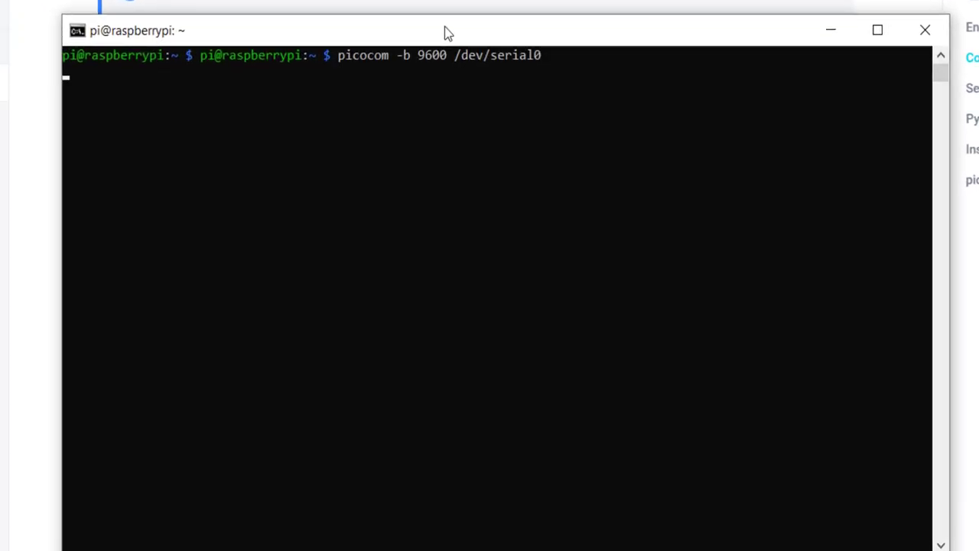
key(Return)
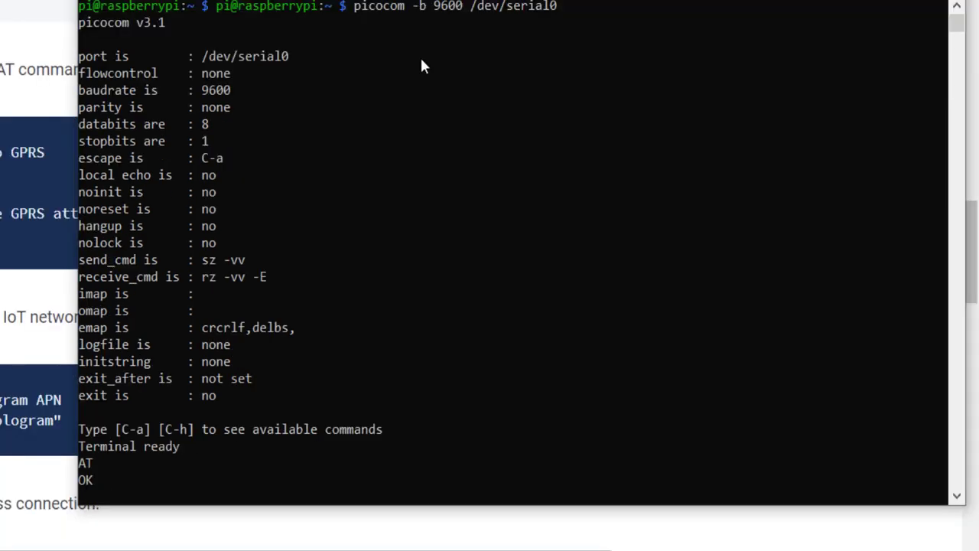
text(AT+)
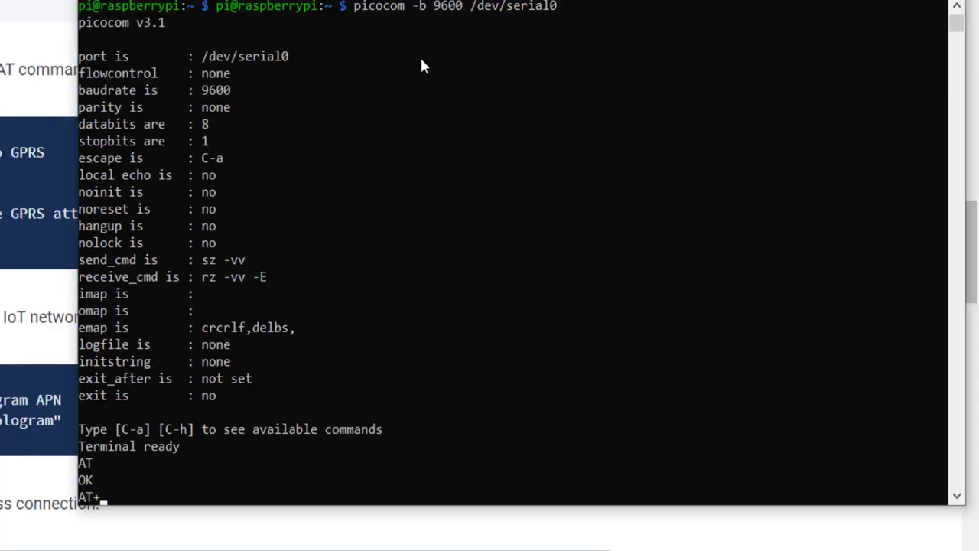
text(CGAT)
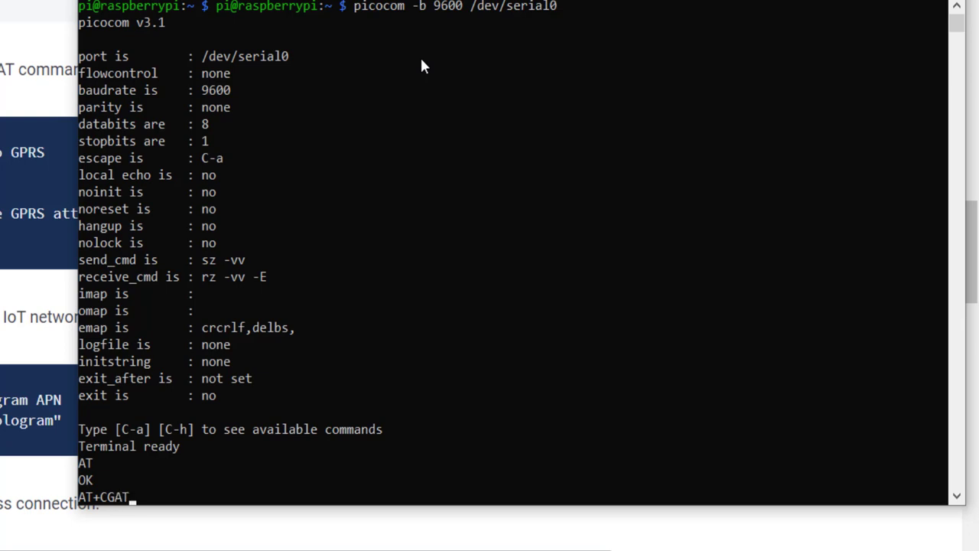
text(T=1)
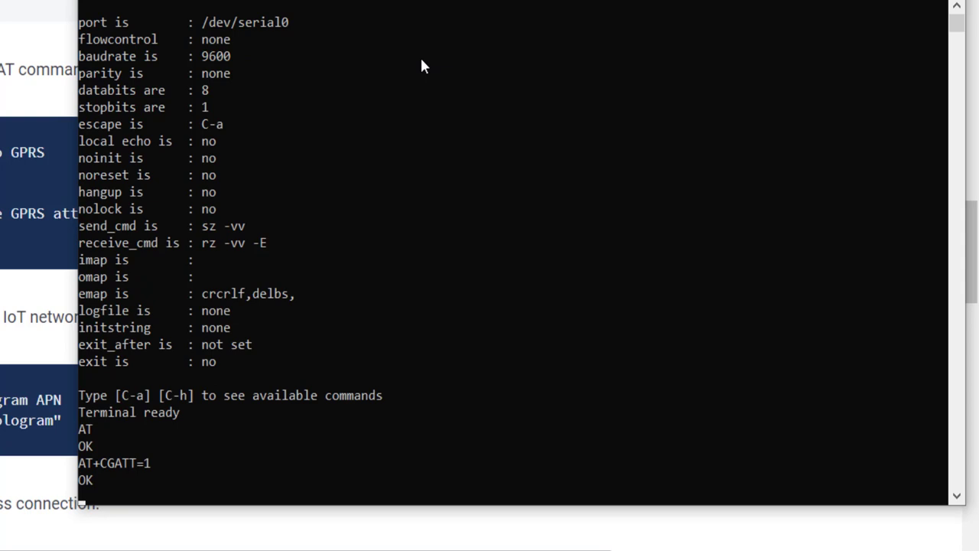
- Set the APN with AT+CSTT="hologram" and bring up wireless with AT+CIICR
text(AT+CSTT=)
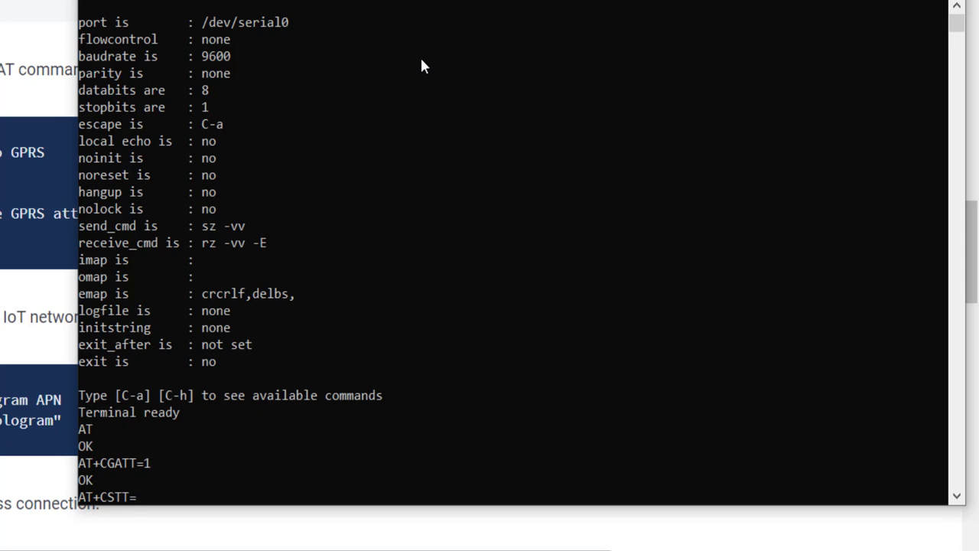
text("hologram)
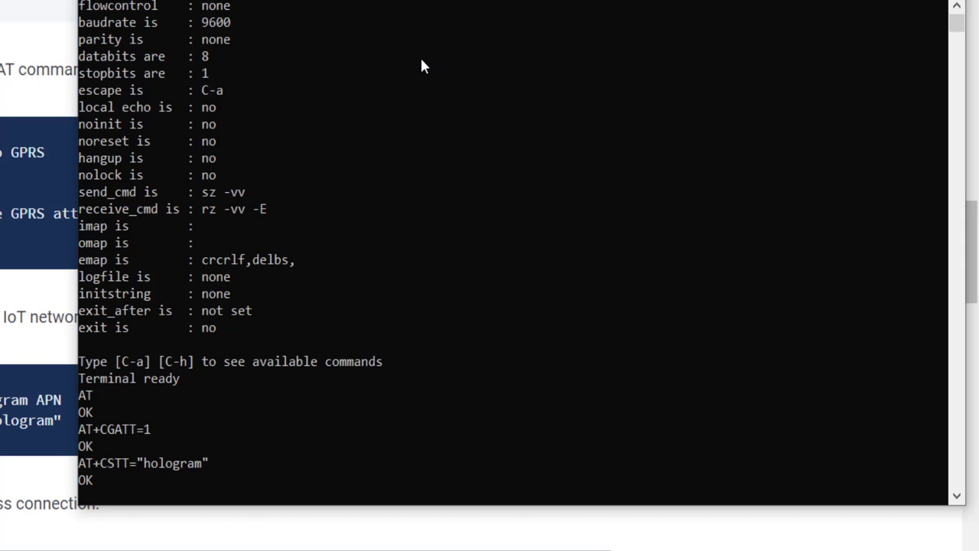
text(AT+C)
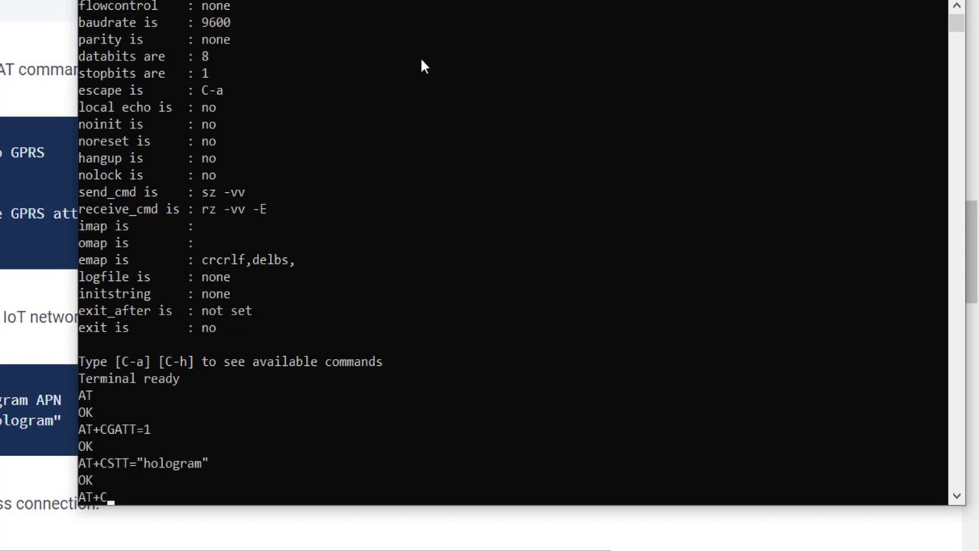
text(IICR)
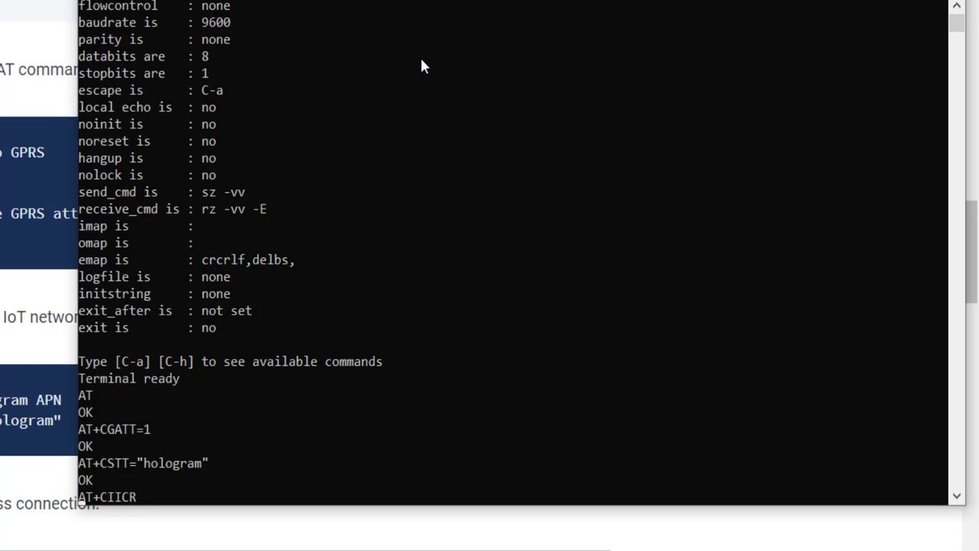
scroll(down, 3)
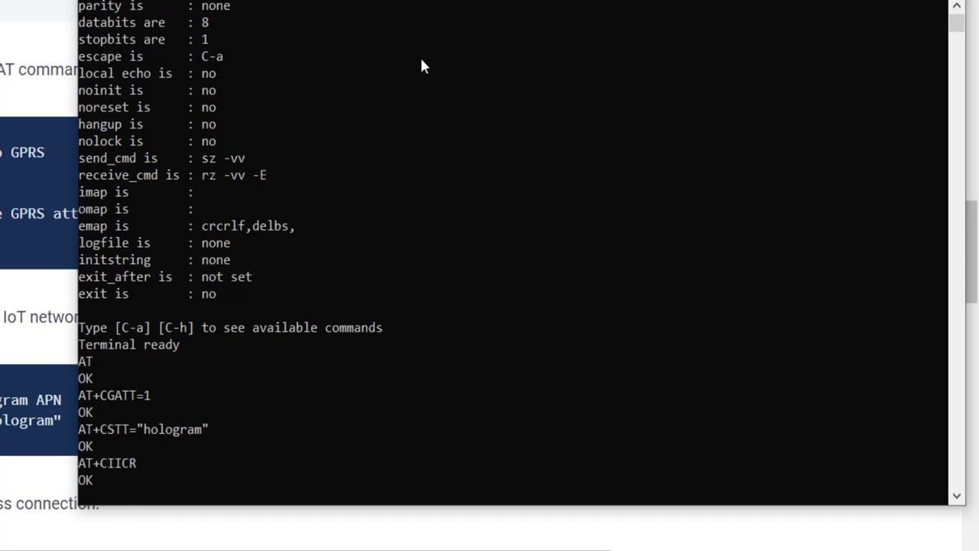
mouse_move(260, 111)
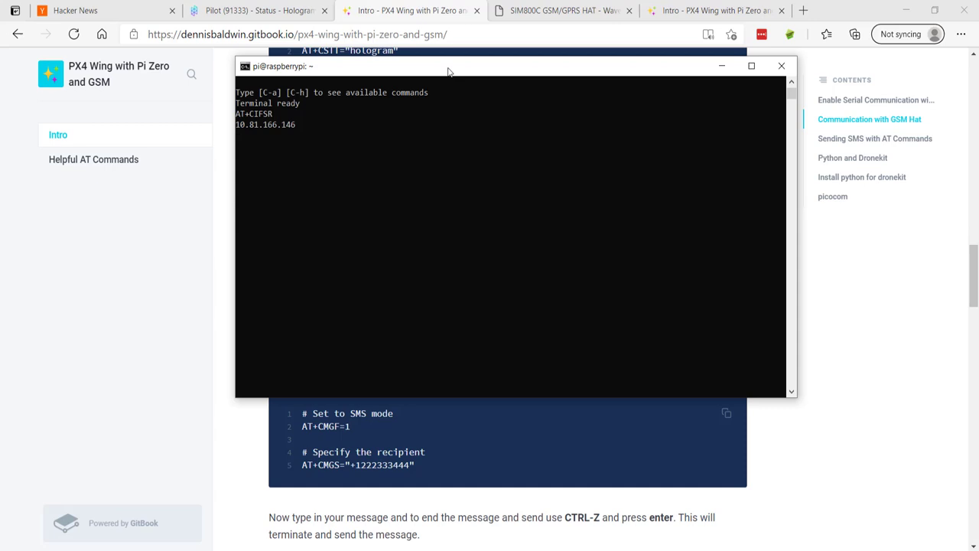
- Put the modem in SMS text mode and try AT+CMGS to a +174… number, which errors
text(AT+)
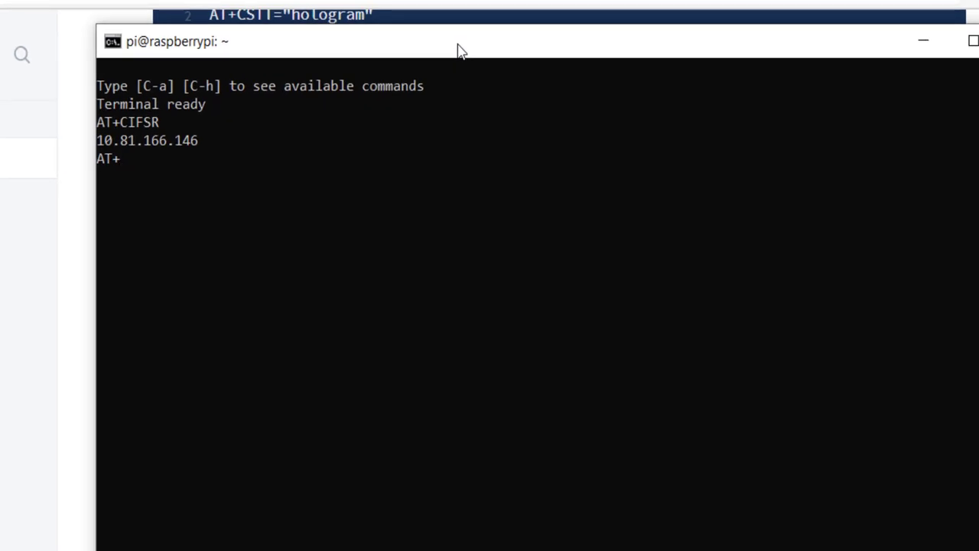
text(CMGF=1)
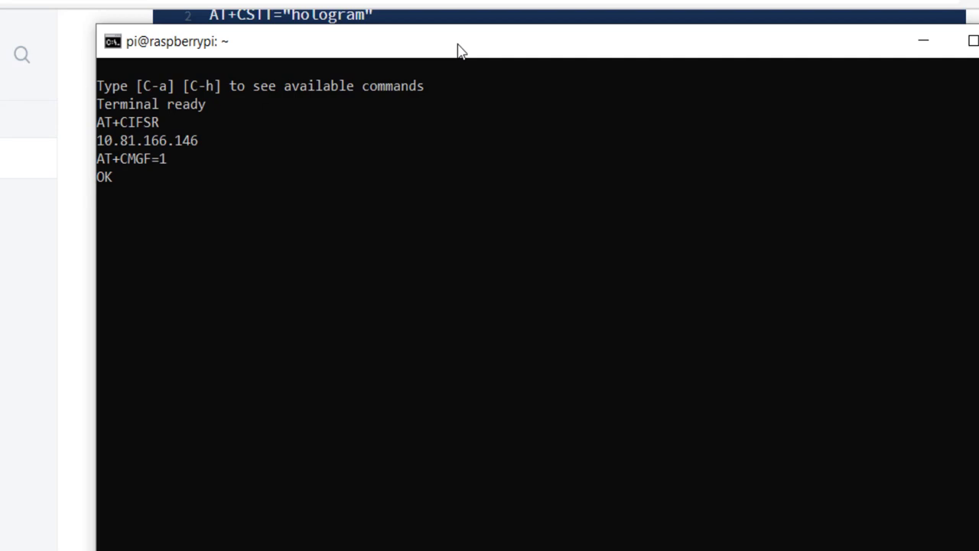
text(AT+)
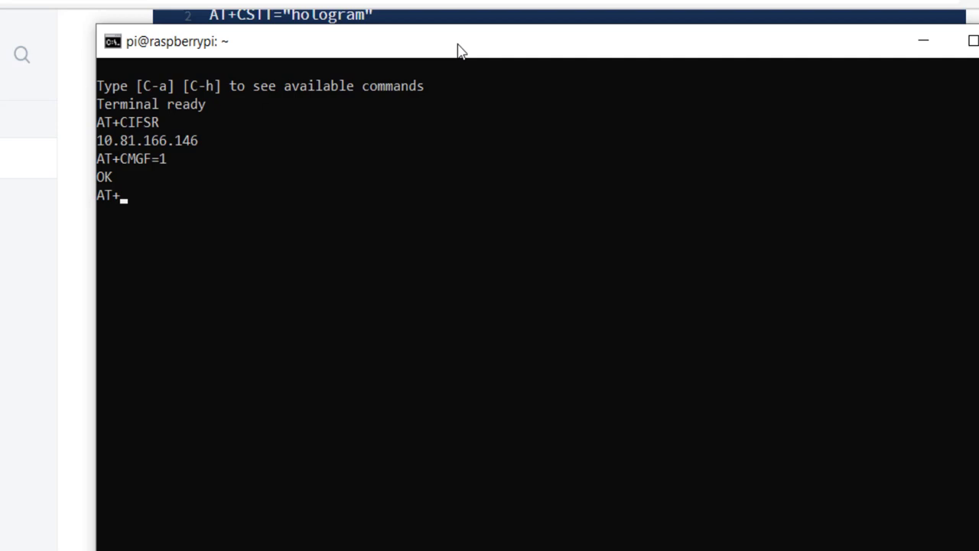
text(CMGS="+1)
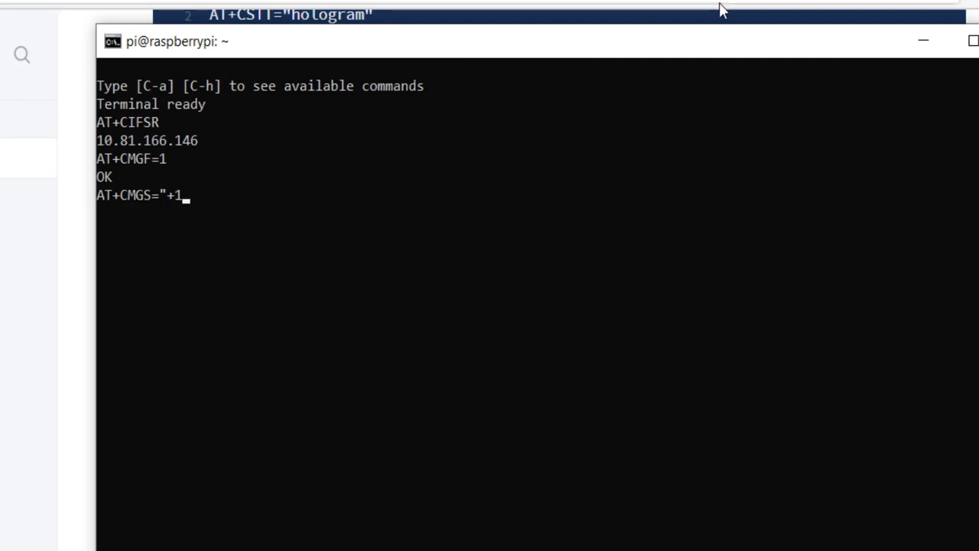
text(74)
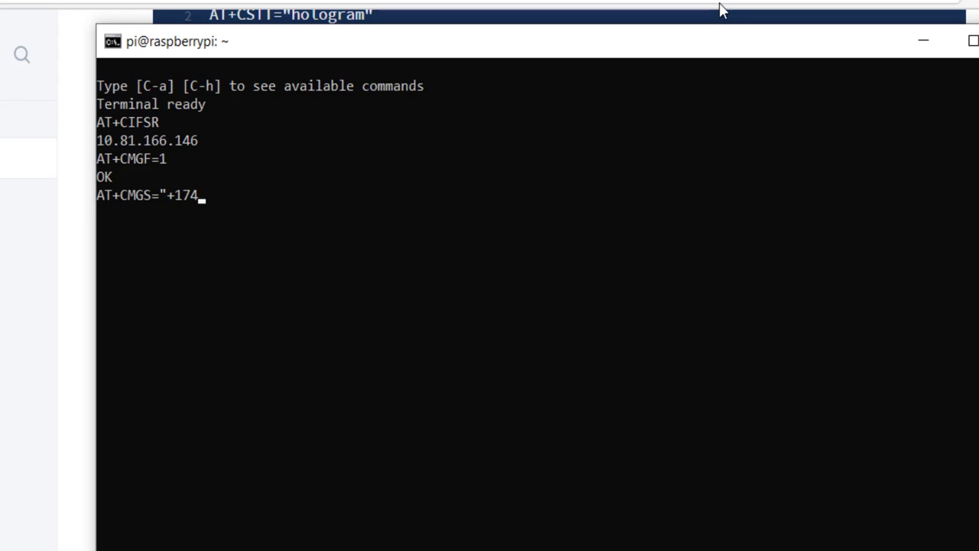
key(Return)
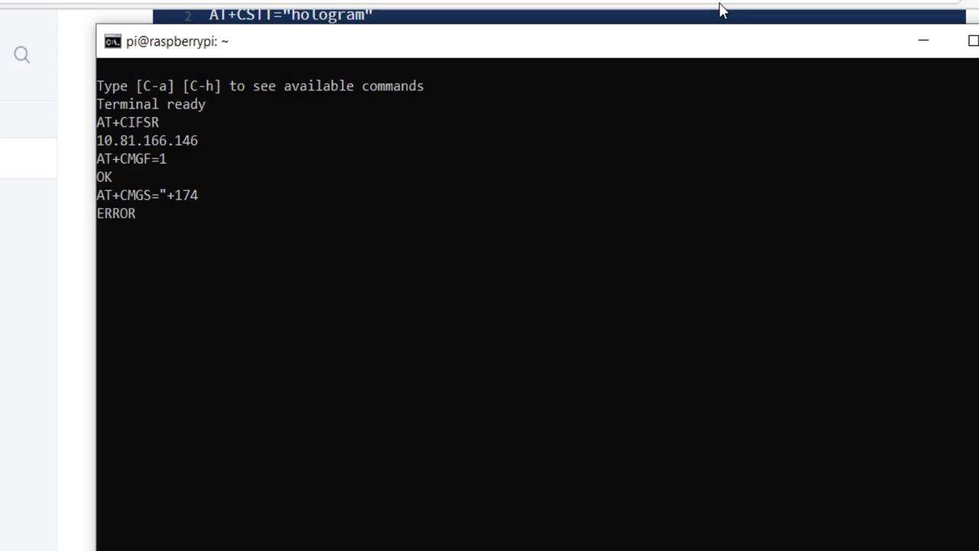
- Retype the AT+CMGS recipient command with the number in quotes
text(AT+C)
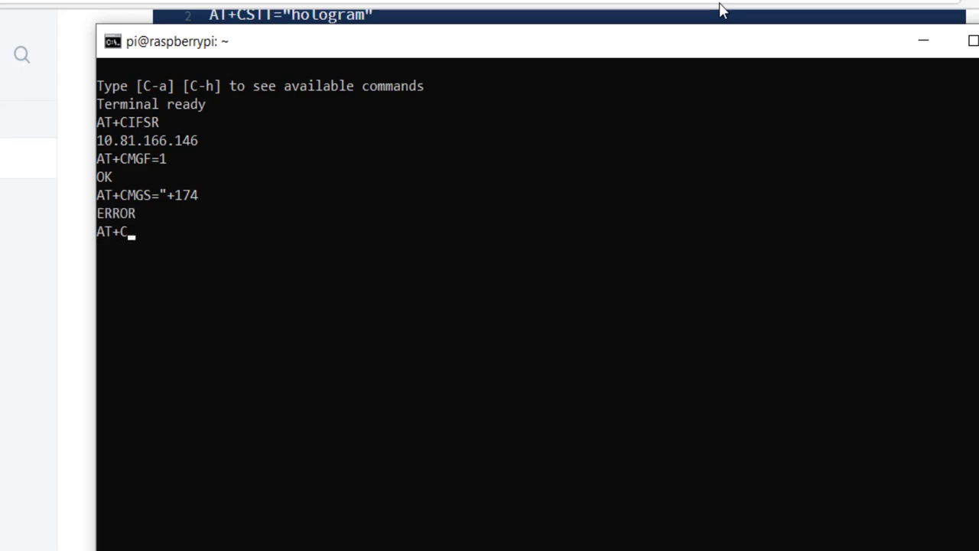
text(MGS=)
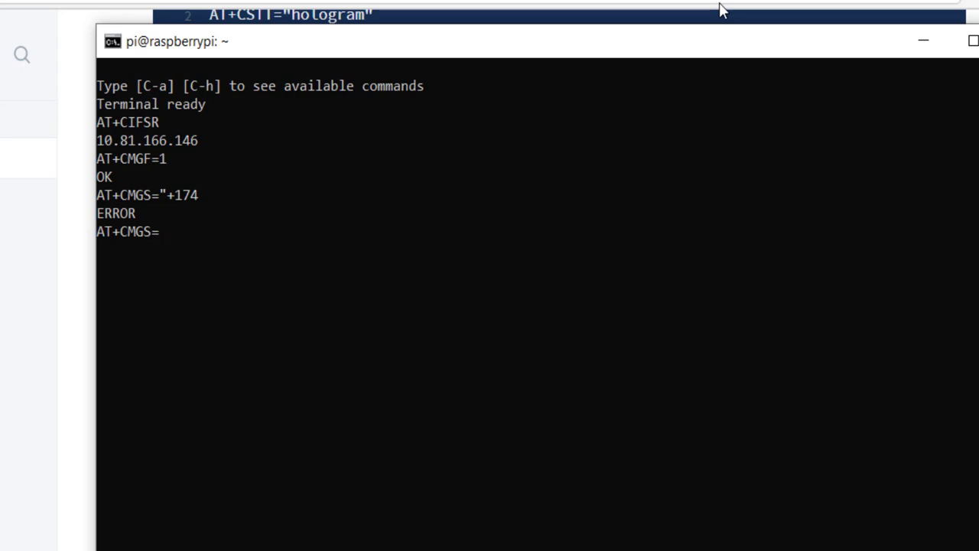
text(")
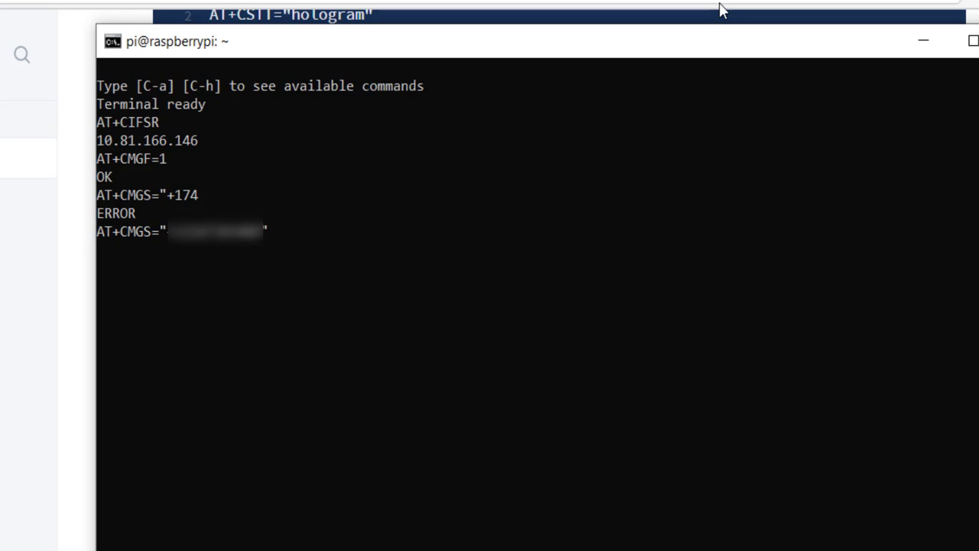
- Submit the AT+CMGS recipient line and compose the Hello message text
key(Return)
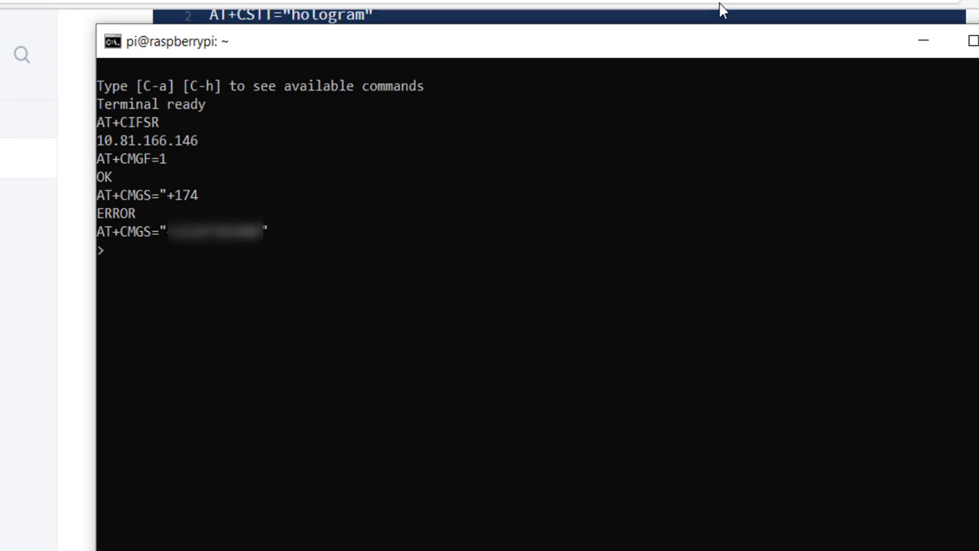
text(Hello)
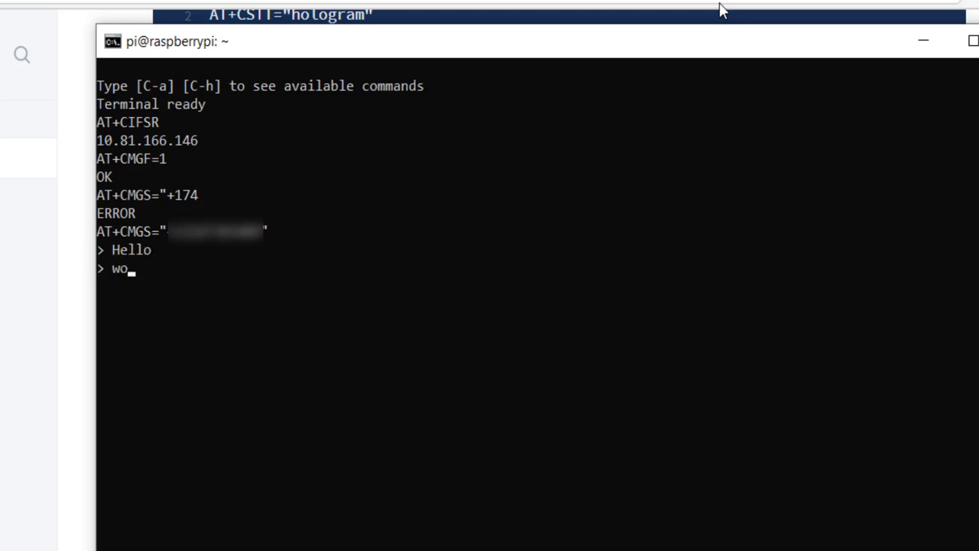
text(rld)
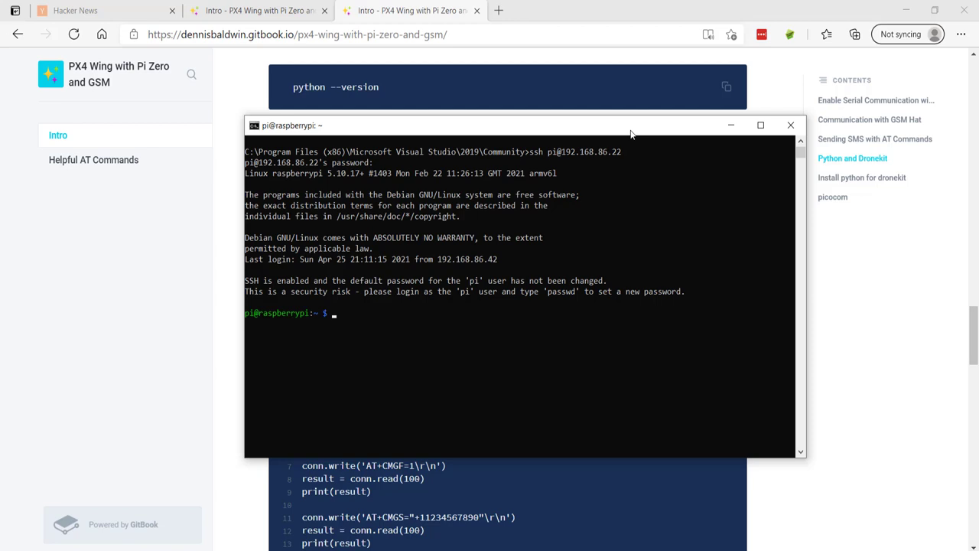
- Confirm the Pi has Python 2.7.16, then install python-pip with sudo apt install
text(python --ve)
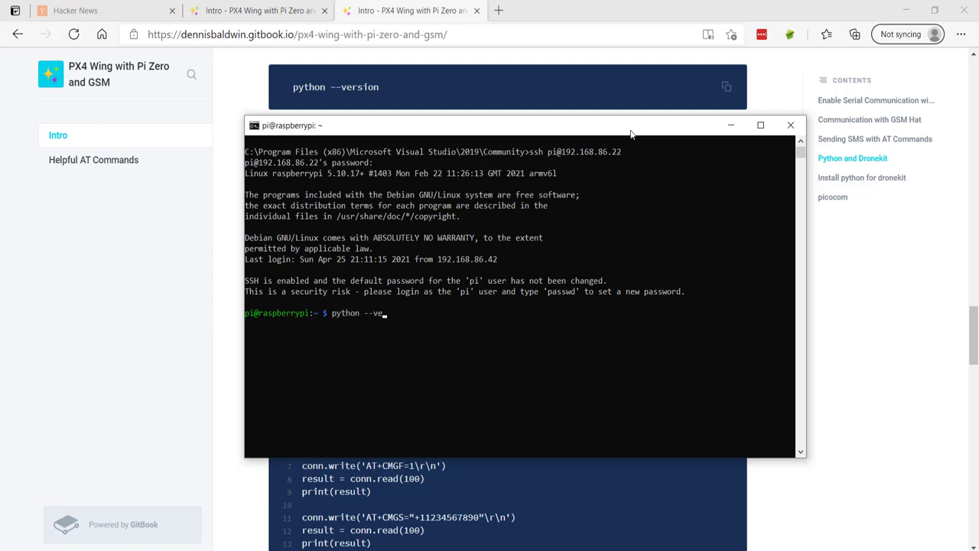
key(Return)
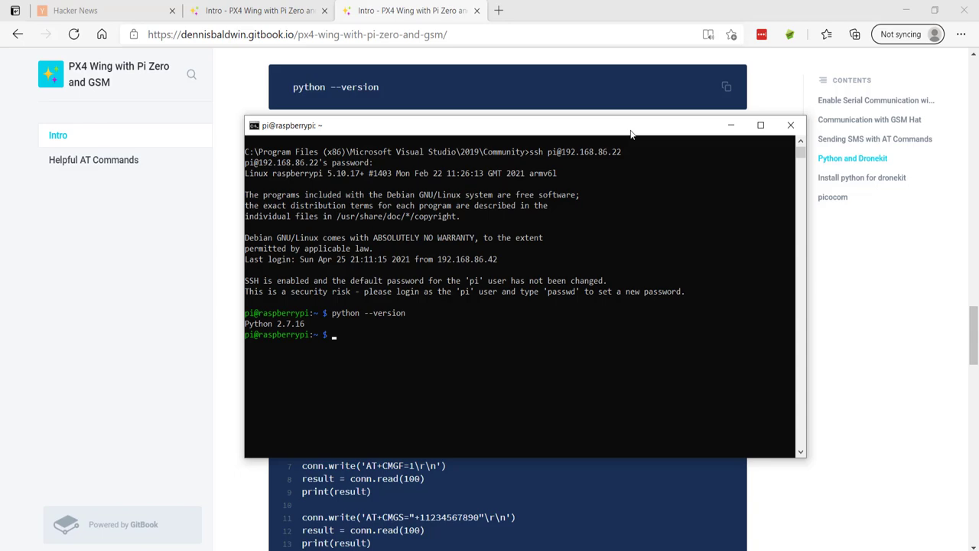
click(761, 124)
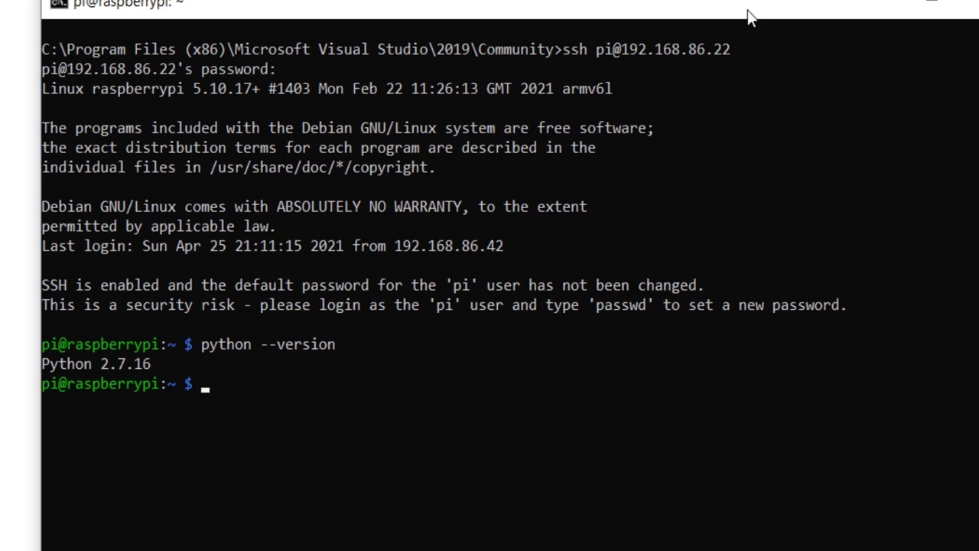
text(sudo)
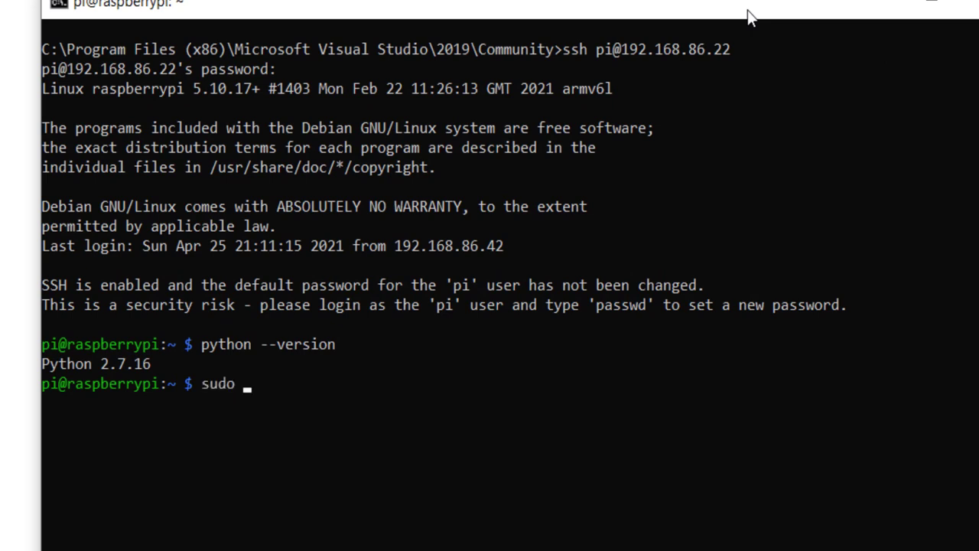
text(apt install p)
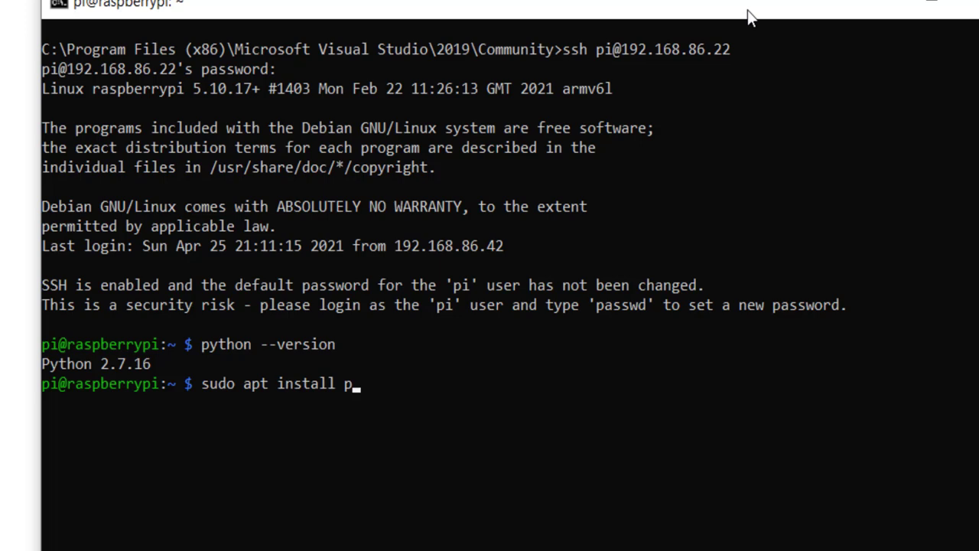
text(ython-pip)
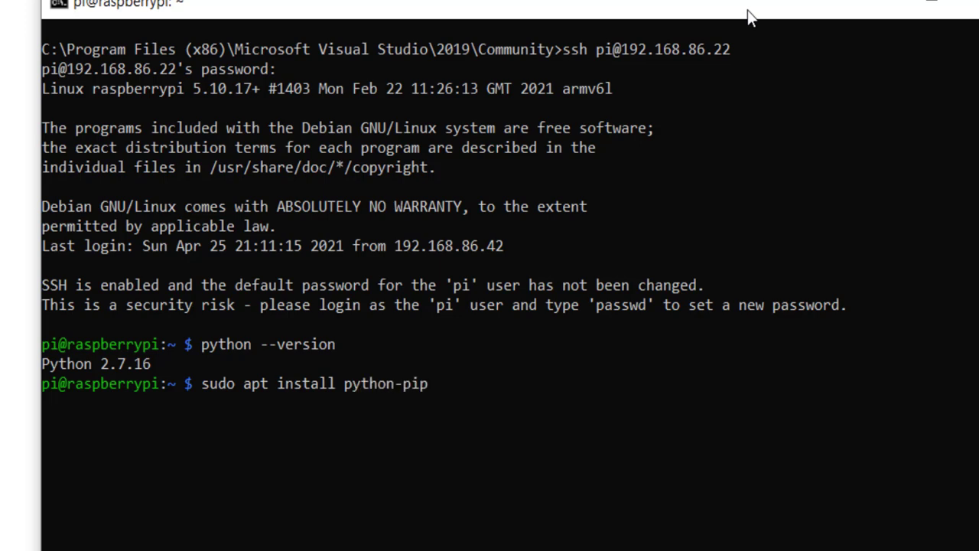
key(Return)
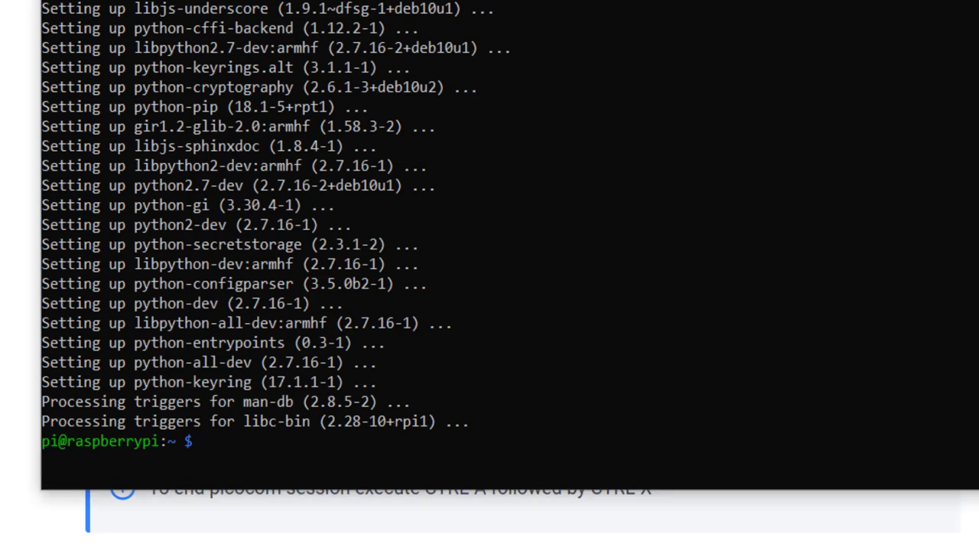
- Confirm pip 18.1 for Python 2.7 and run sudo pip install dronekit
text(pip --version)
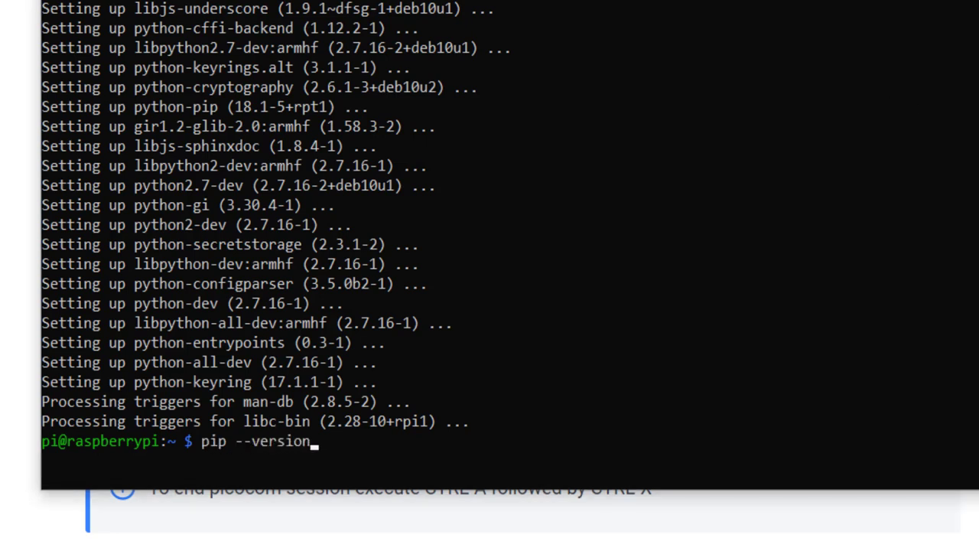
key(Return)
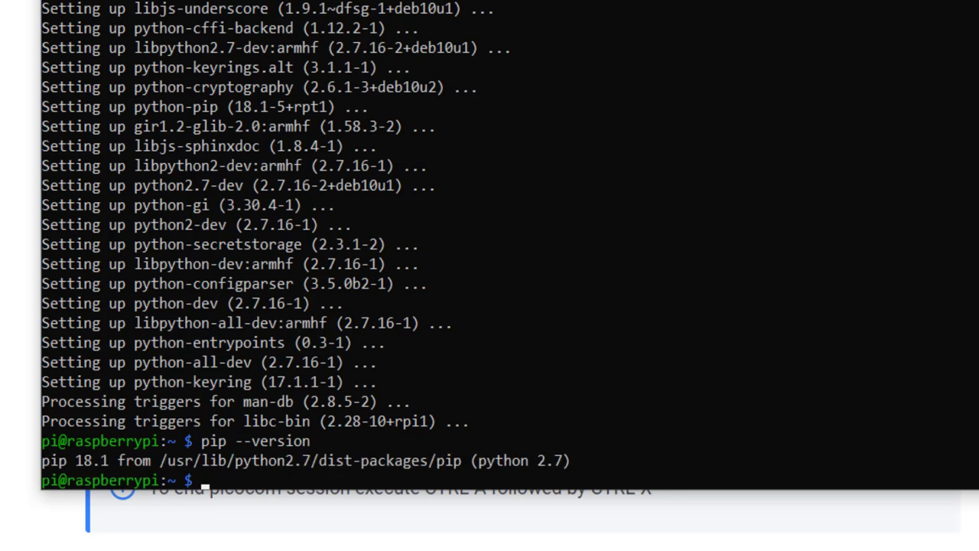
text(sudo pi)
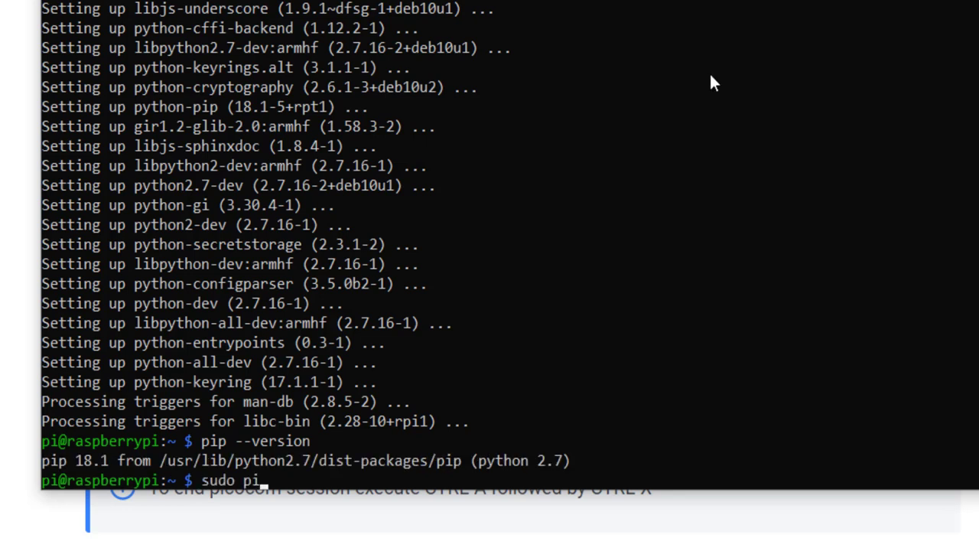
text(p install dronekit)
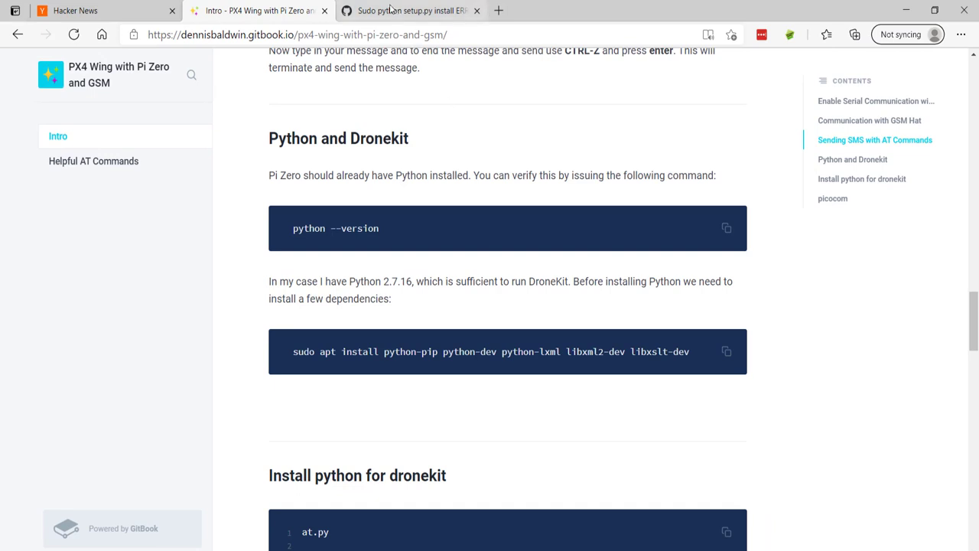
click(410, 11)
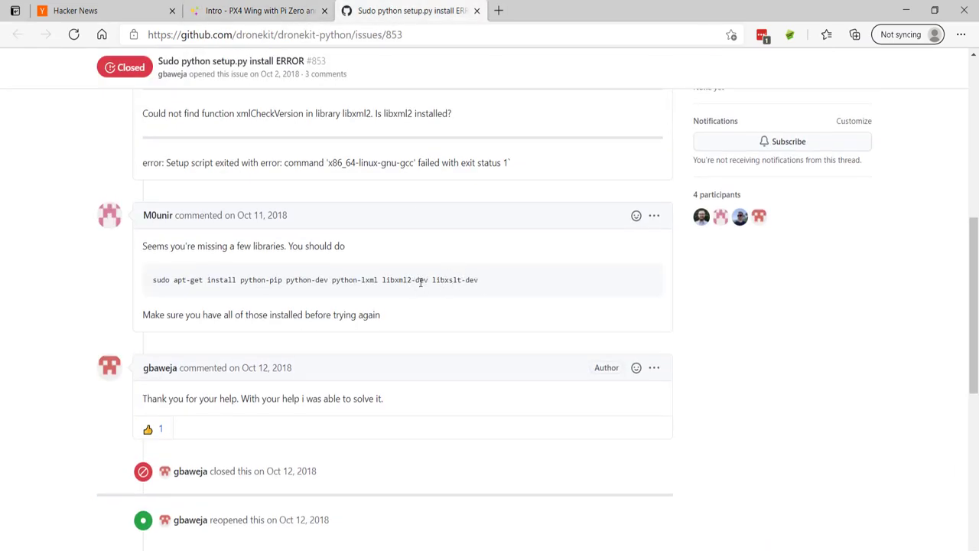
- Back on the GitBook guide, highlight the python-lxml, libxml2-dev and libxslt-dev dependency names
click(256, 10)
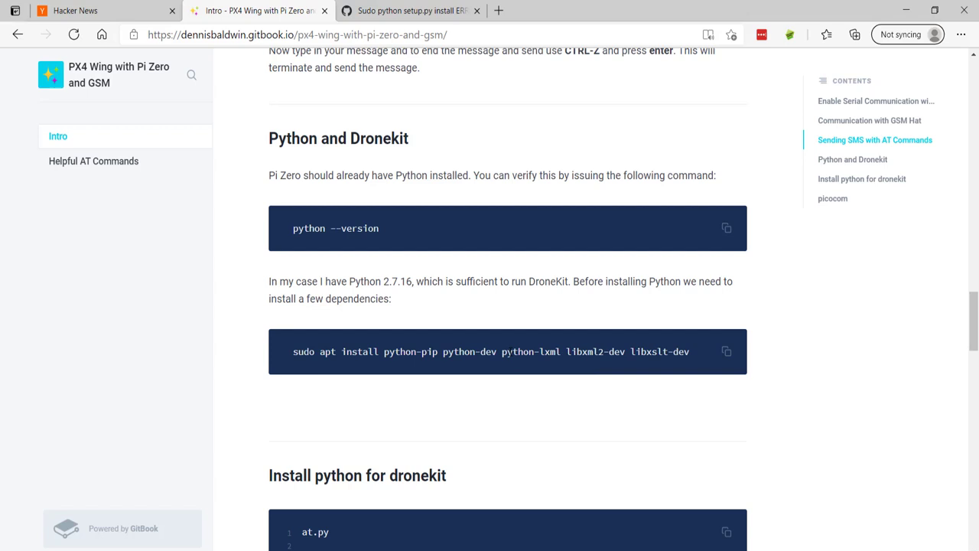
double_click(520, 351)
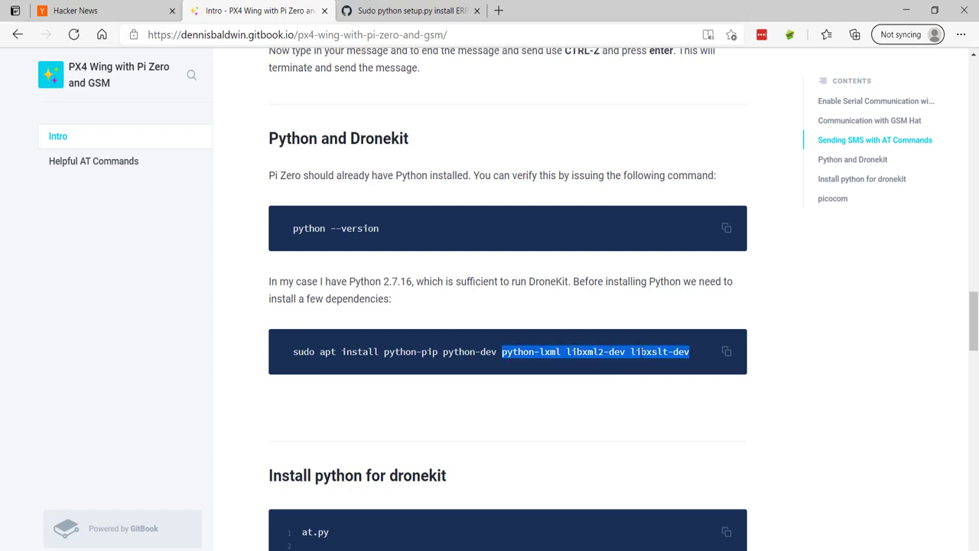
mouse_move(629, 470)
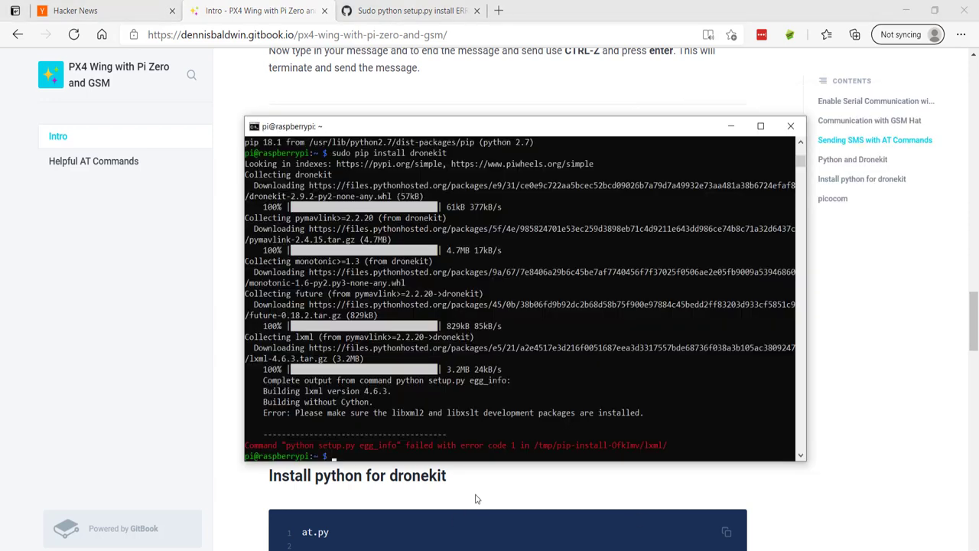
- Apt-install the lxml, libxml2-dev and libxslt-dev packages, reinstall dronekit with pip, and clear
text(sudo)
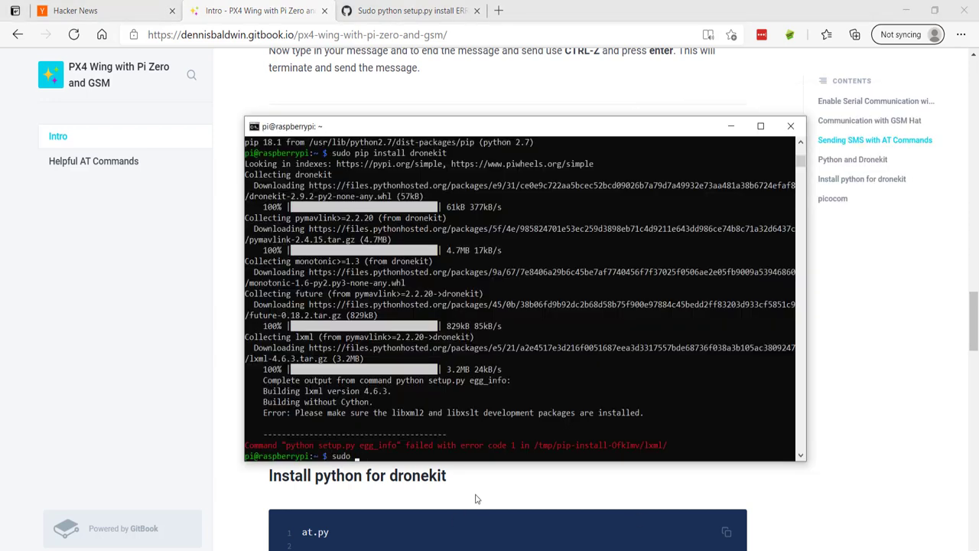
text(apt install)
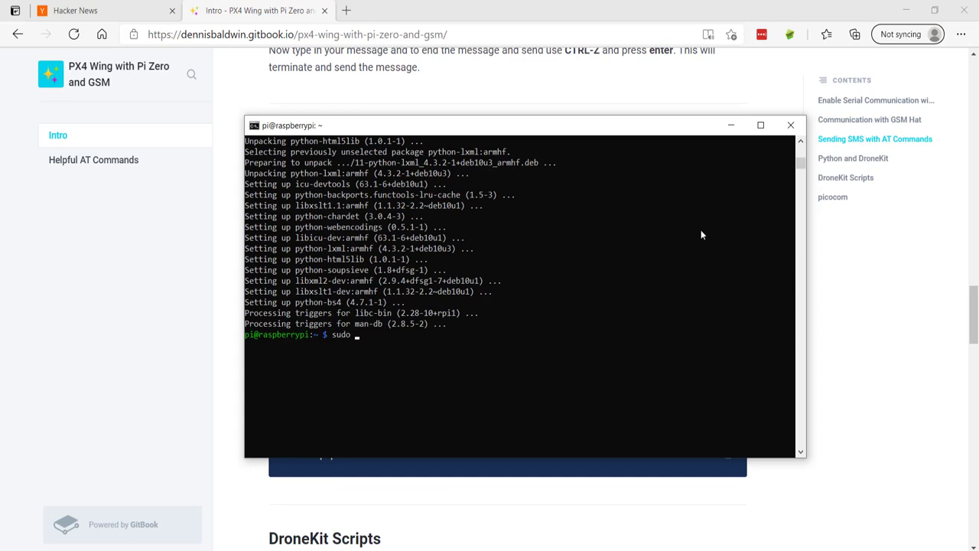
text(pip install dronekit)
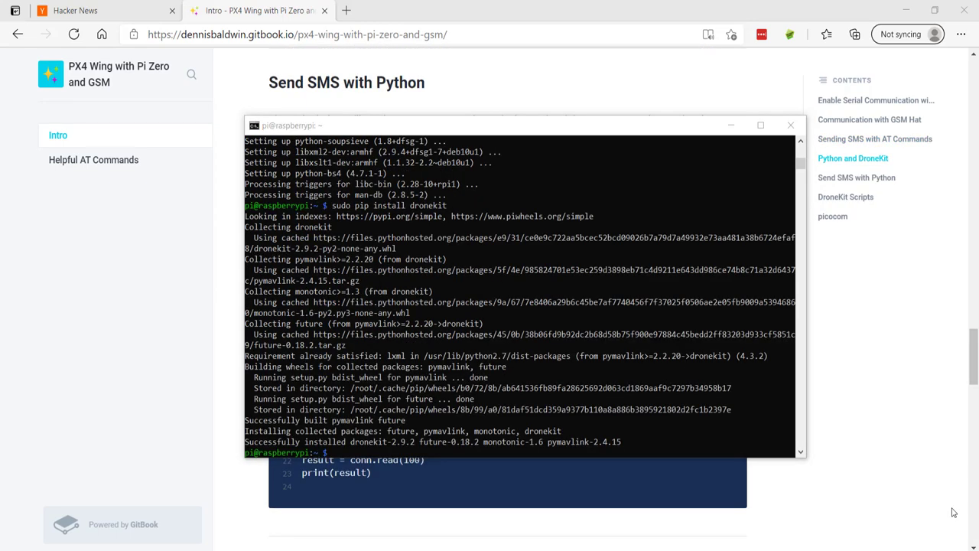
text(cle)
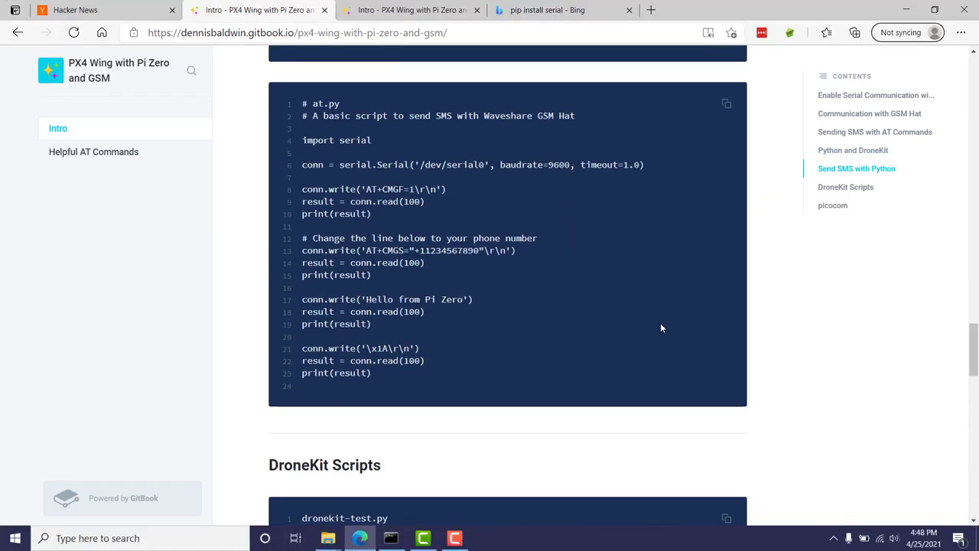
- Review the at.py SMS script, highlighting its \x1A end-of-message character
scroll(up, 3)
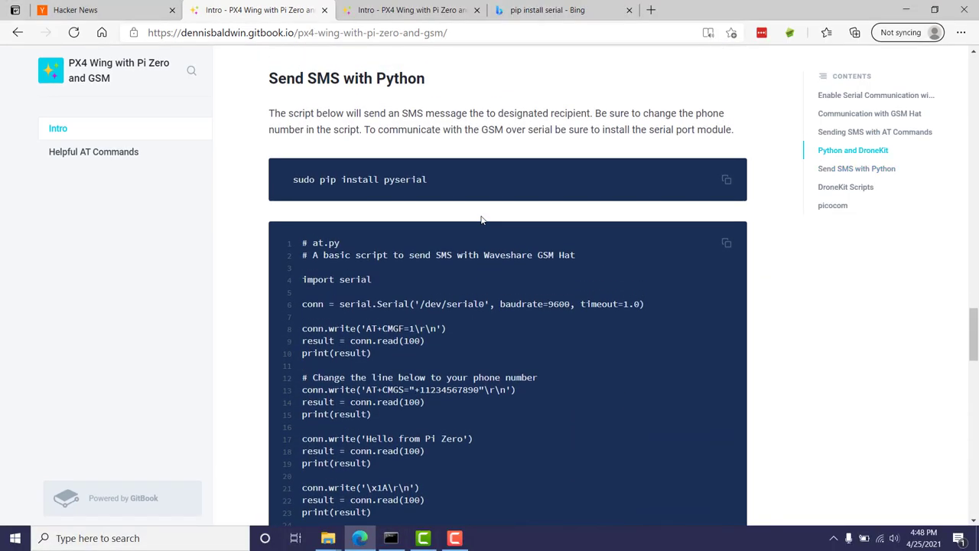
mouse_move(470, 238)
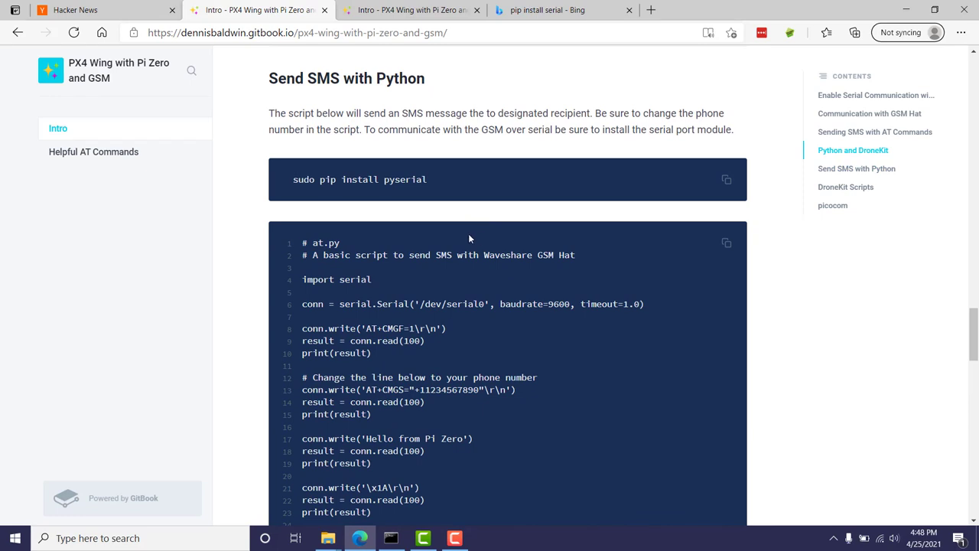
mouse_move(536, 292)
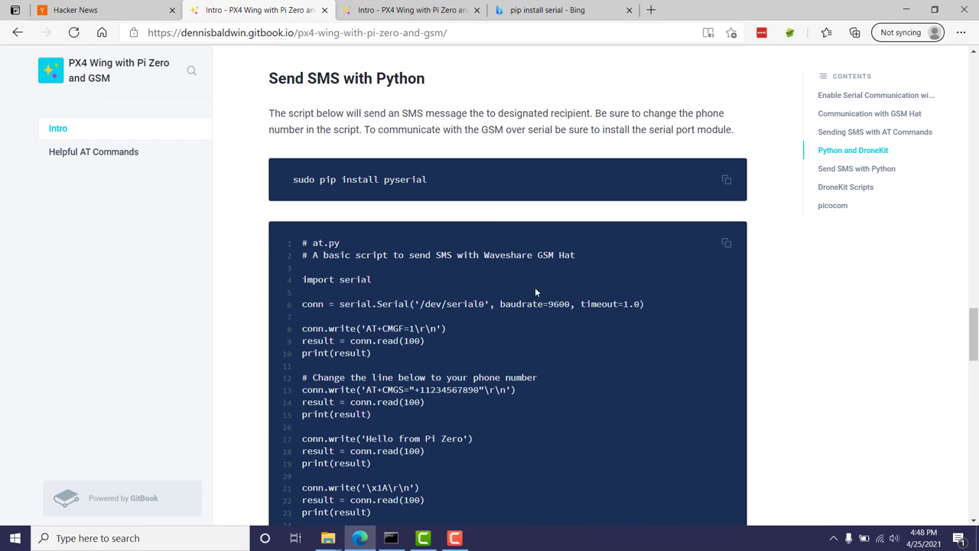
scroll(down, 3)
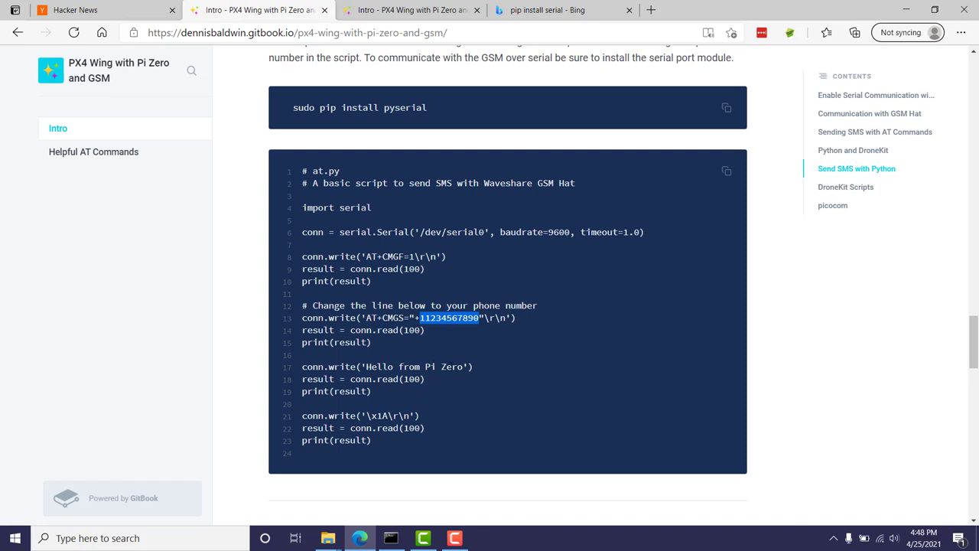
mouse_move(434, 441)
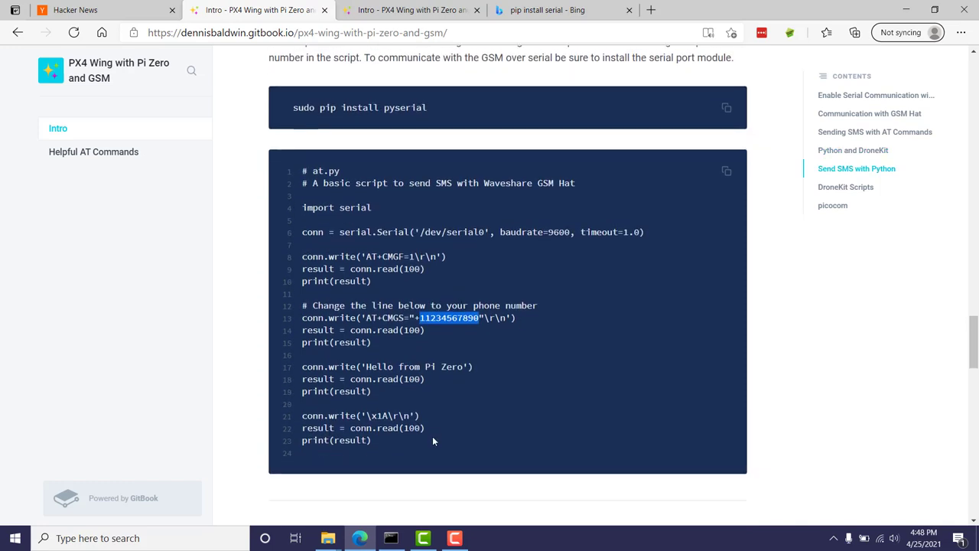
double_click(377, 416)
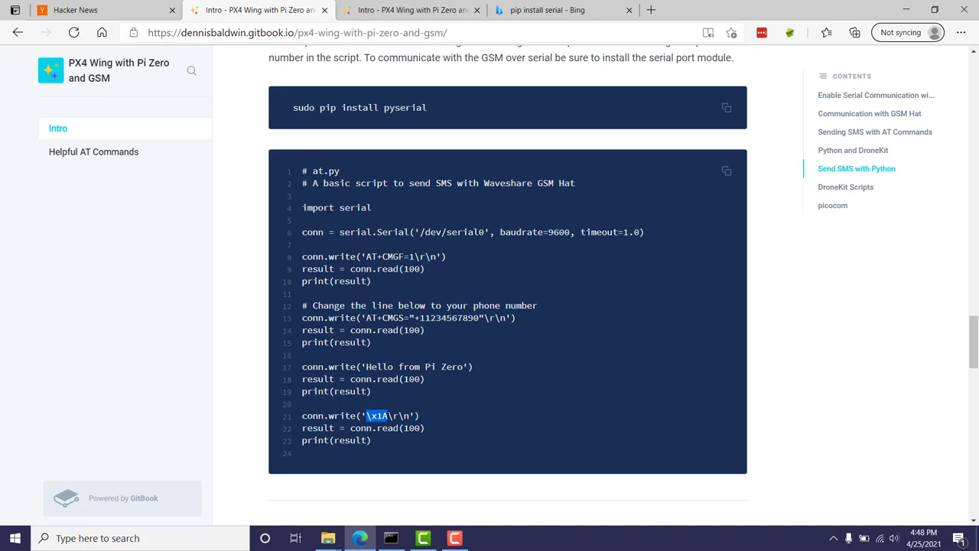
scroll(up, 3)
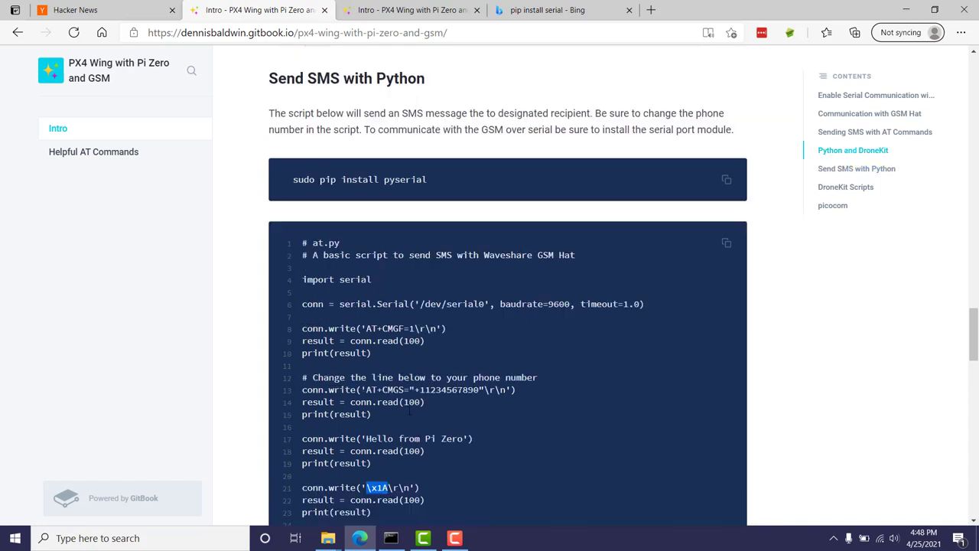
scroll(down, 3)
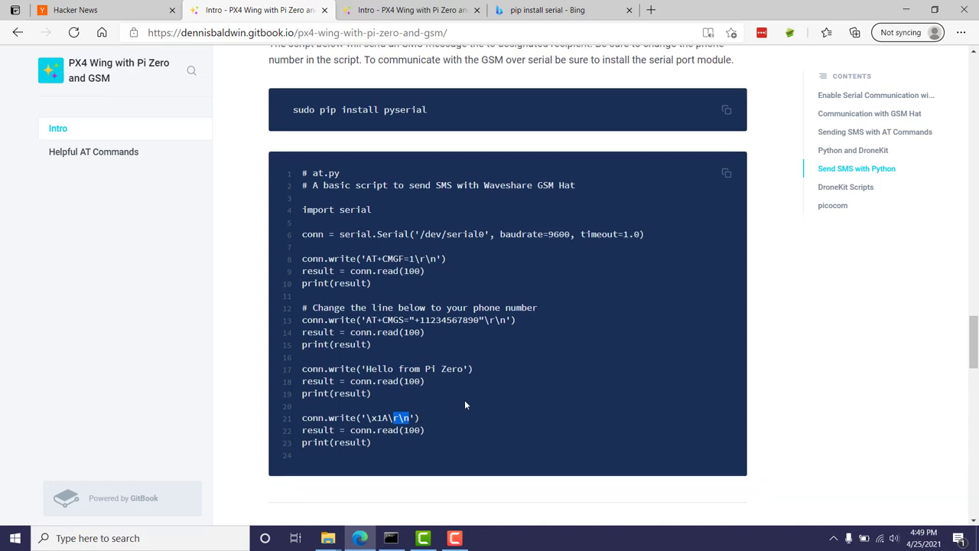
scroll(up, 3)
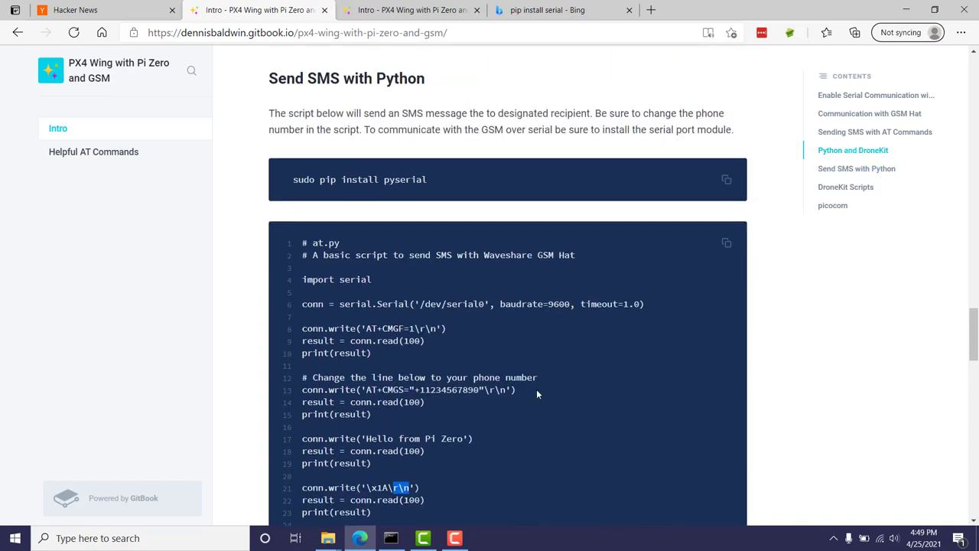
mouse_move(539, 398)
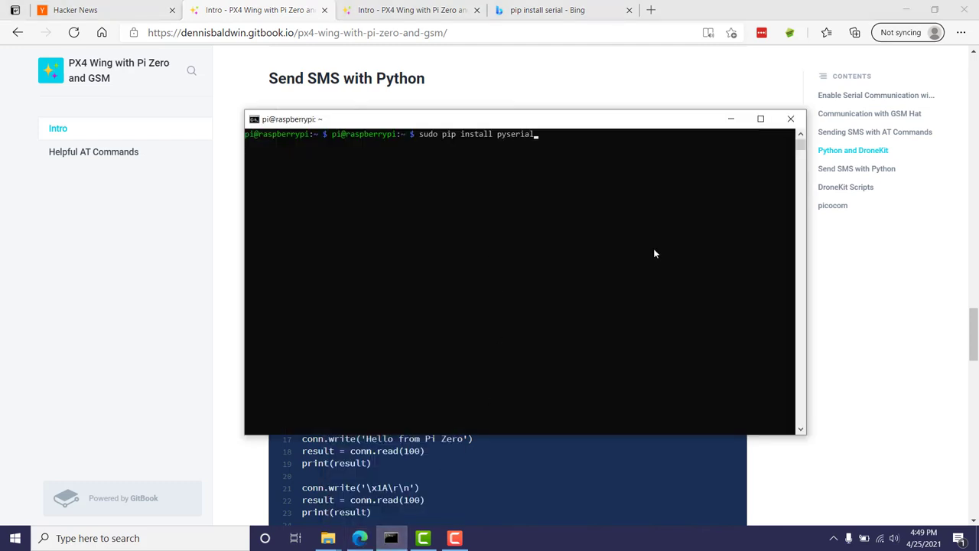
- Install pyserial, create at.py in vi, and run it to send 'Hello from Pi Zero'
key(Return)
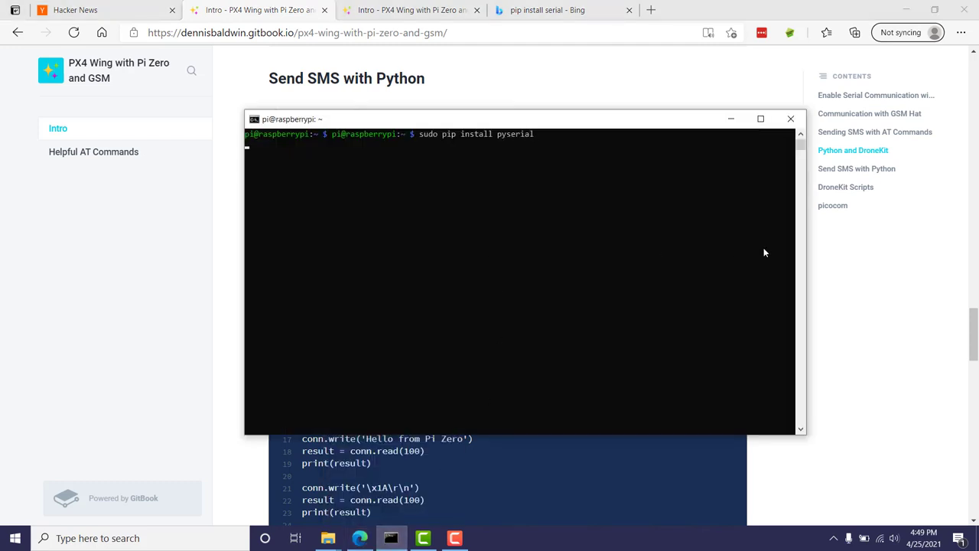
mouse_move(832, 322)
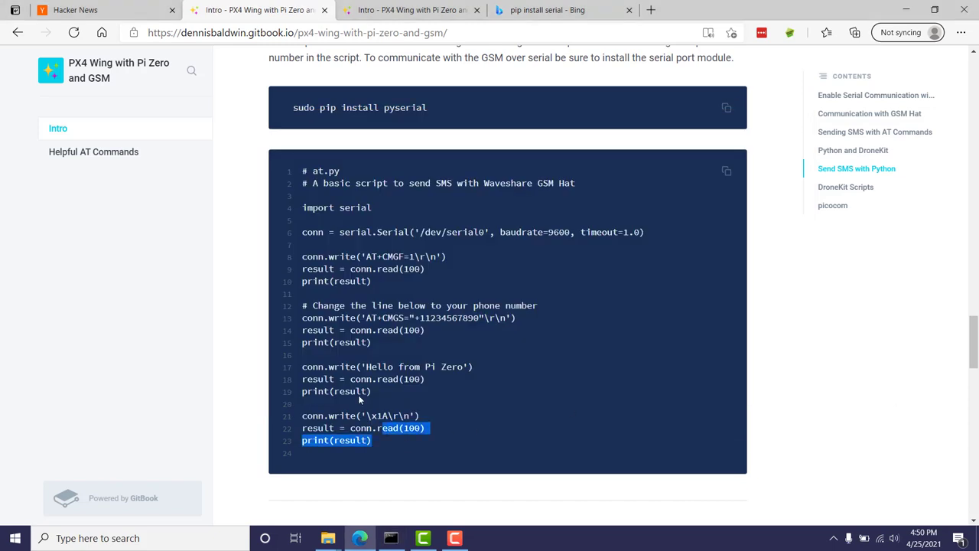
click(391, 538)
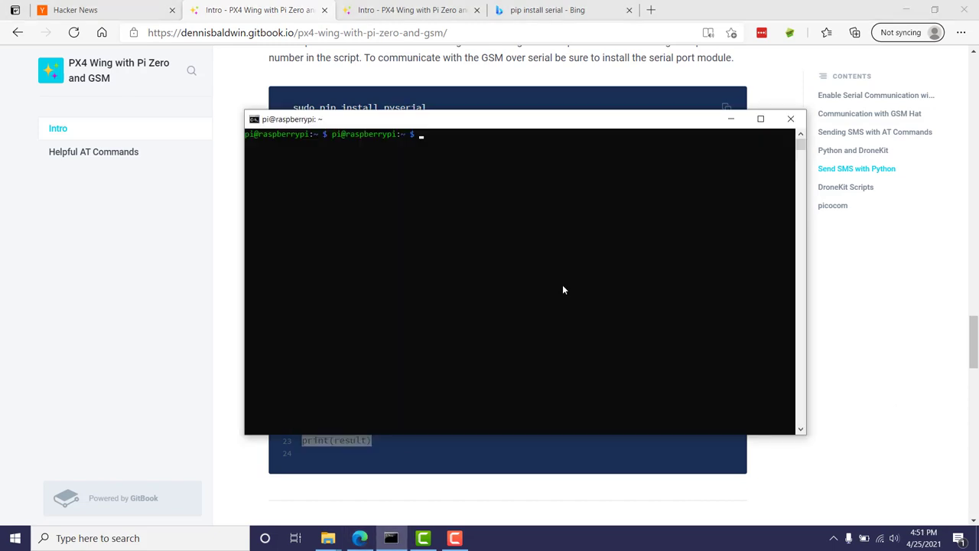
text(vi at.py)
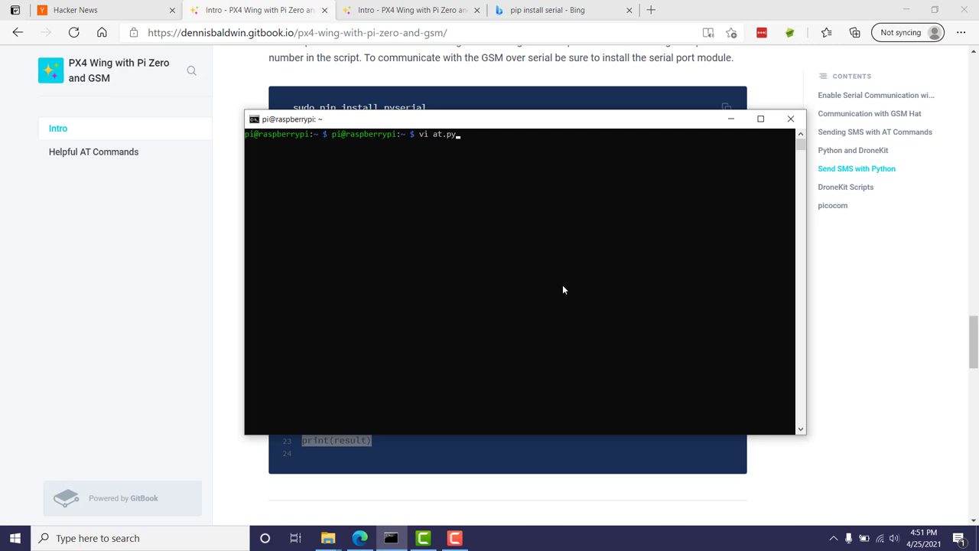
key(Return)
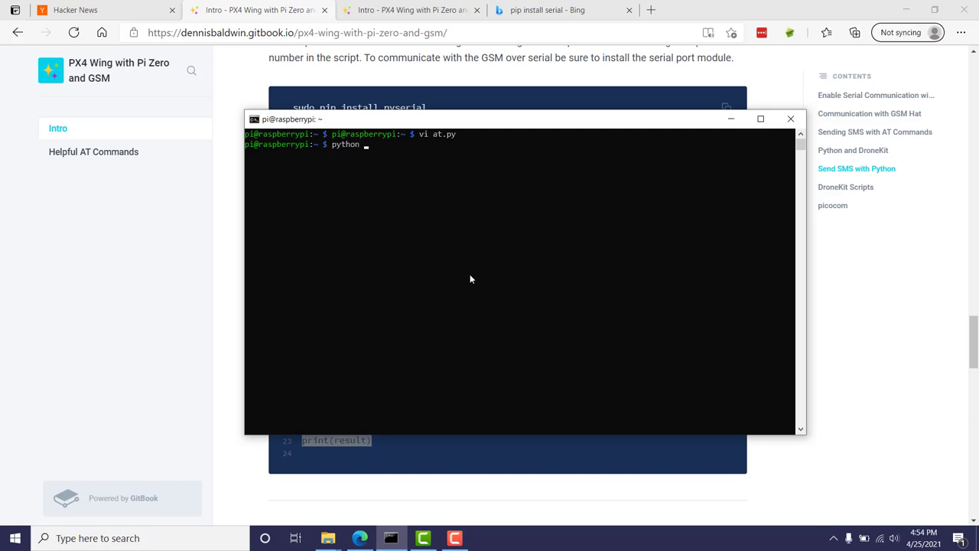
text(at.py)
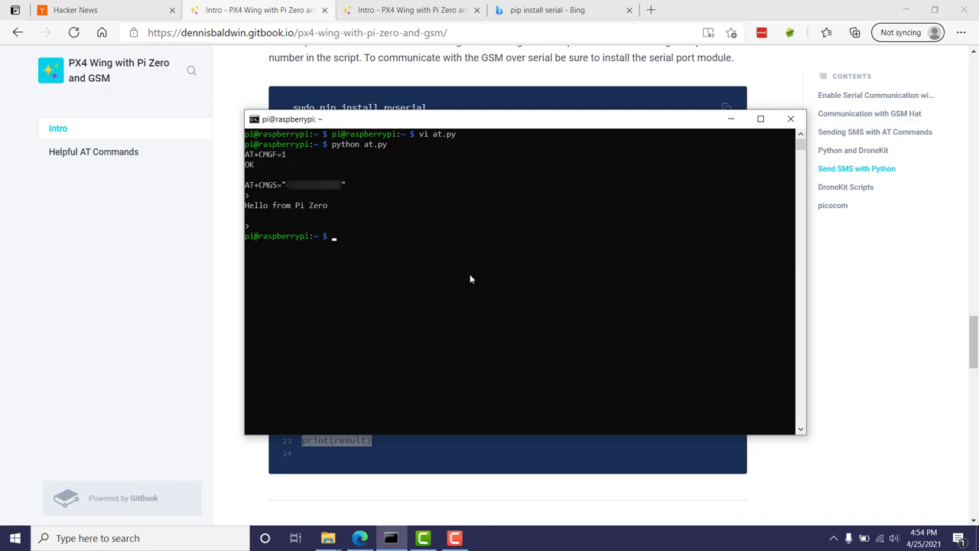
mouse_move(514, 294)
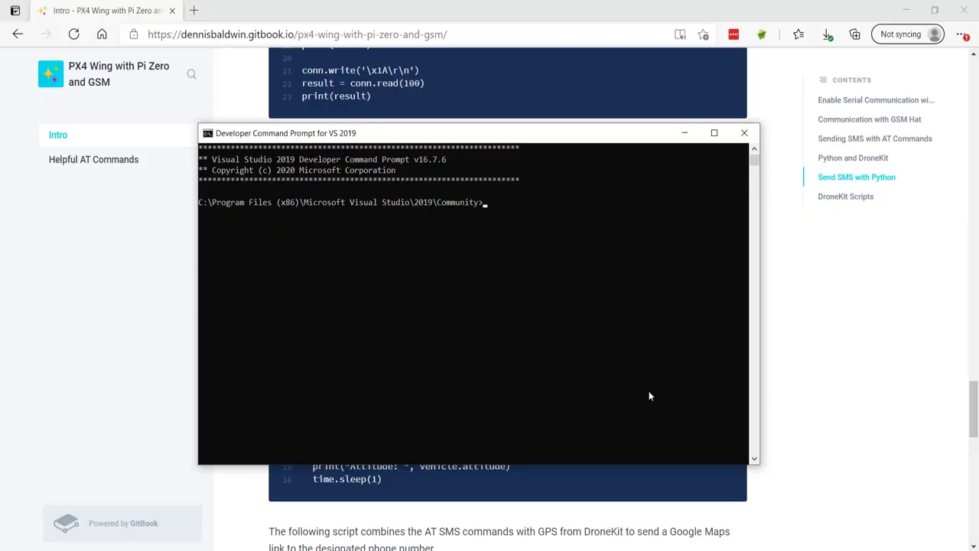
text(ssh pi@192.16)
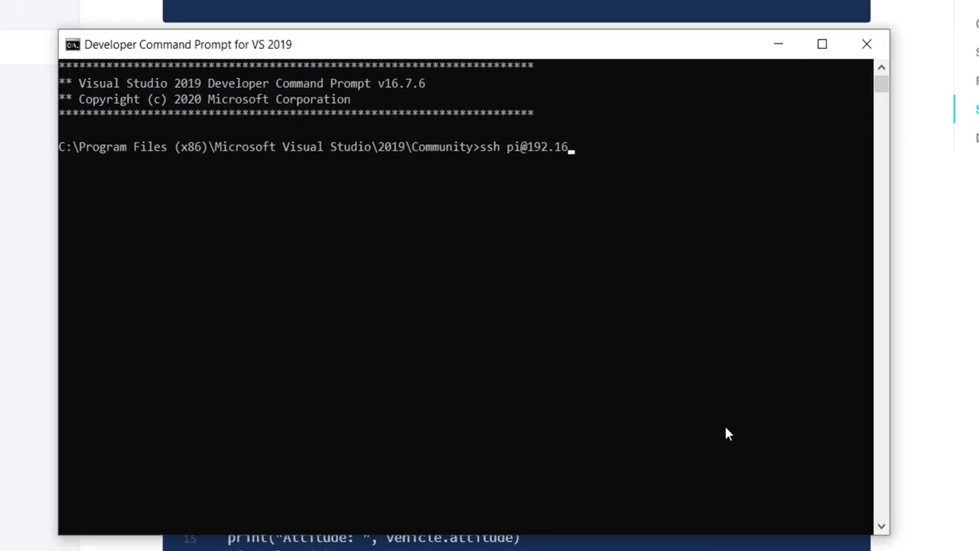
key(Return)
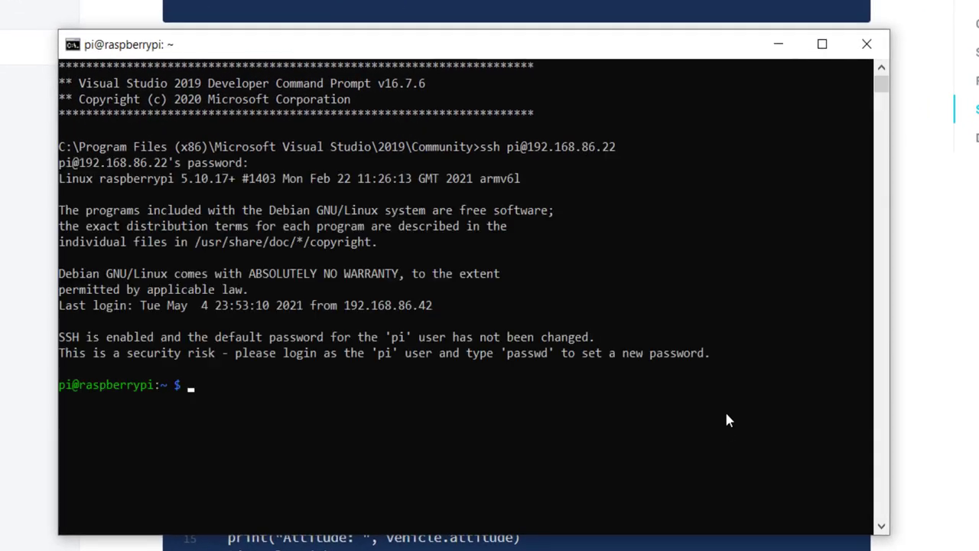
text(ls /dev)
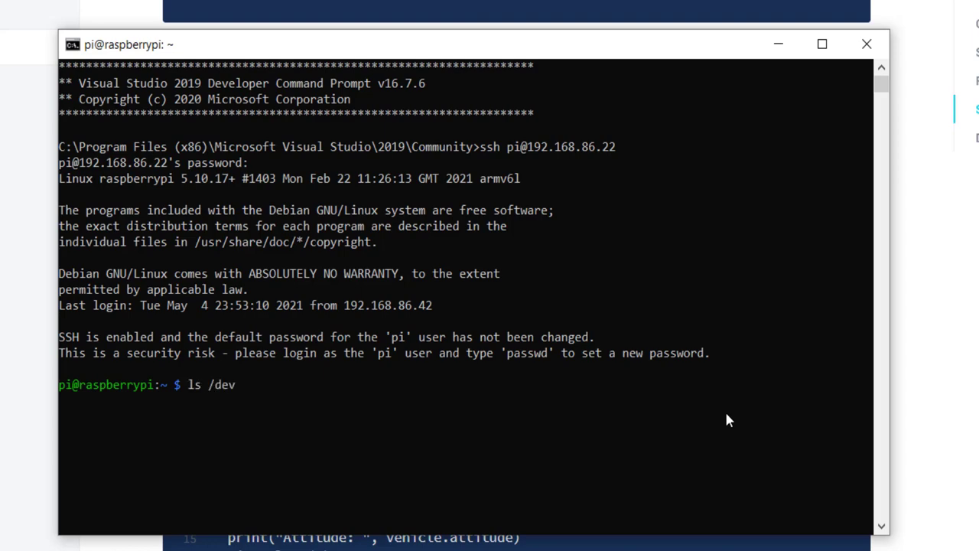
key(Return)
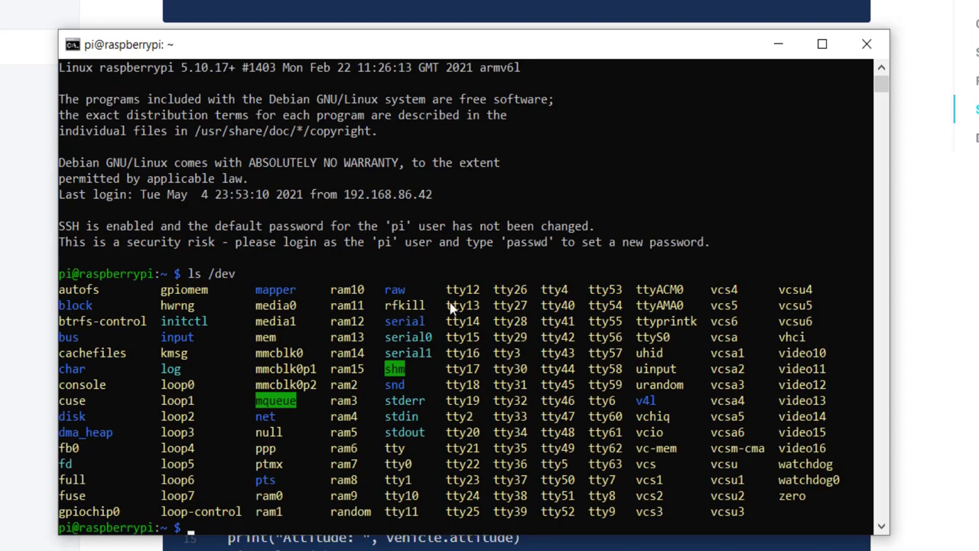
double_click(659, 289)
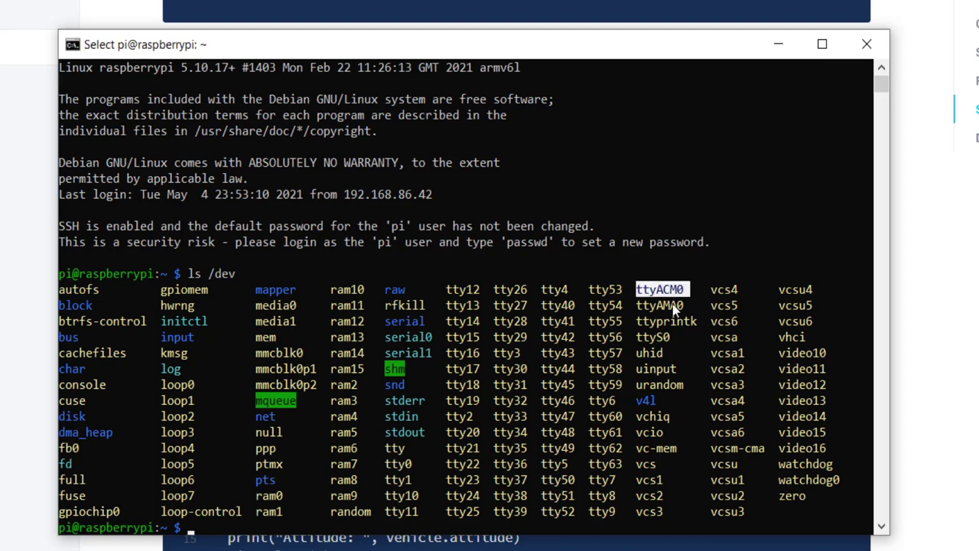
mouse_move(934, 322)
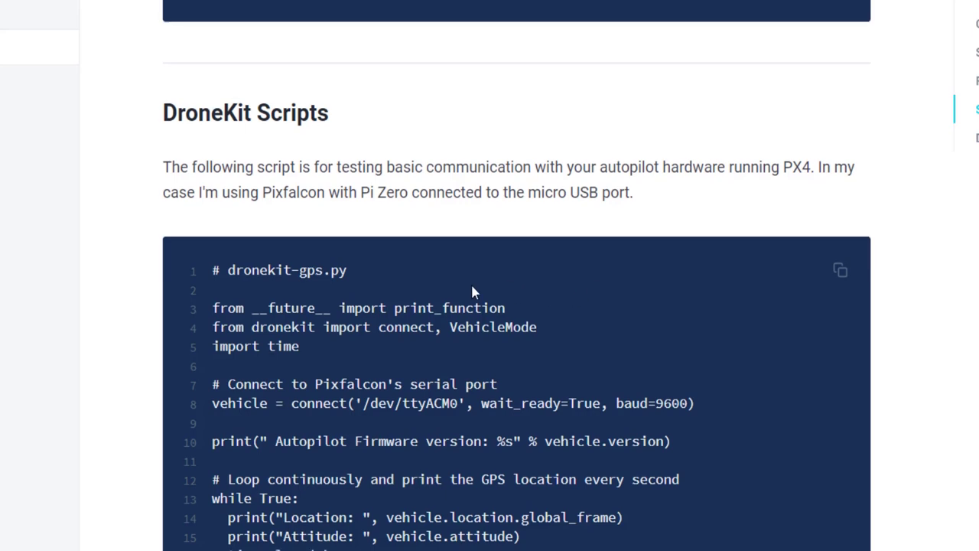
- Scroll to the dronekit-gps.py script connecting to /dev/ttyACM0 at 9600 baud
scroll(down, 3)
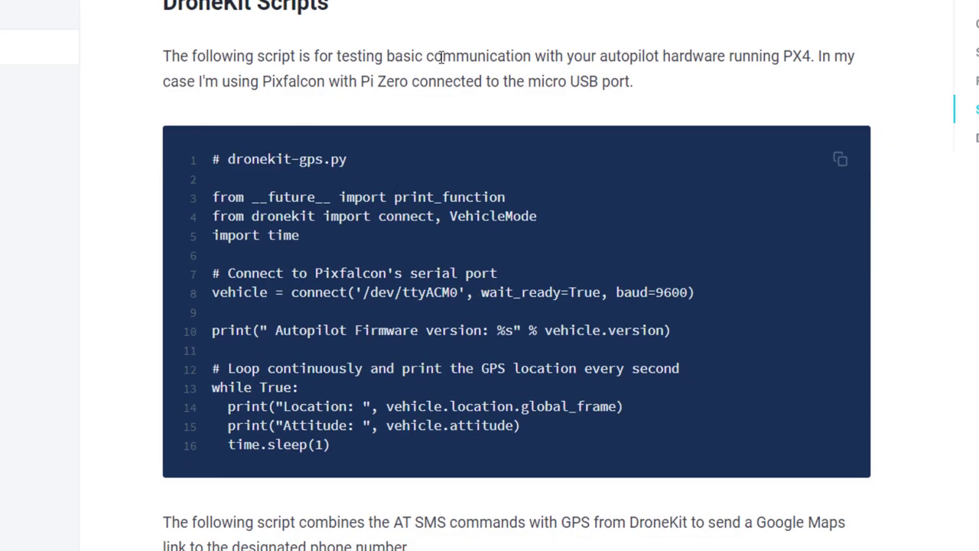
mouse_move(365, 458)
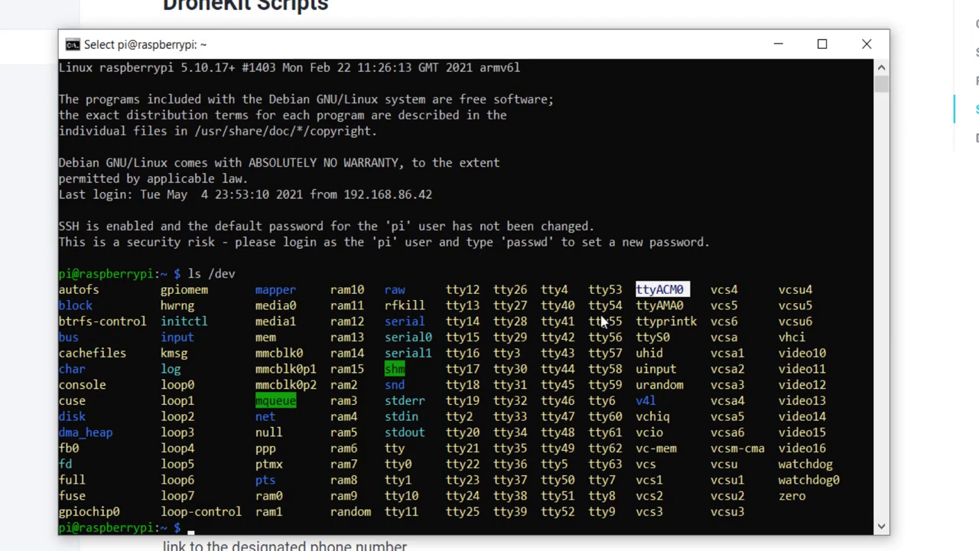
- Open dronekit-gps.py in vi on the Pi
text(vi dronekit-)
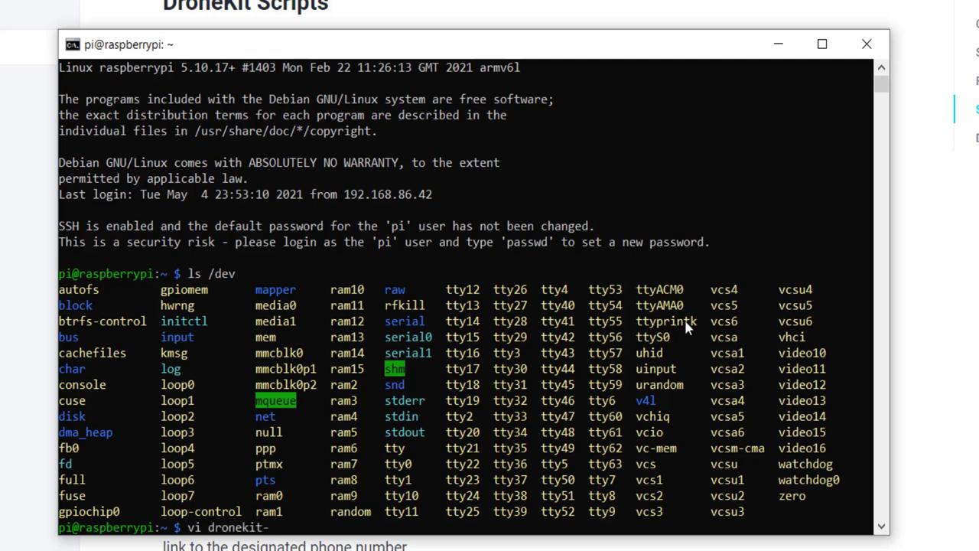
text(gps)
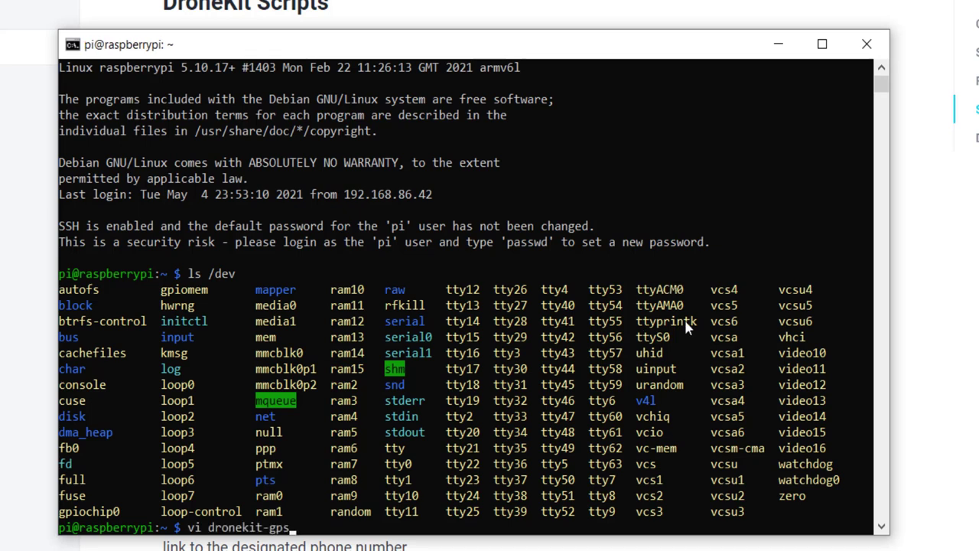
key(Return)
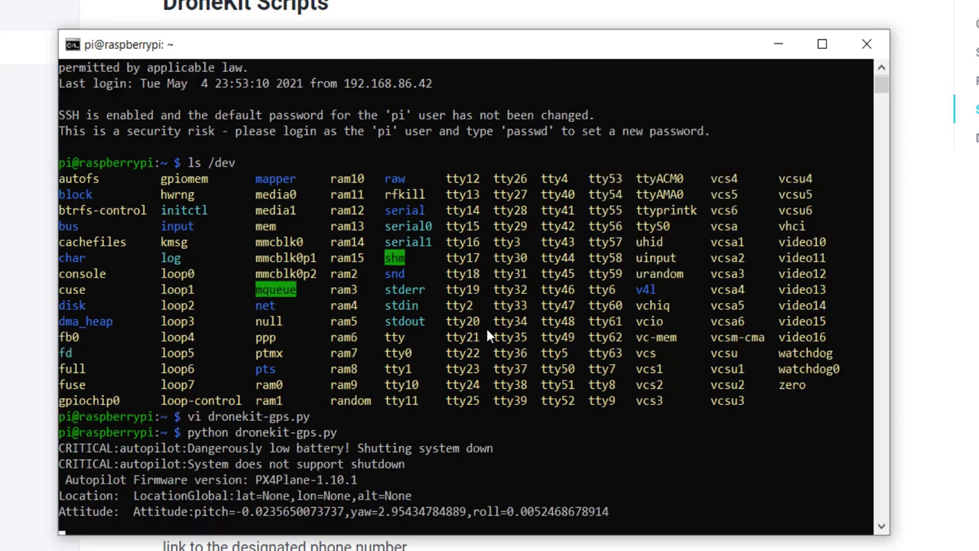
- Scroll through the changing attitude readings, then stop the running script with Ctrl+C
scroll(down, 3)
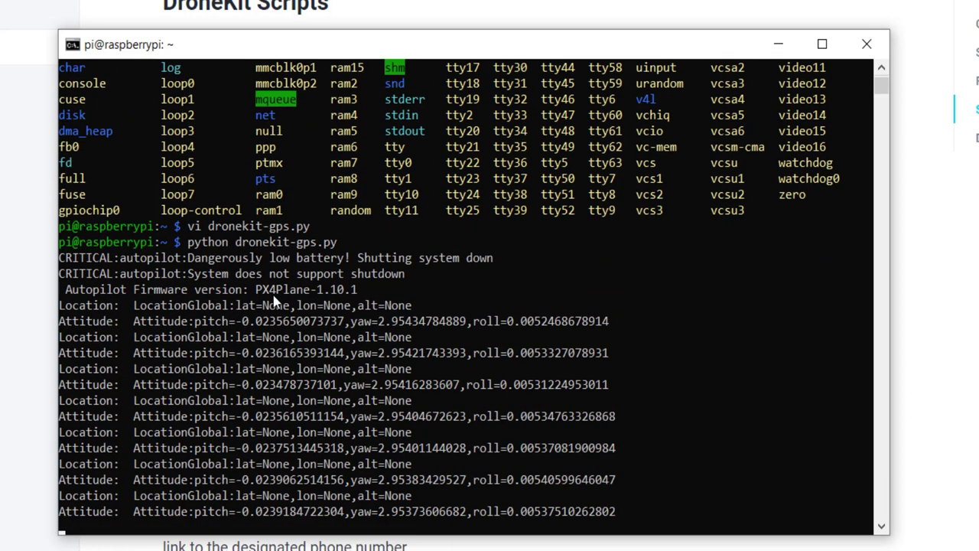
scroll(down, 3)
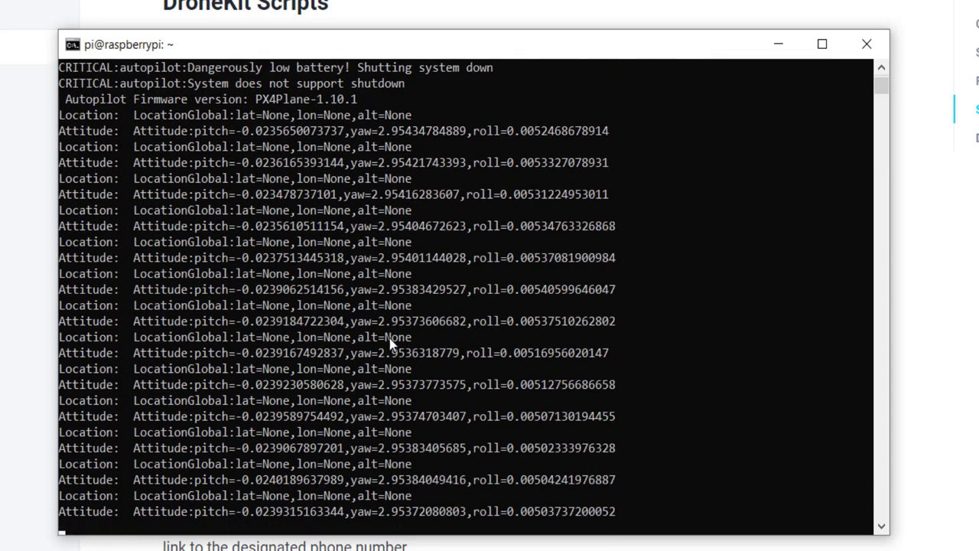
scroll(down, 3)
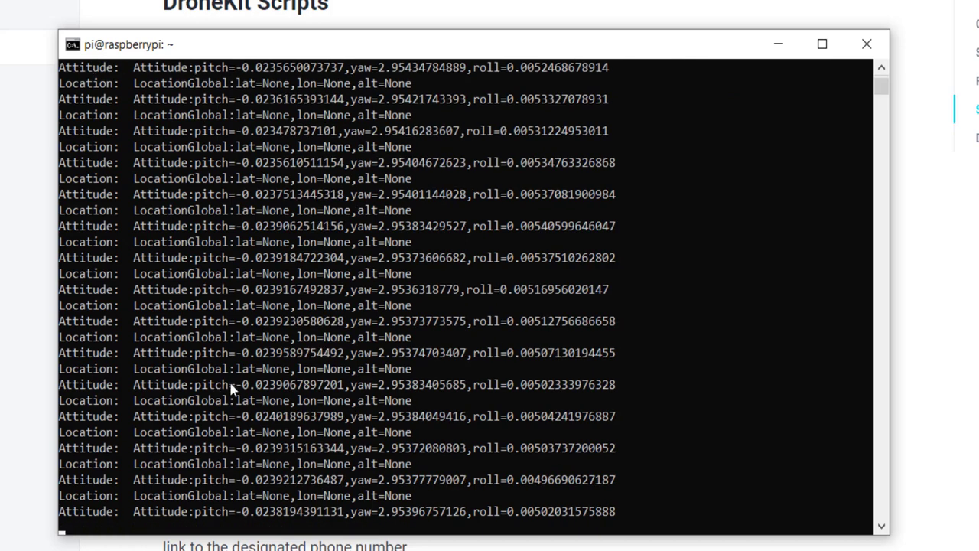
scroll(down, 3)
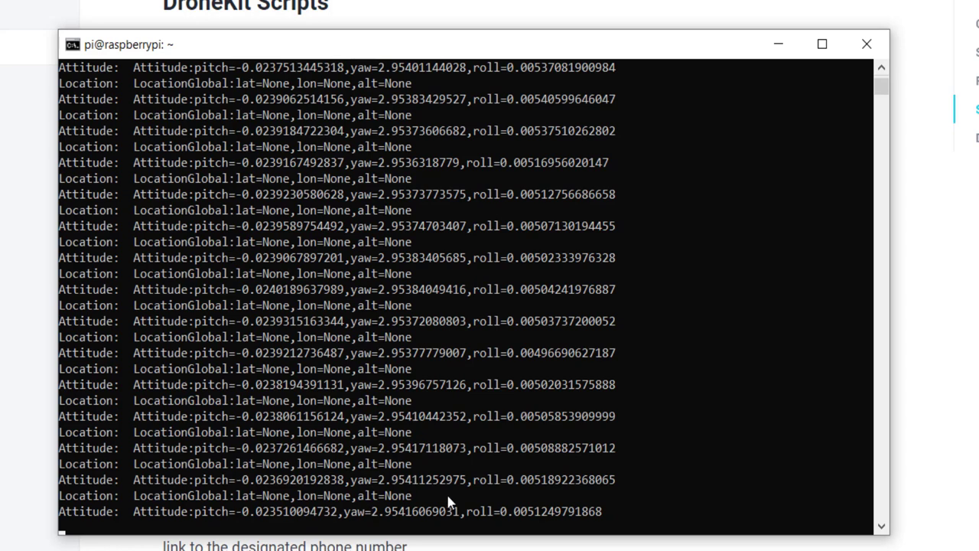
scroll(down, 3)
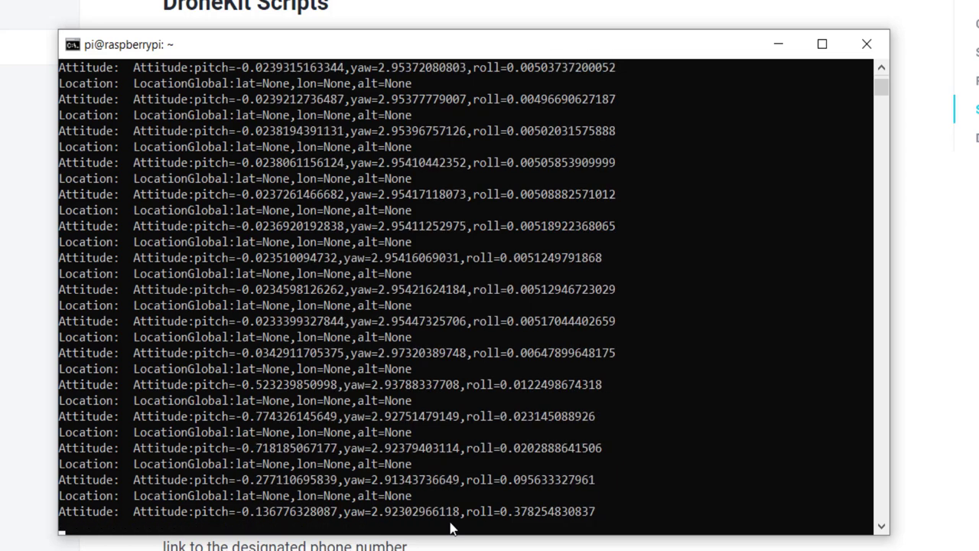
scroll(down, 3)
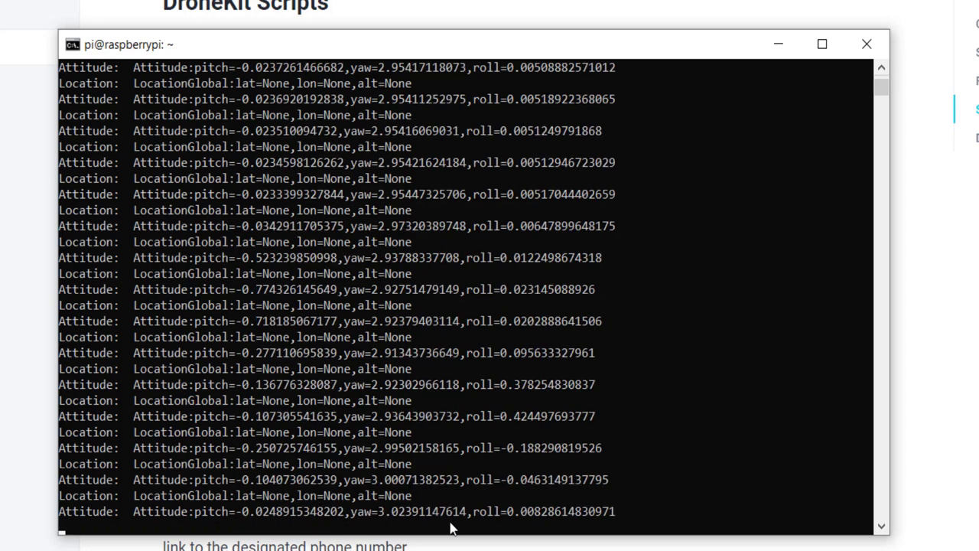
scroll(down, 3)
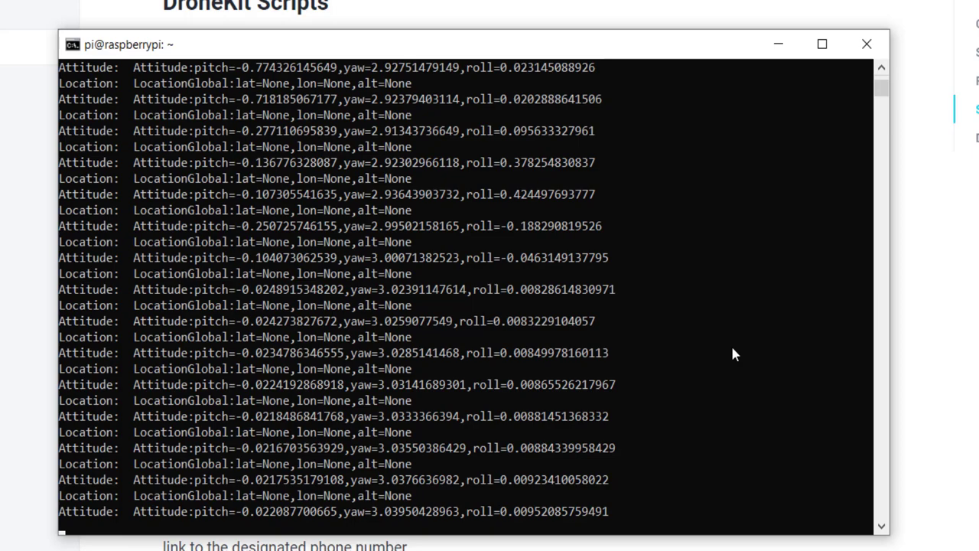
key(ctrl+c)
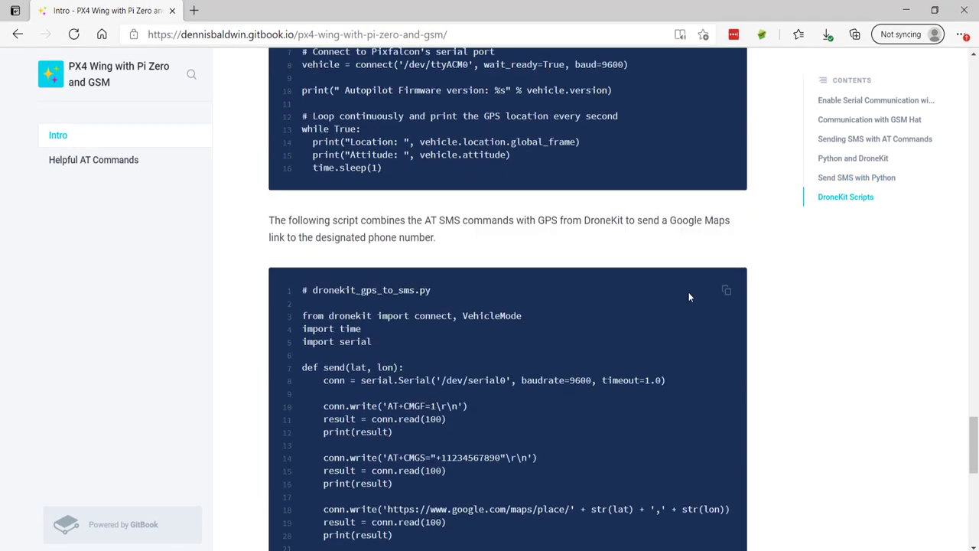
- Scroll through the dronekit_gps_to_sms.py script on the GitBook page
scroll(down, 3)
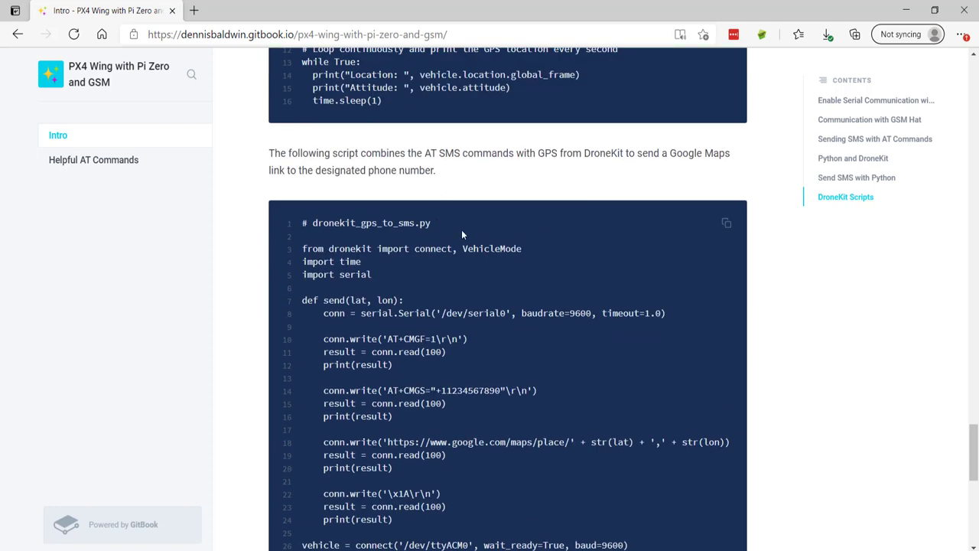
scroll(down, 3)
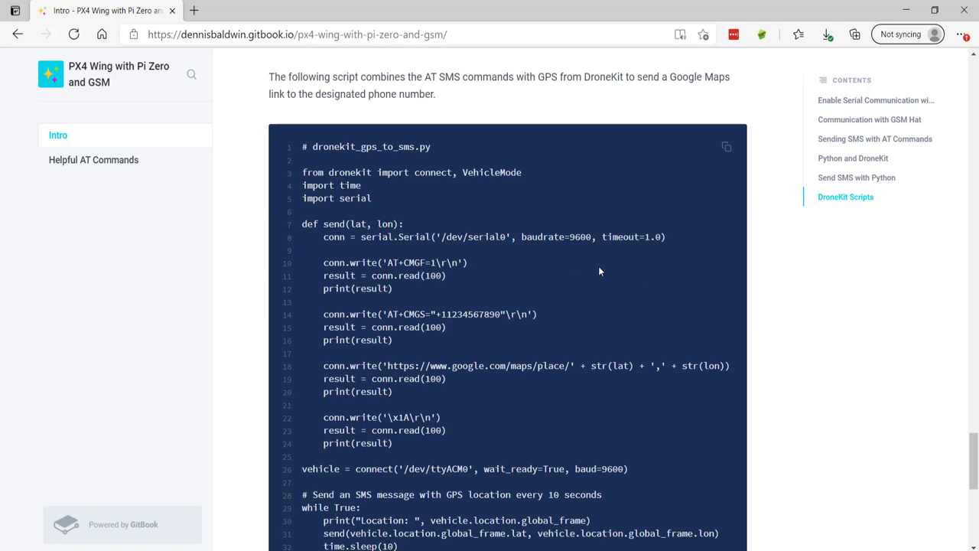
mouse_move(509, 247)
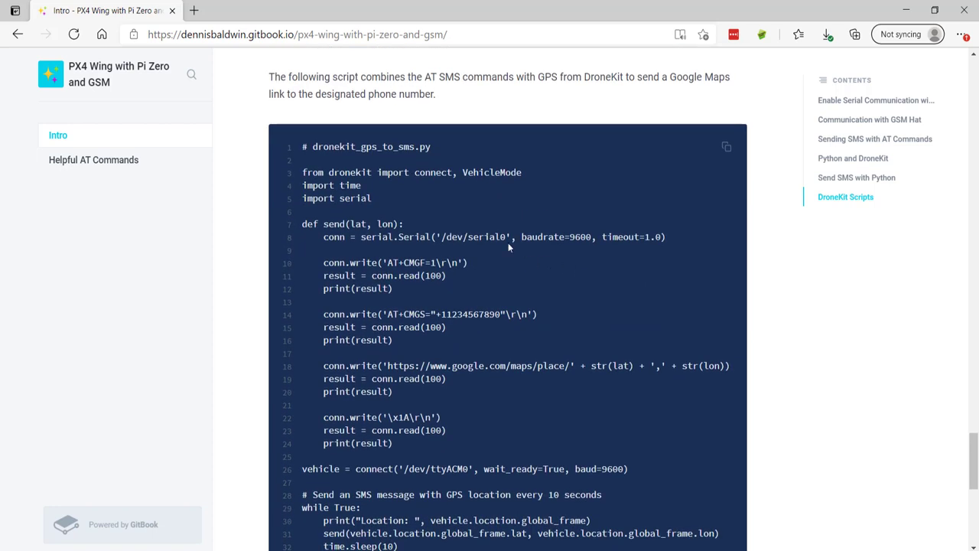
mouse_move(551, 312)
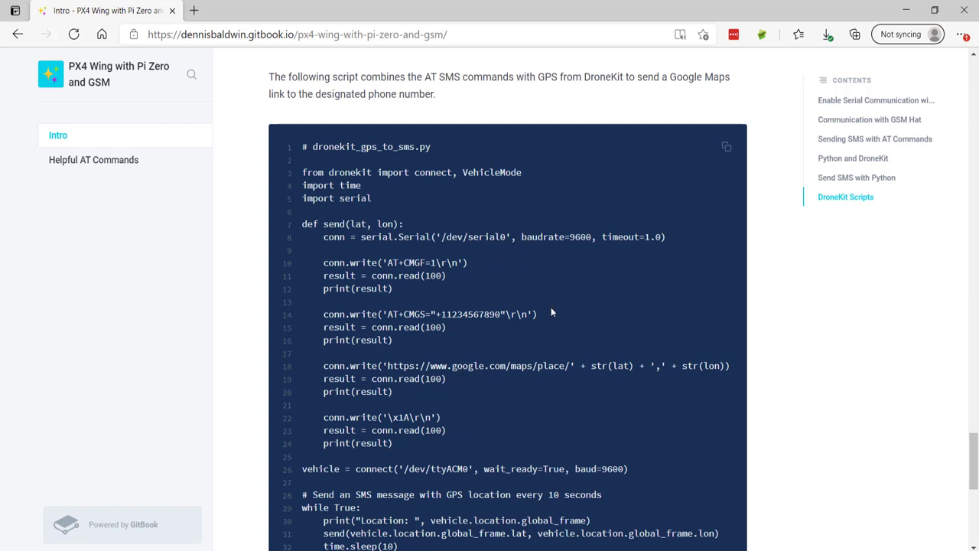
scroll(down, 3)
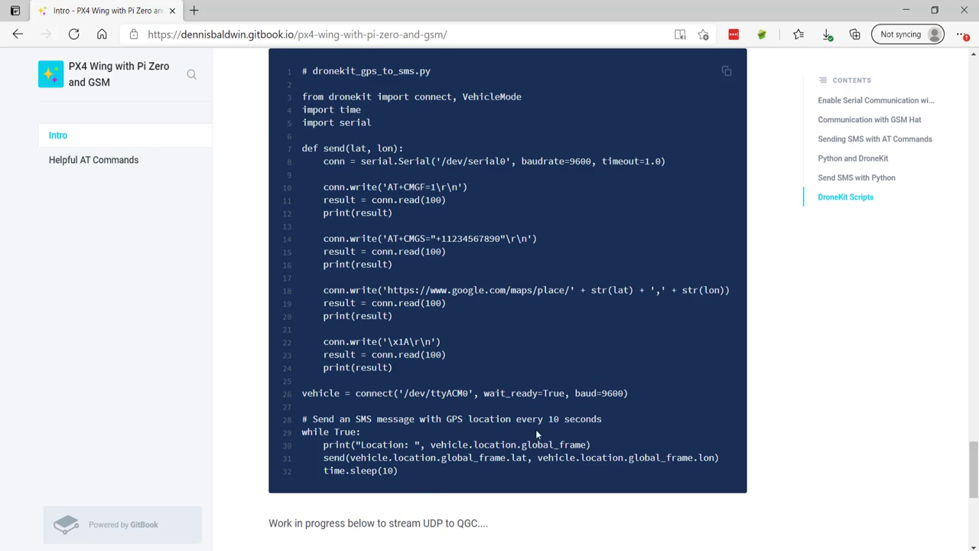
mouse_move(536, 434)
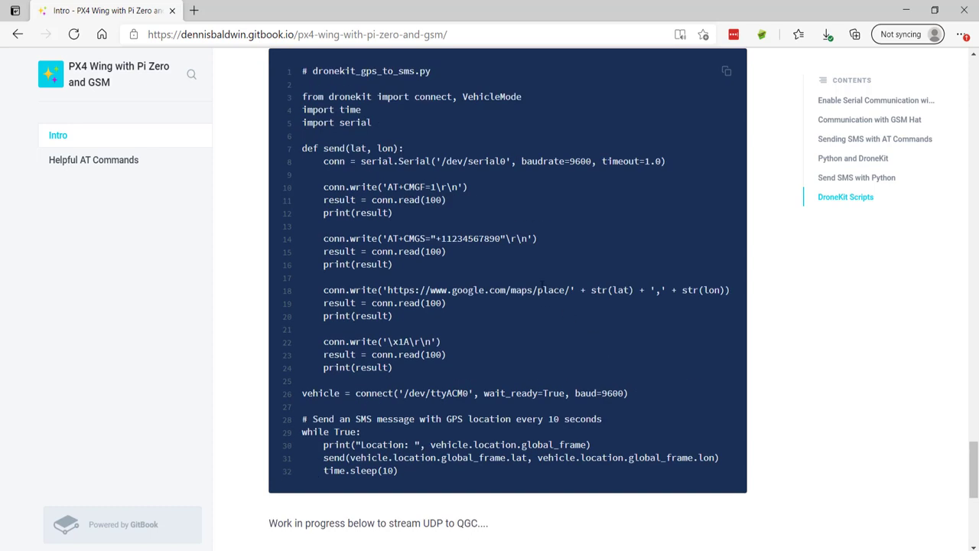
scroll(up, 3)
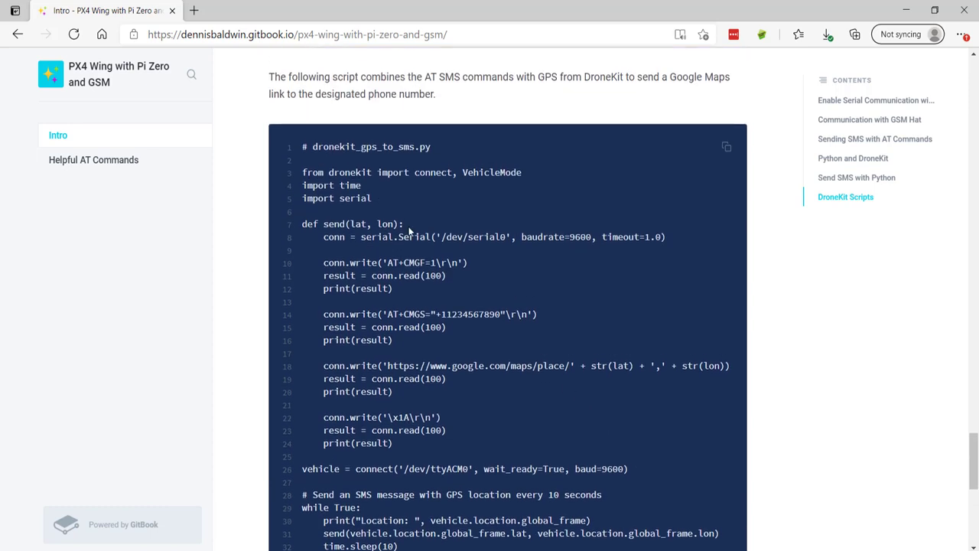
scroll(down, 3)
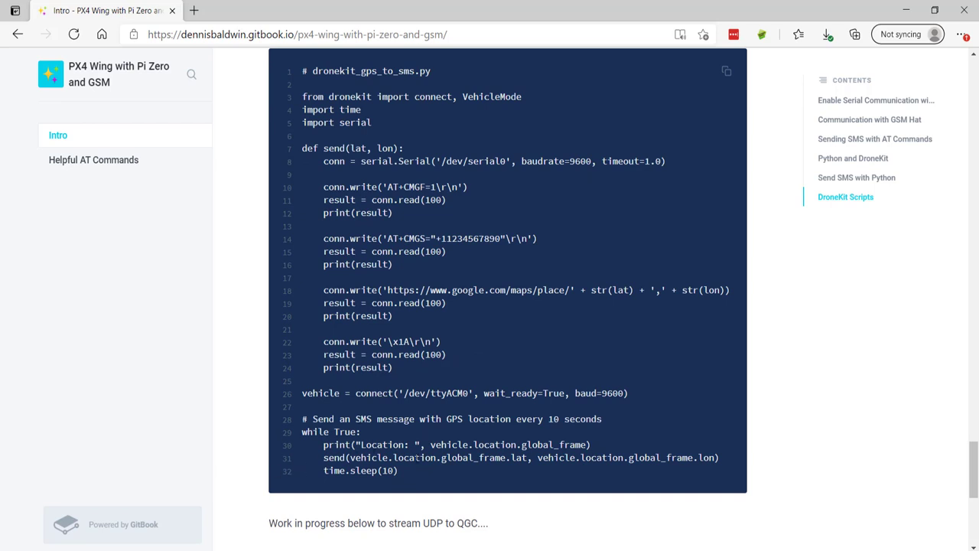
mouse_move(553, 200)
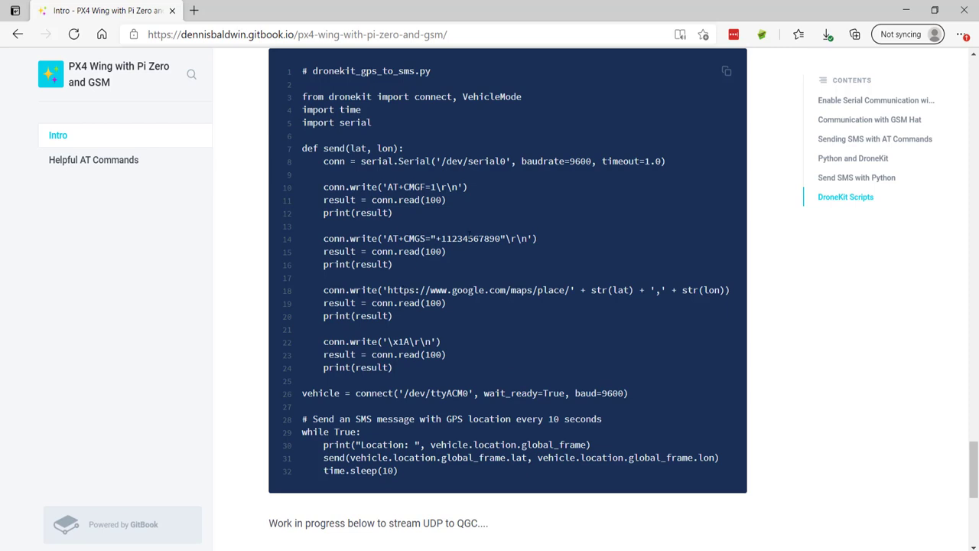
- Select the phone numbers in the script's SMS command
double_click(470, 238)
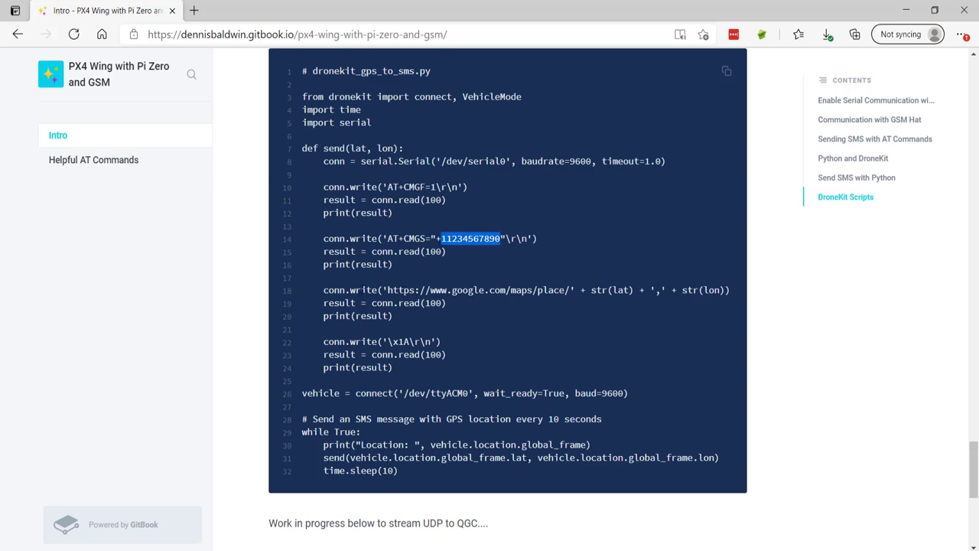
double_click(334, 290)
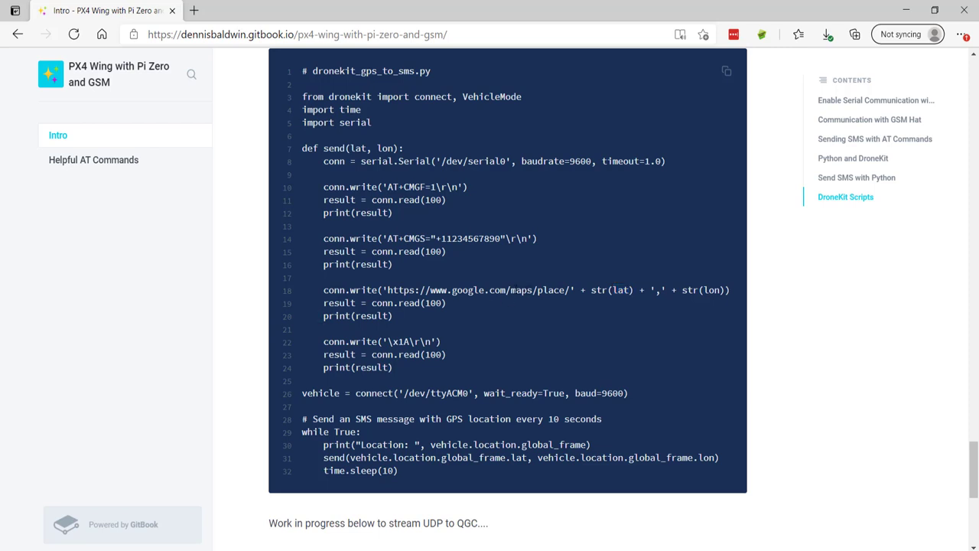
double_click(521, 290)
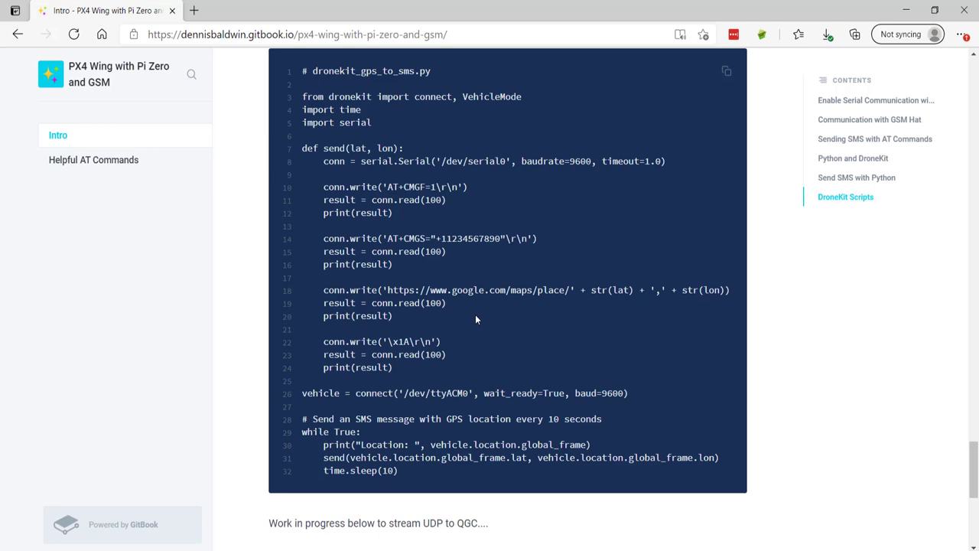
mouse_move(517, 307)
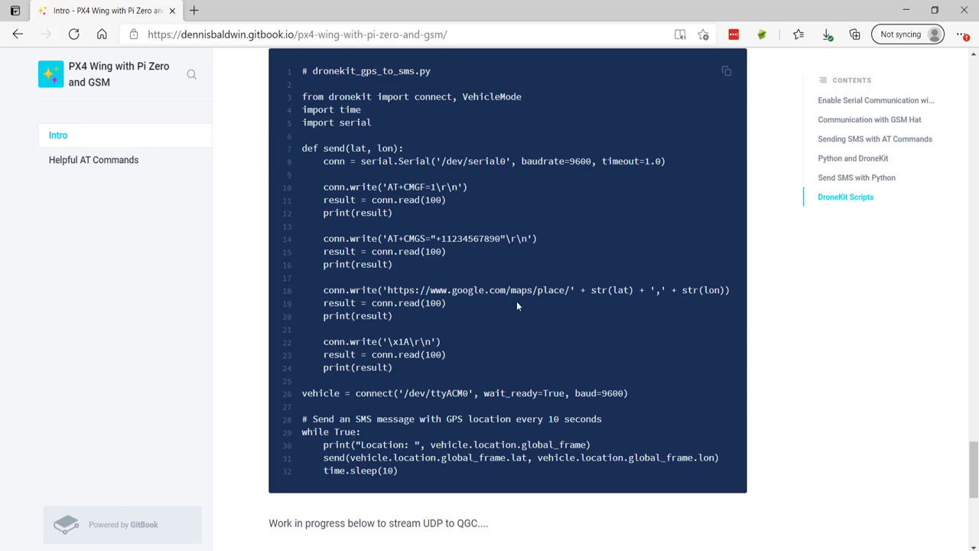
scroll(up, 3)
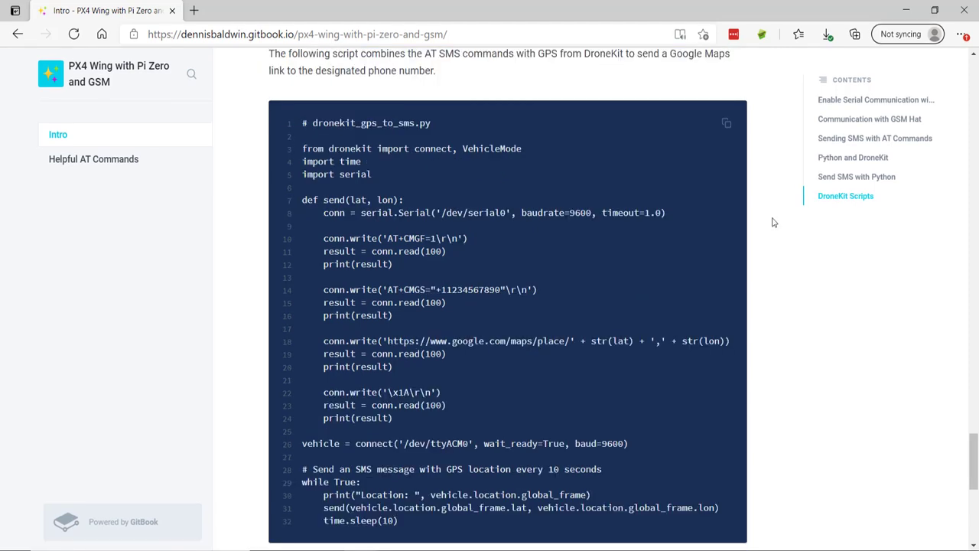
mouse_move(753, 202)
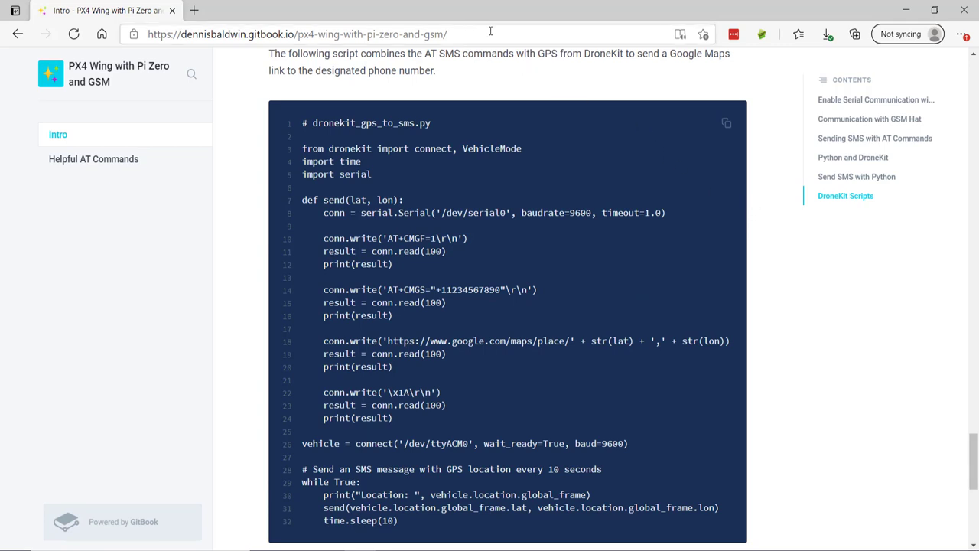
mouse_move(780, 193)
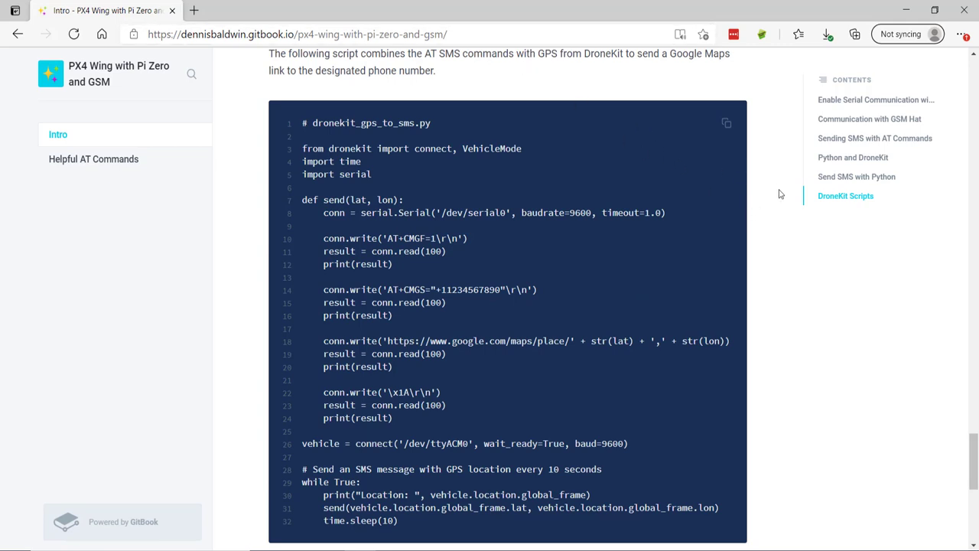
mouse_move(782, 221)
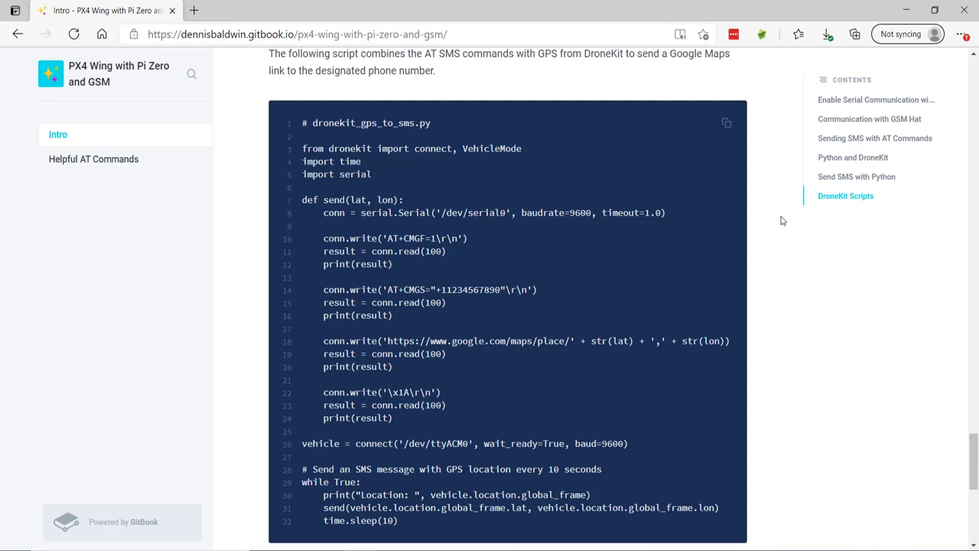
scroll(down, 3)
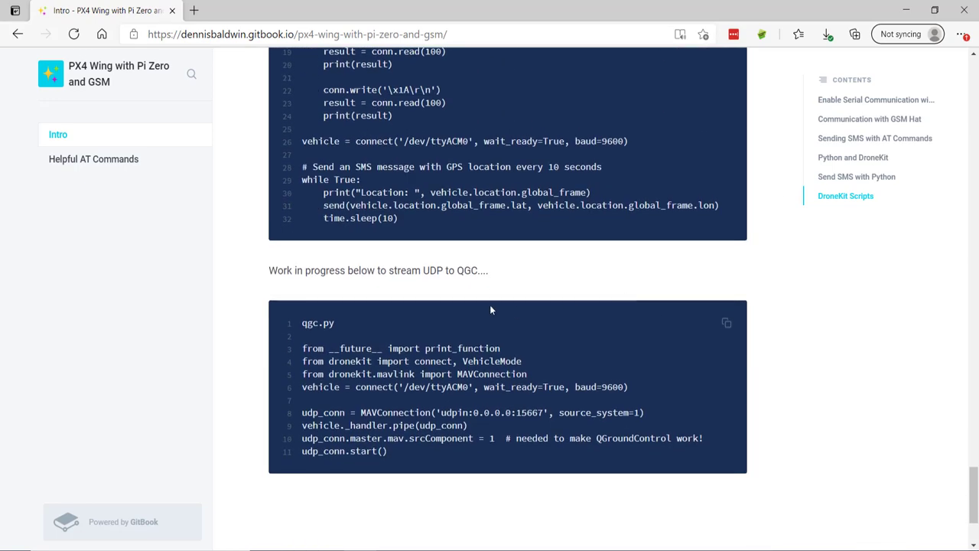
scroll(up, 3)
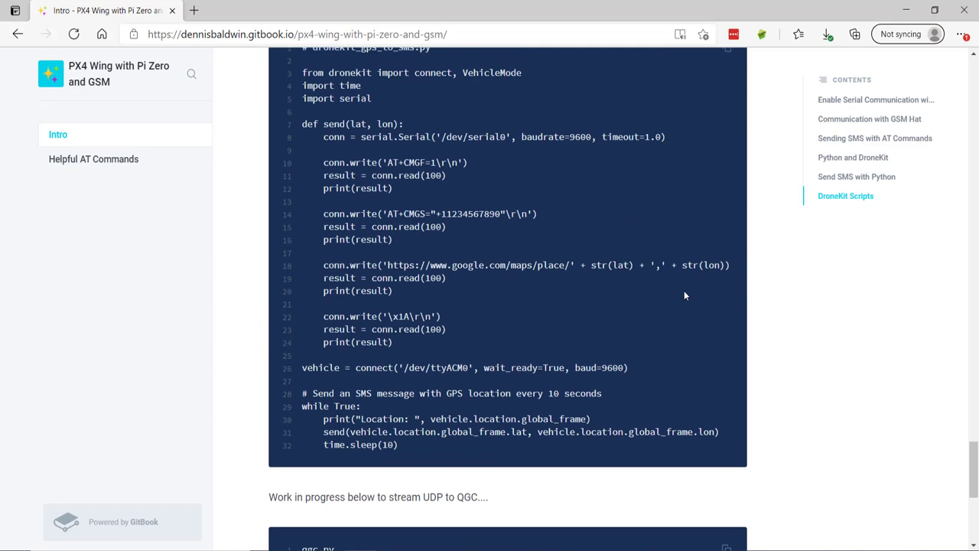
scroll(up, 3)
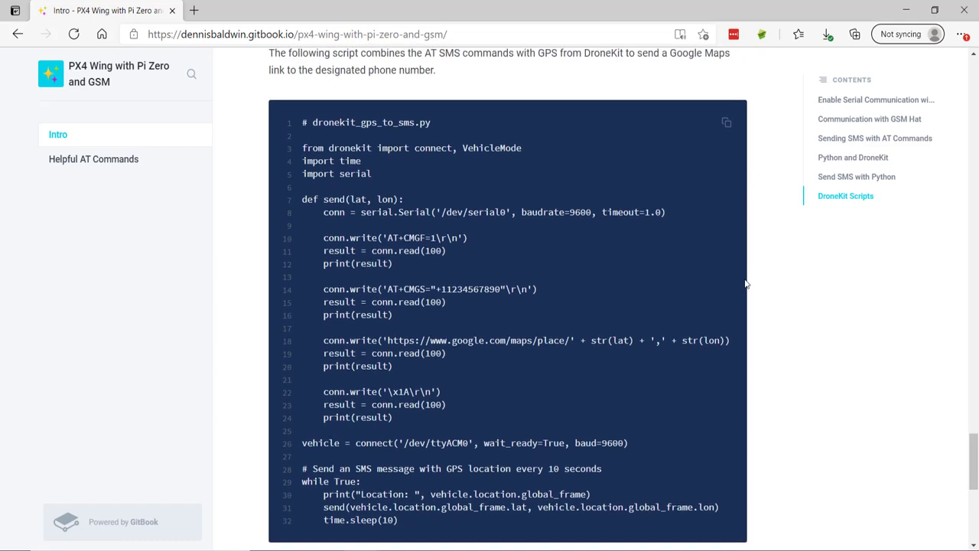
scroll(down, 3)
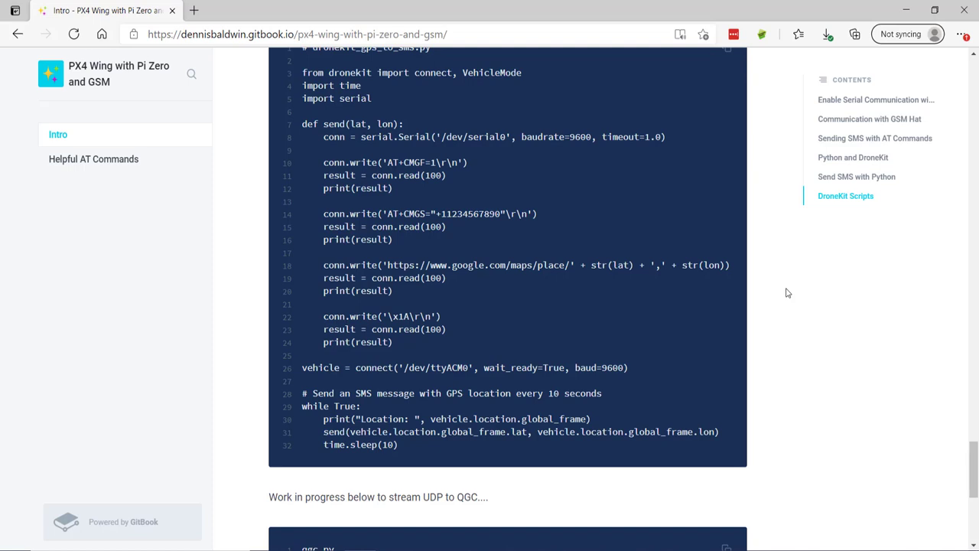
scroll(up, 3)
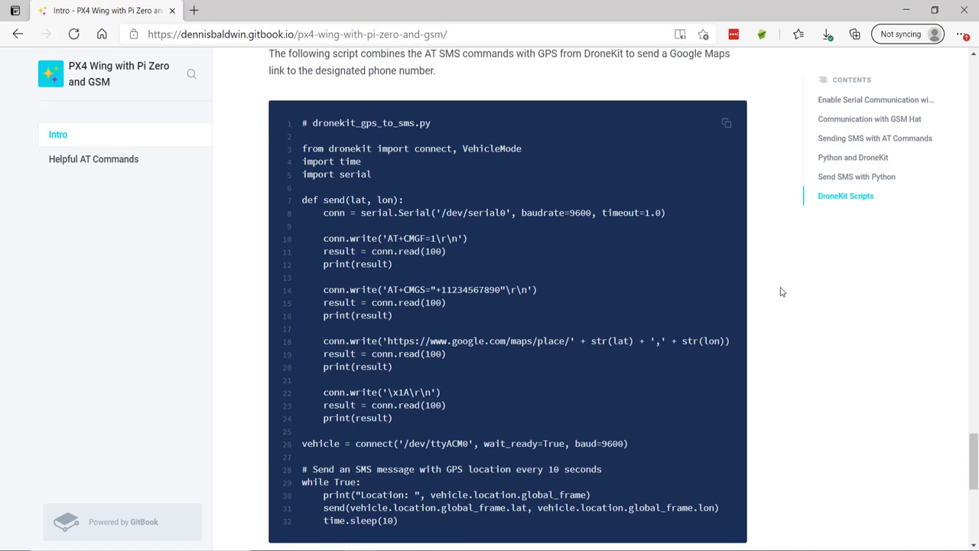
mouse_move(763, 285)
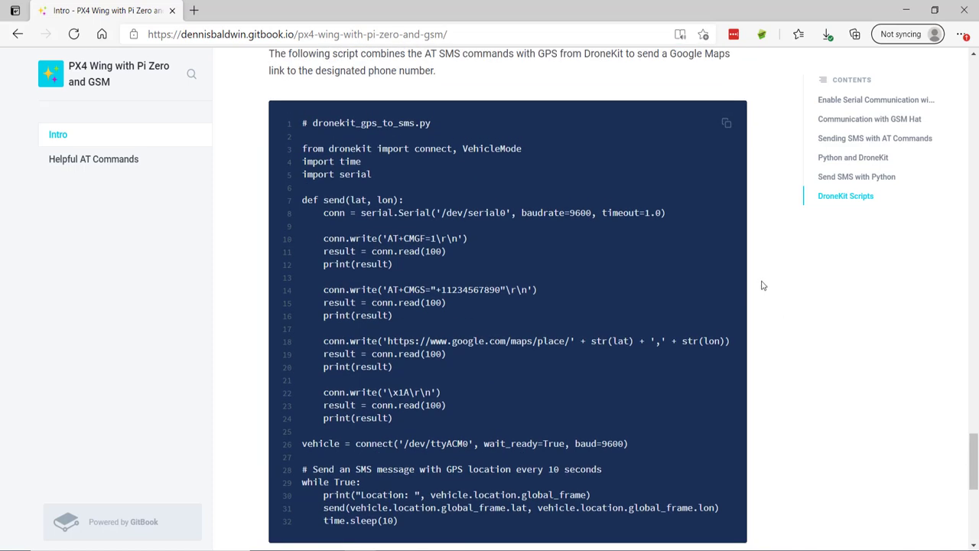
mouse_move(781, 276)
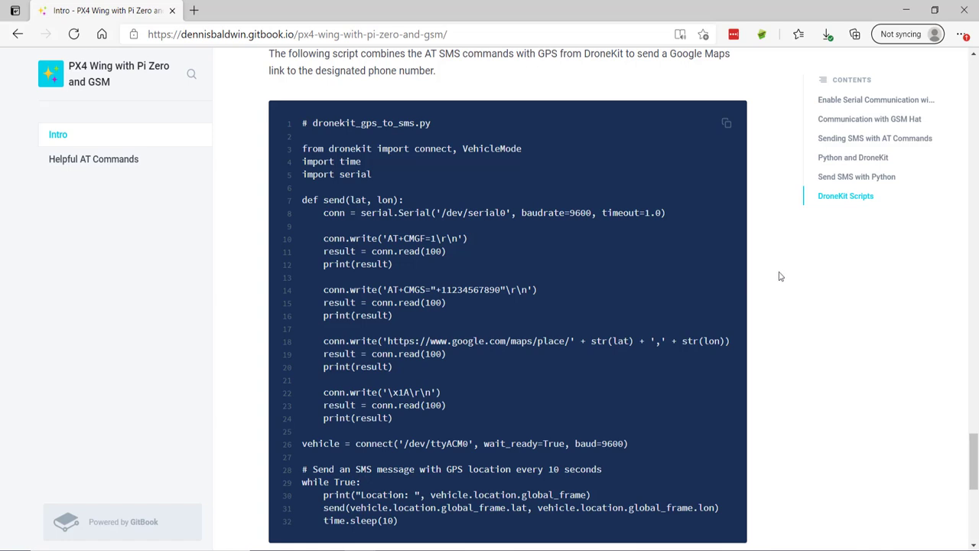
mouse_move(773, 278)
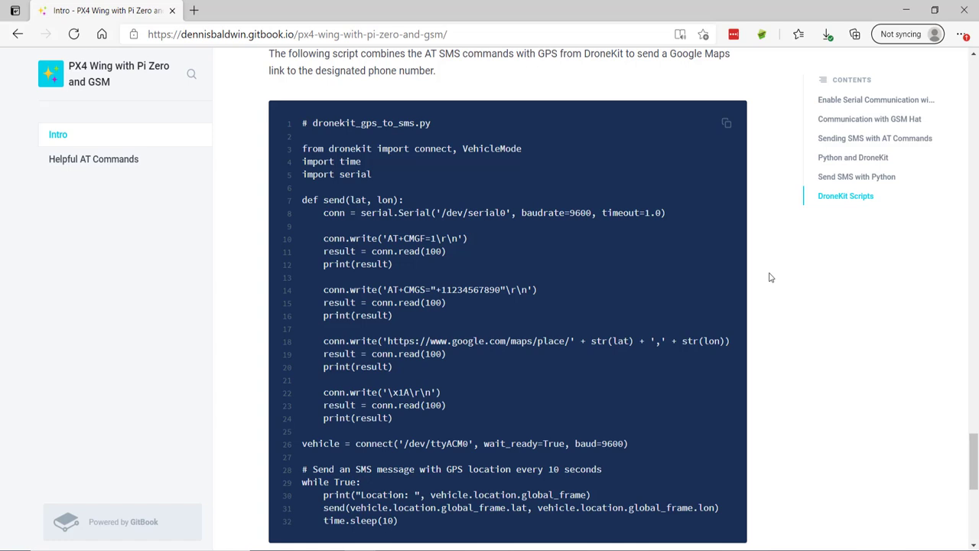
mouse_move(766, 277)
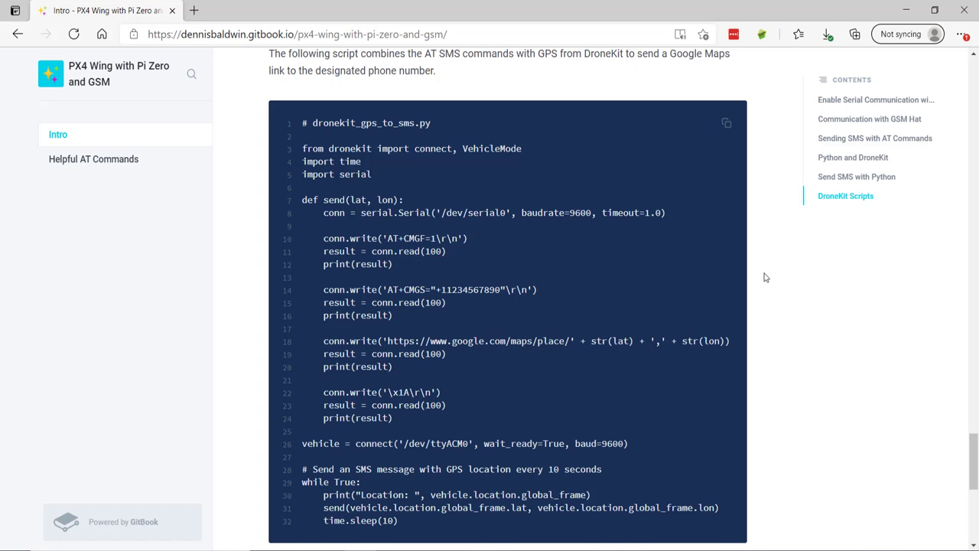
scroll(down, 3)
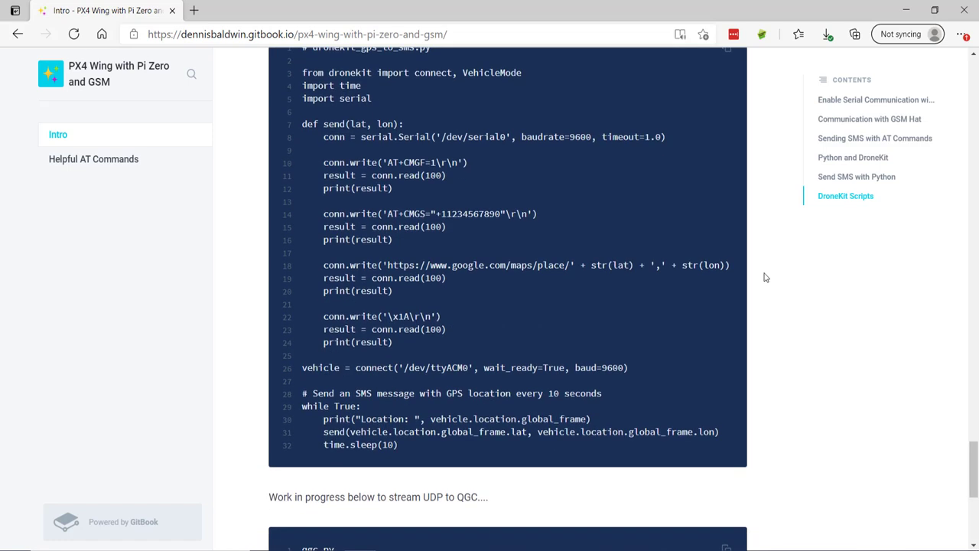
scroll(up, 3)
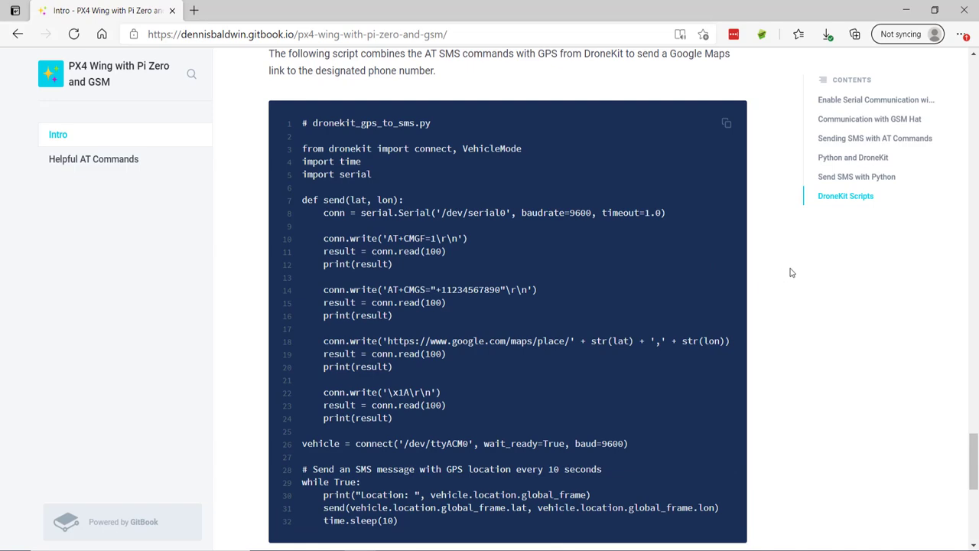
scroll(down, 3)
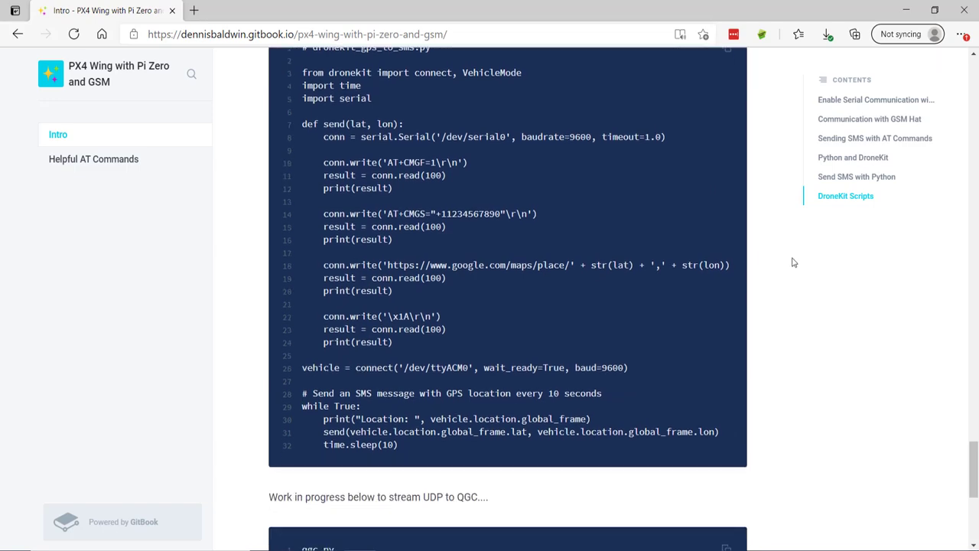
scroll(down, 3)
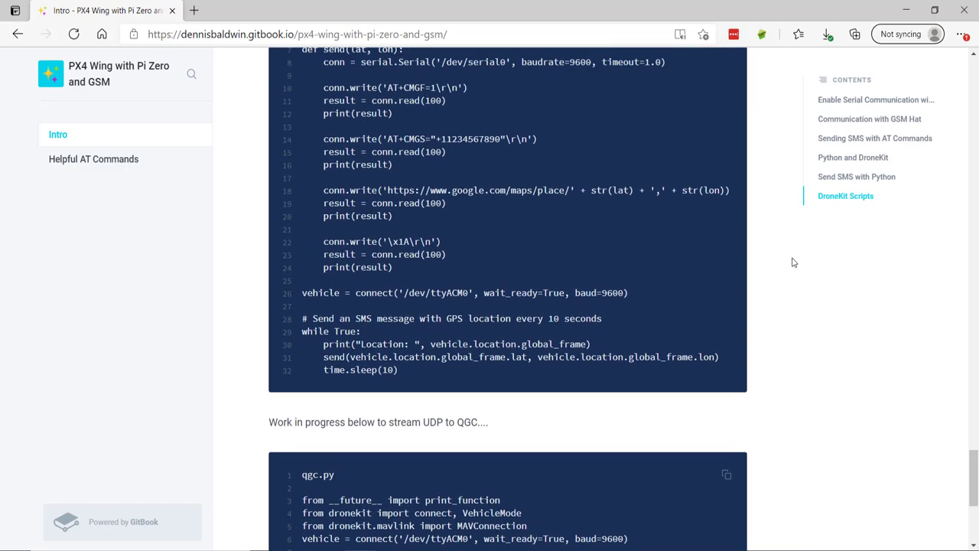
scroll(up, 3)
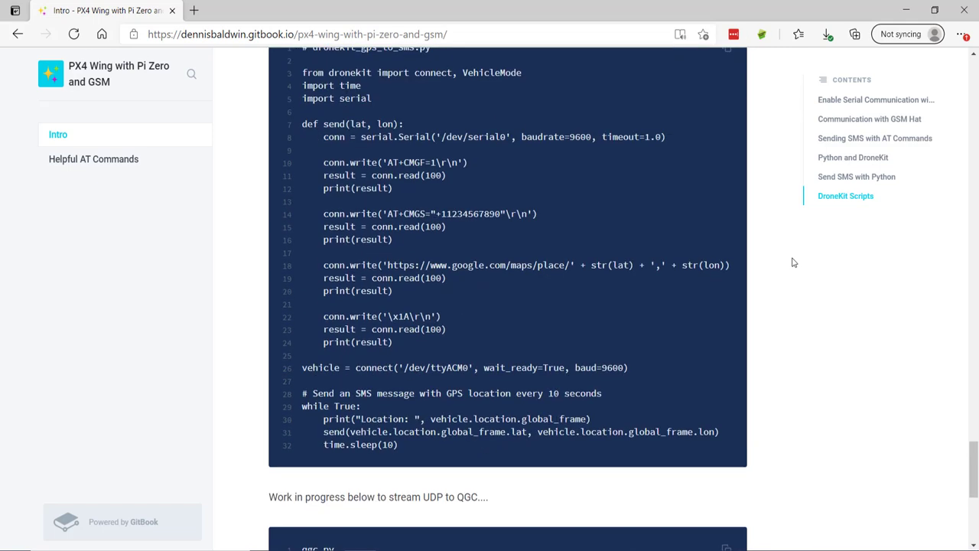
mouse_move(774, 293)
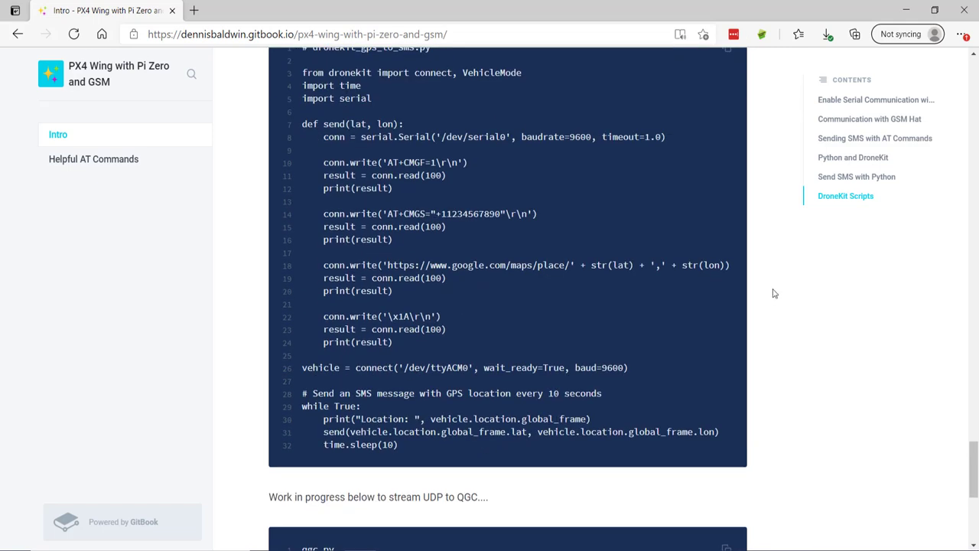
scroll(up, 3)
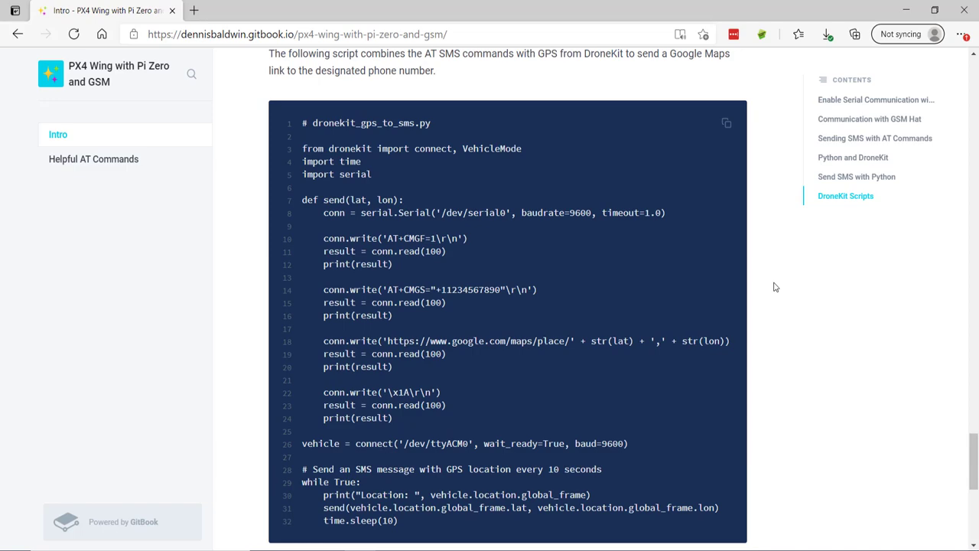
mouse_move(815, 270)
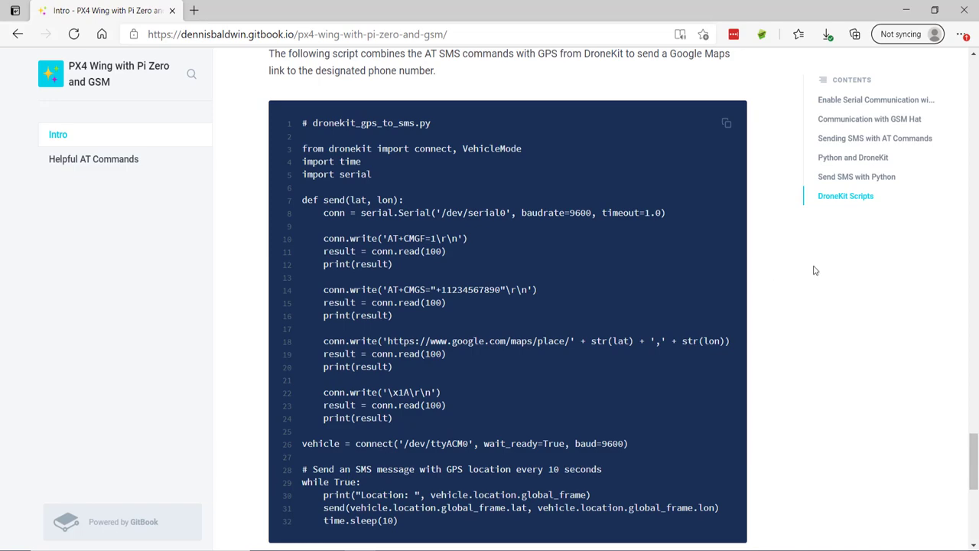
scroll(down, 3)
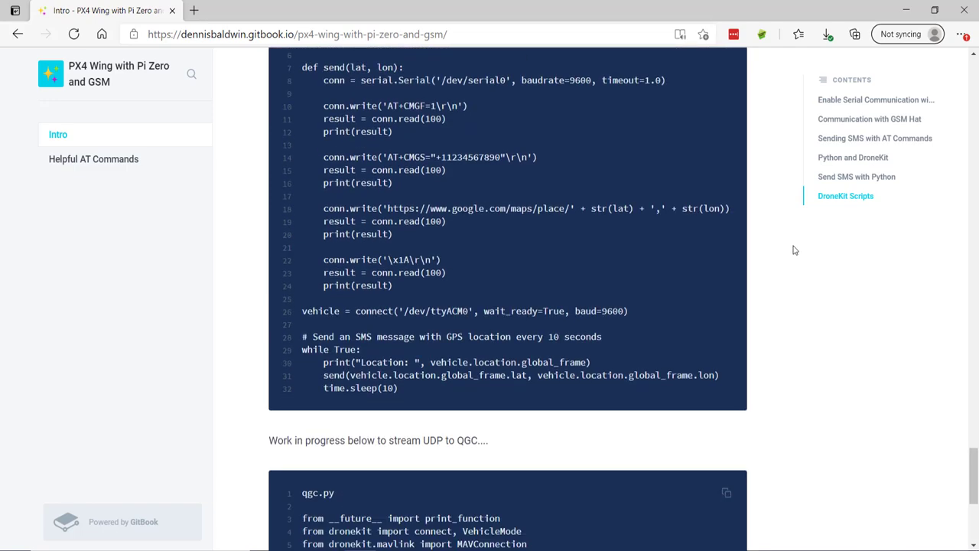
scroll(up, 3)
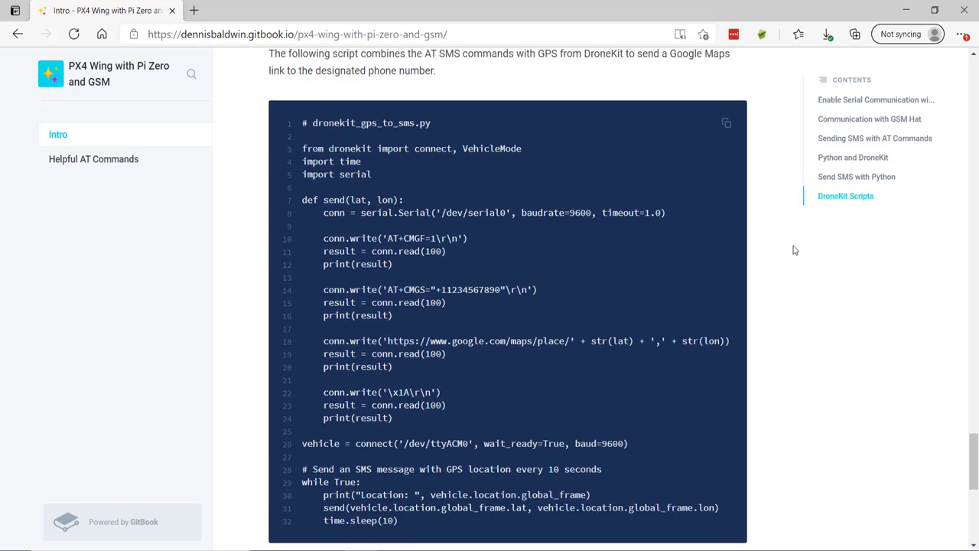